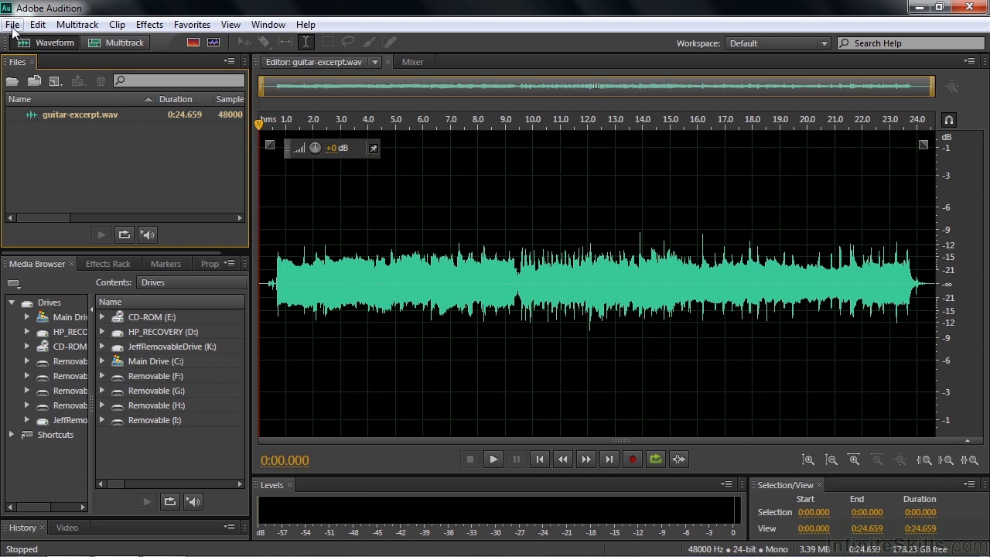
Step: Open the File menu to reach the New submenu
click(12, 24)
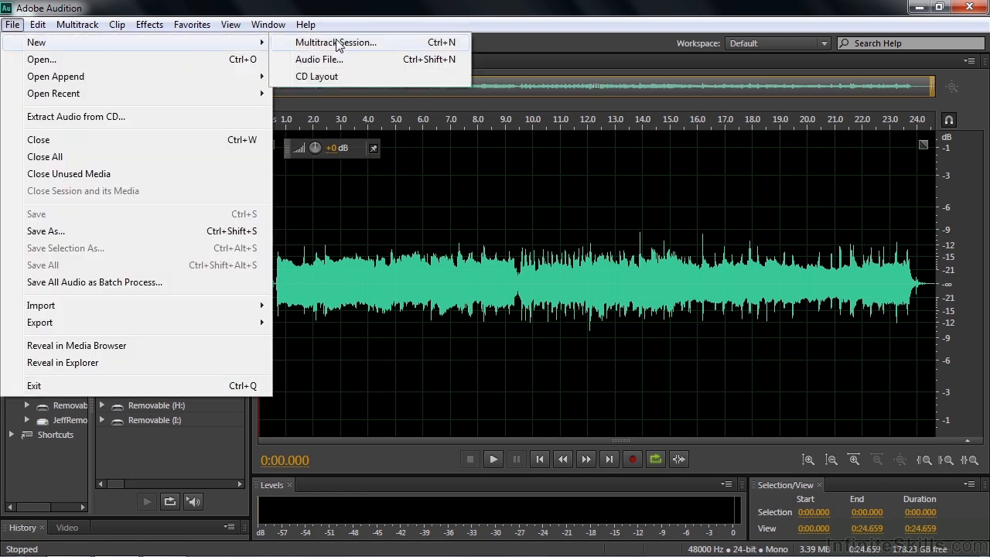
Step: Start a new multitrack session named 'Multitrack template' with template None, 48000 Hz, 32-bit float
click(335, 42)
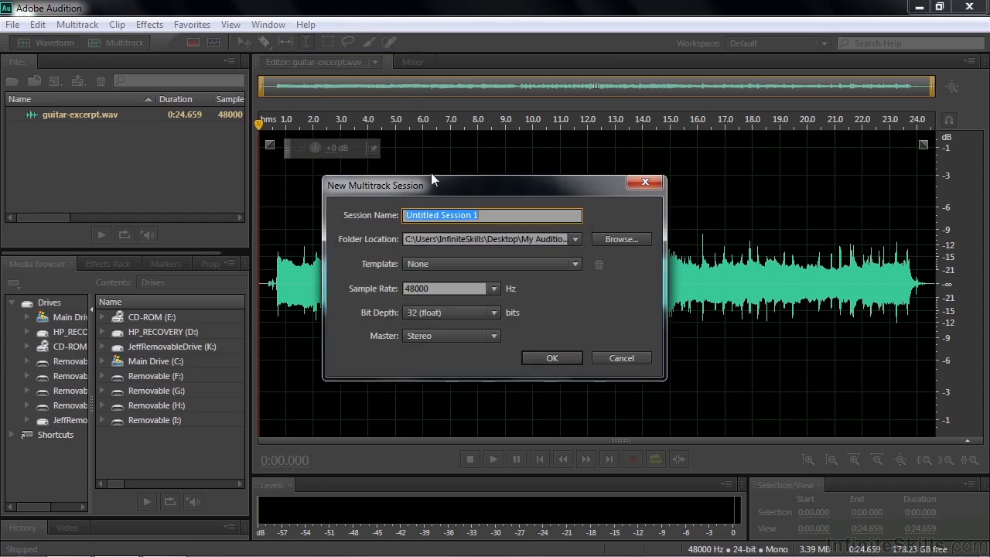
mouse_move(453, 193)
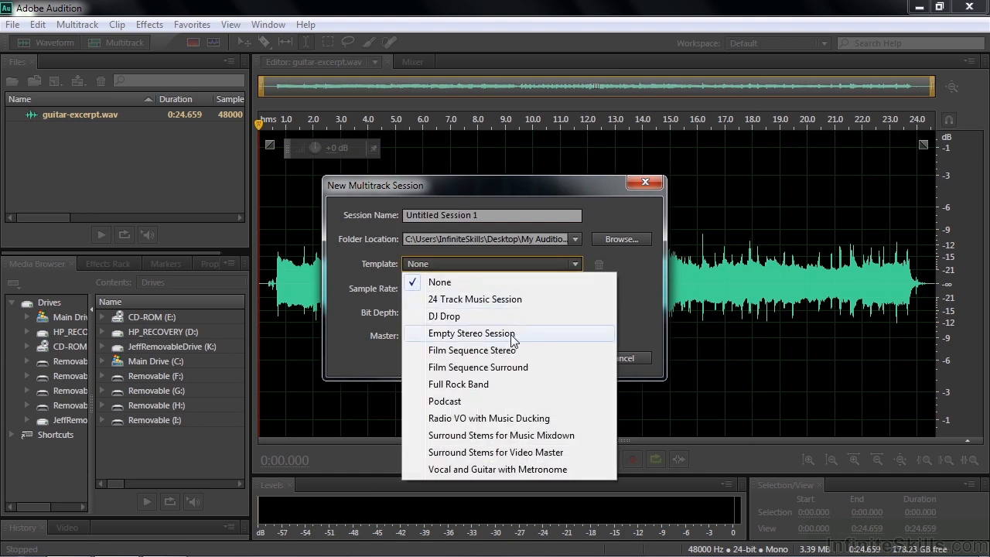
click(471, 332)
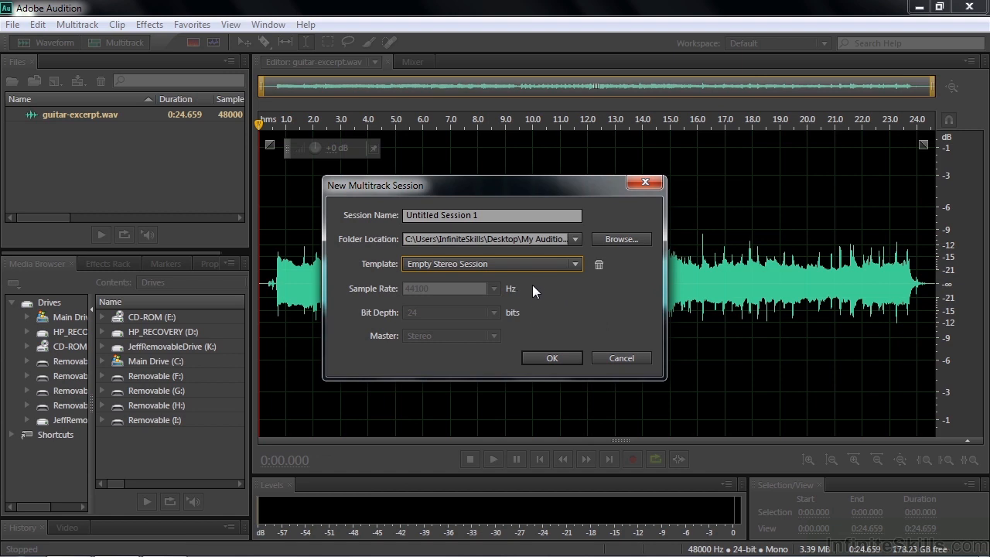
mouse_move(544, 294)
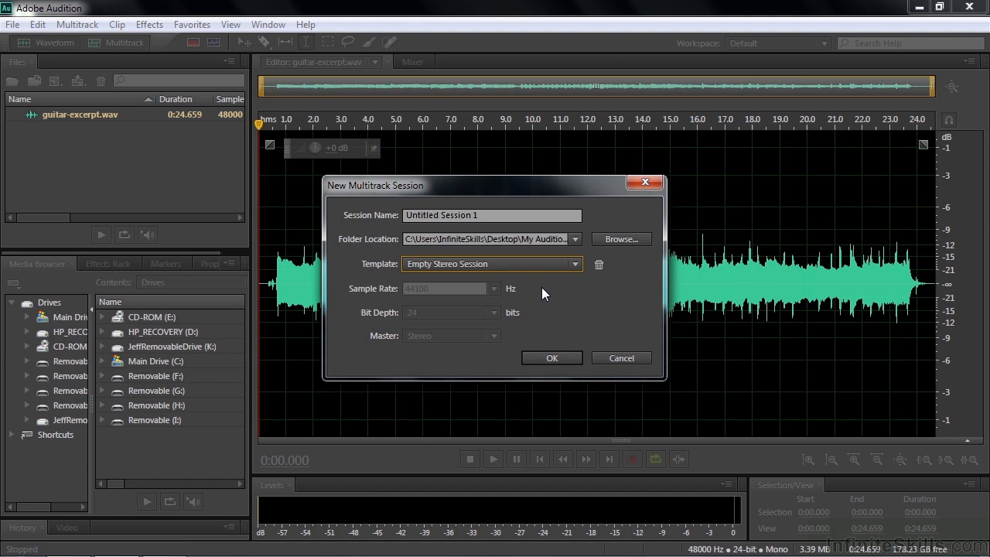
mouse_move(452, 296)
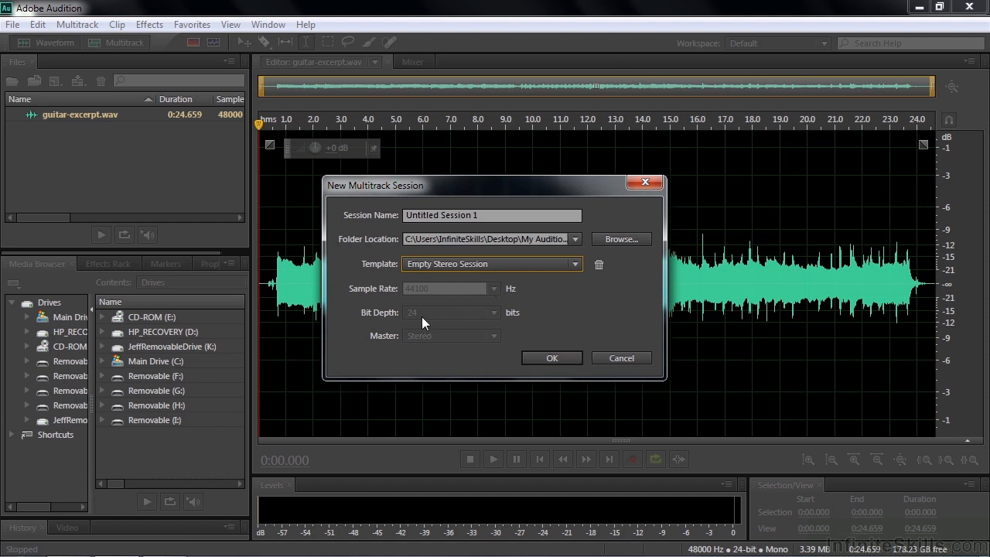
mouse_move(428, 319)
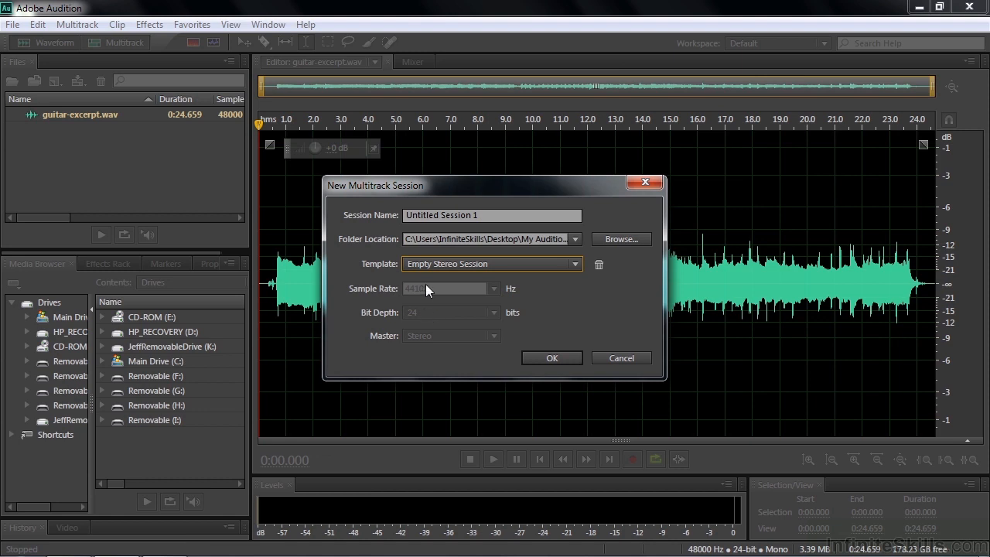
mouse_move(427, 293)
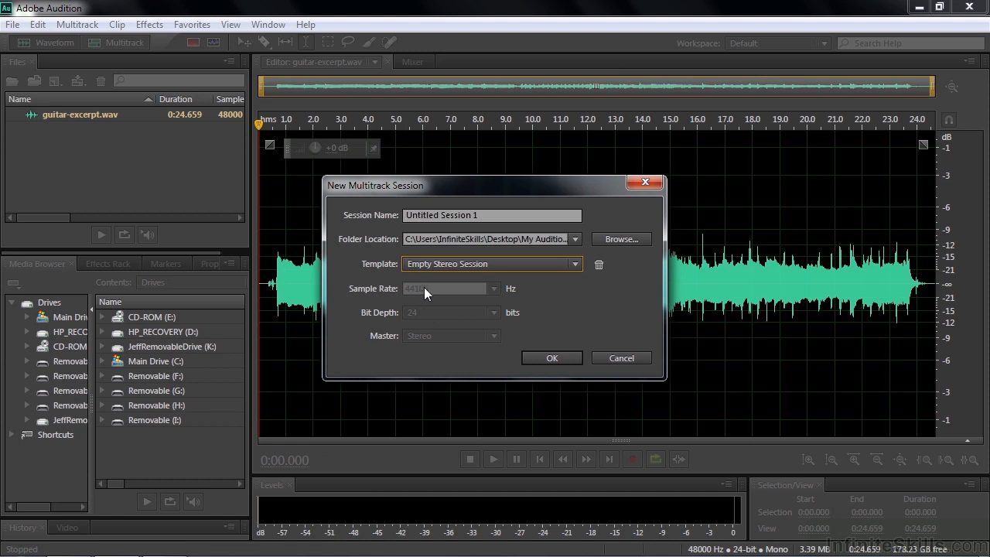
click(492, 263)
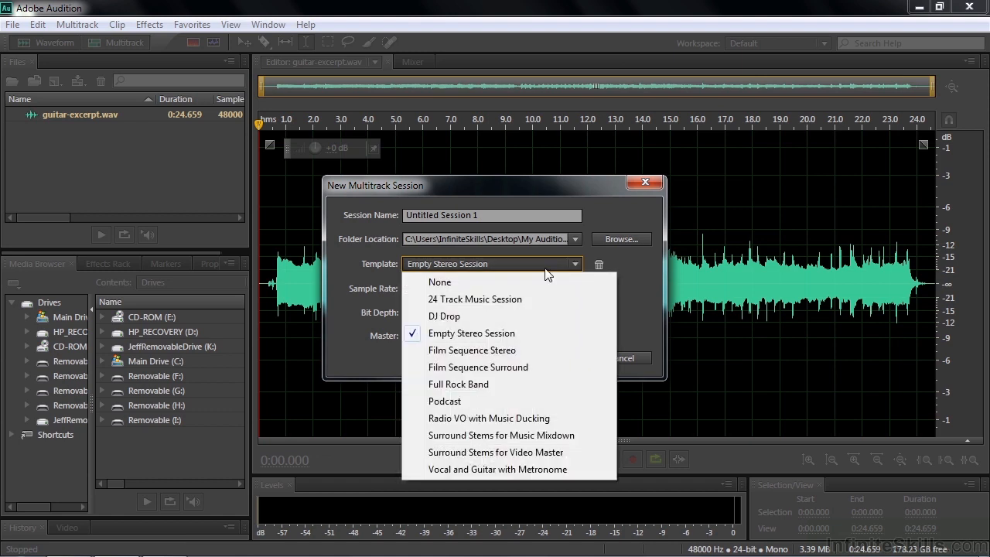
click(439, 282)
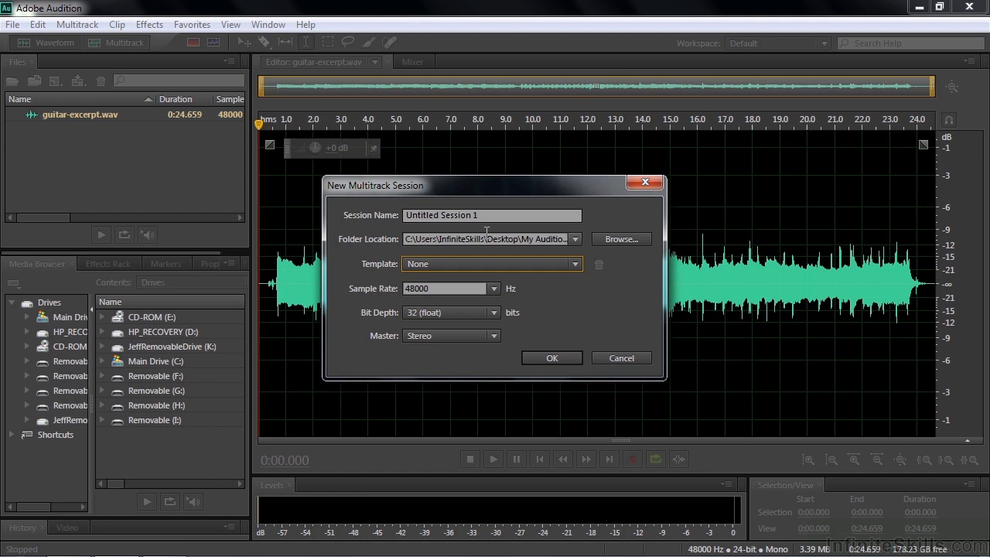
click(492, 215)
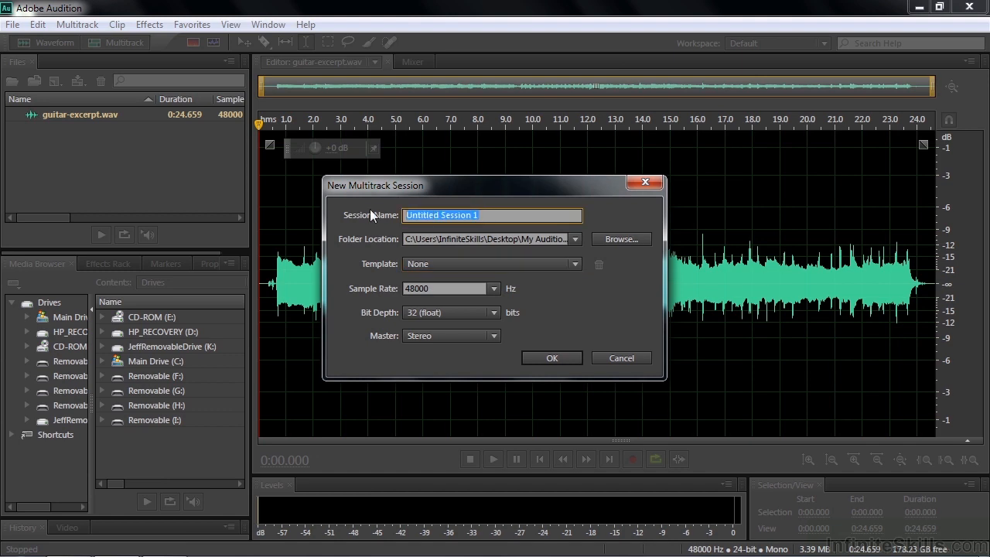
text(Multitrack t)
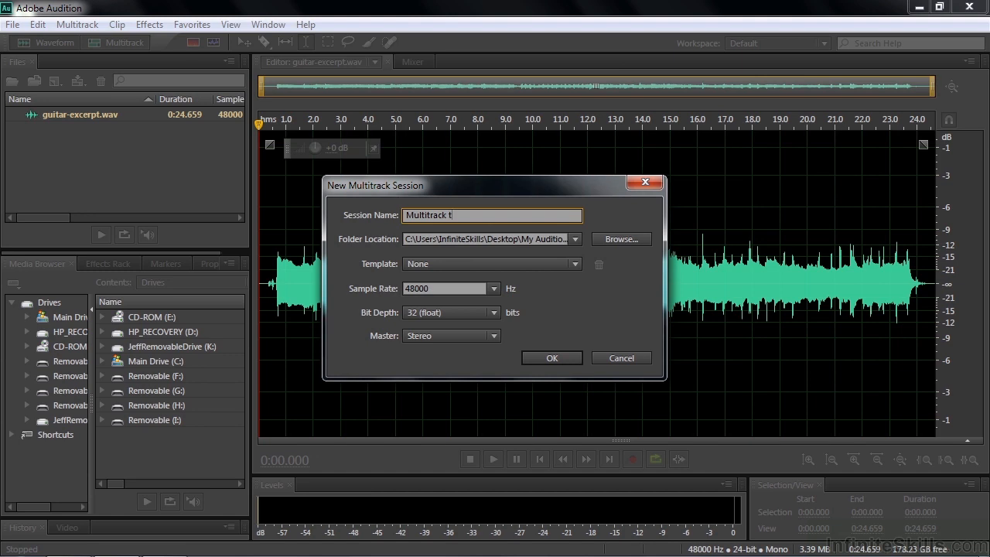
text(emplate)
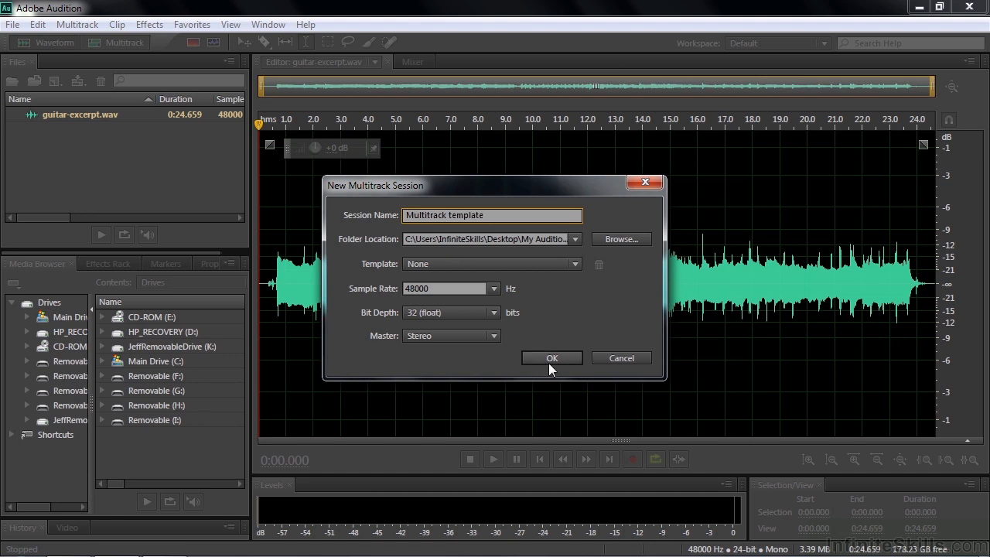
Step: Create the 'Multitrack template' session and scroll through its default empty tracks
click(552, 358)
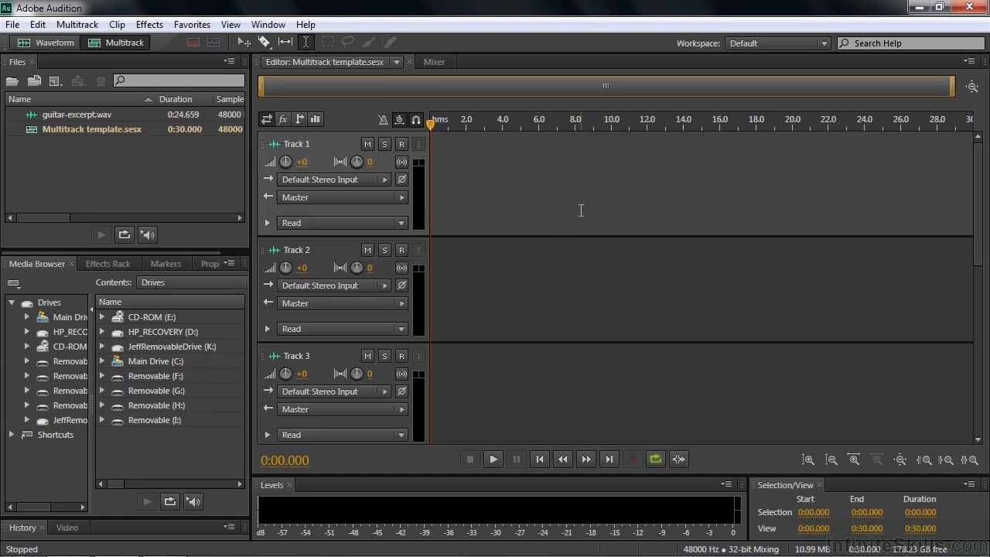
mouse_move(899, 239)
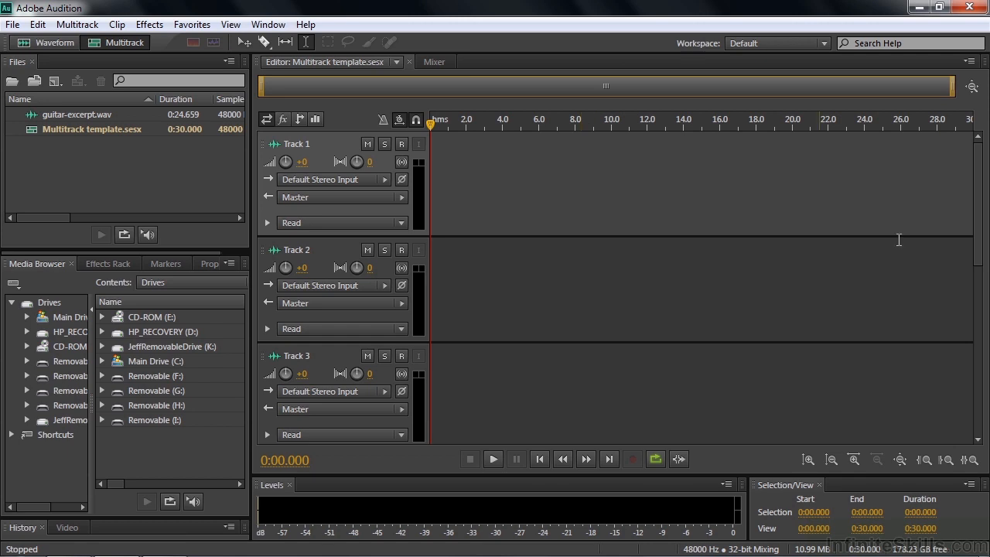
scroll(down, 3)
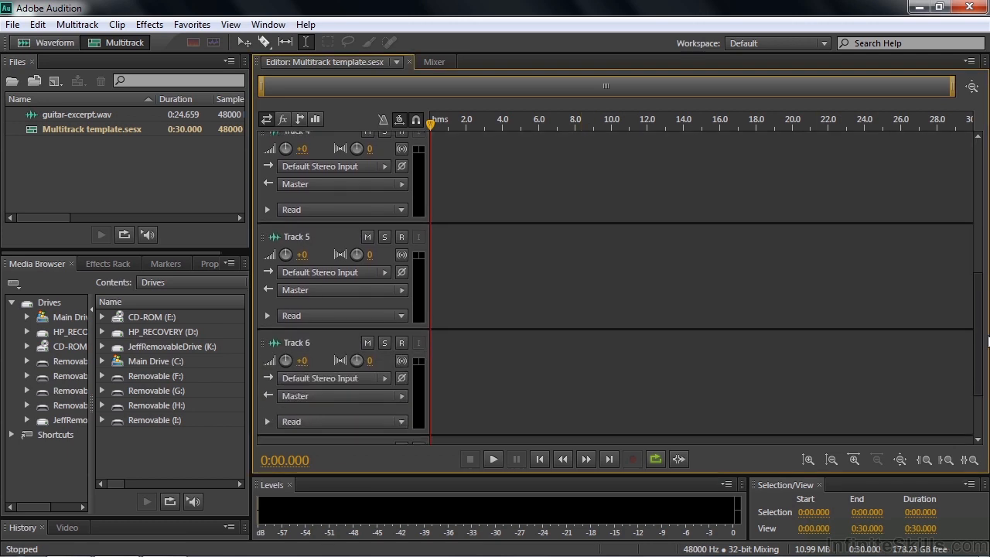
scroll(down, 3)
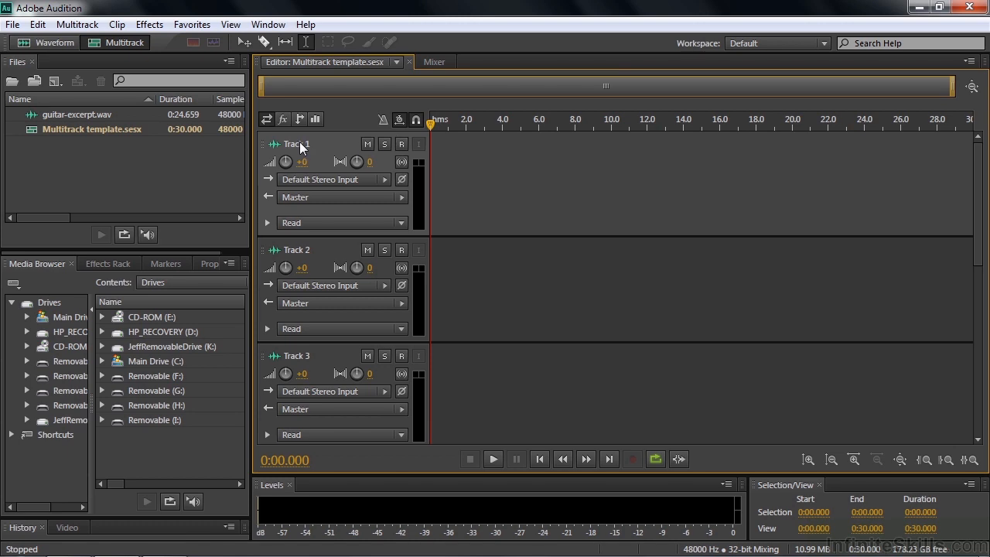
mouse_move(300, 145)
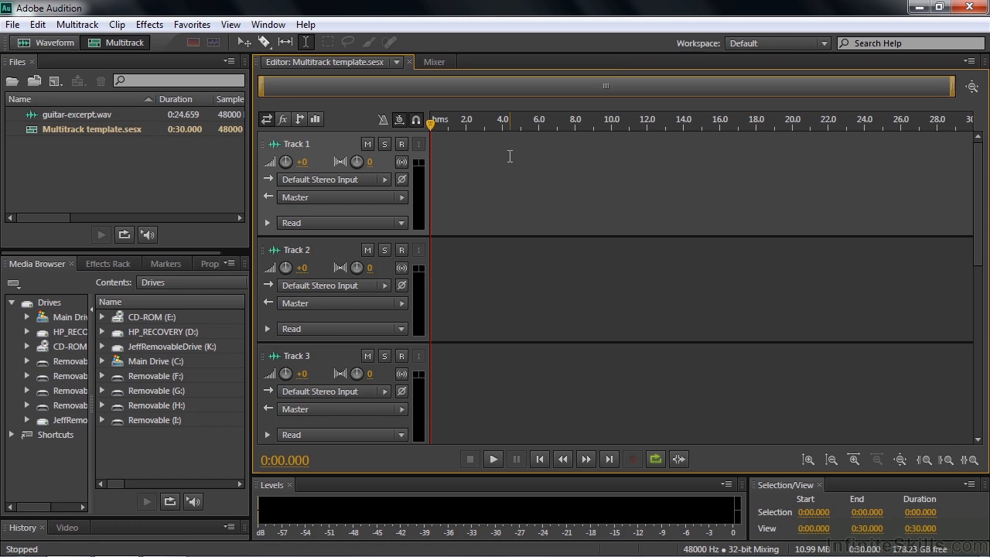
mouse_move(294, 157)
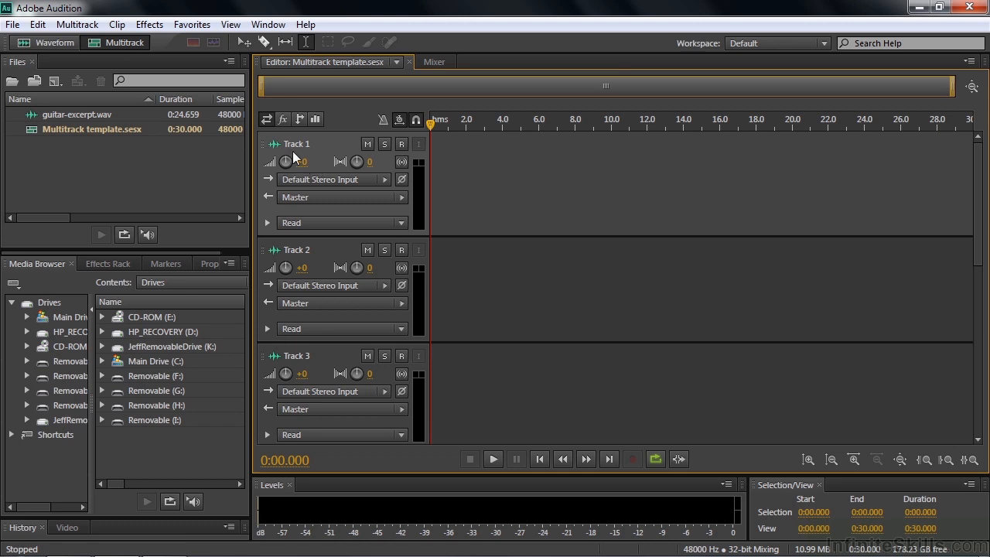
Step: Rename the first three tracks to Vocal, Guitar and Bass
double_click(297, 143)
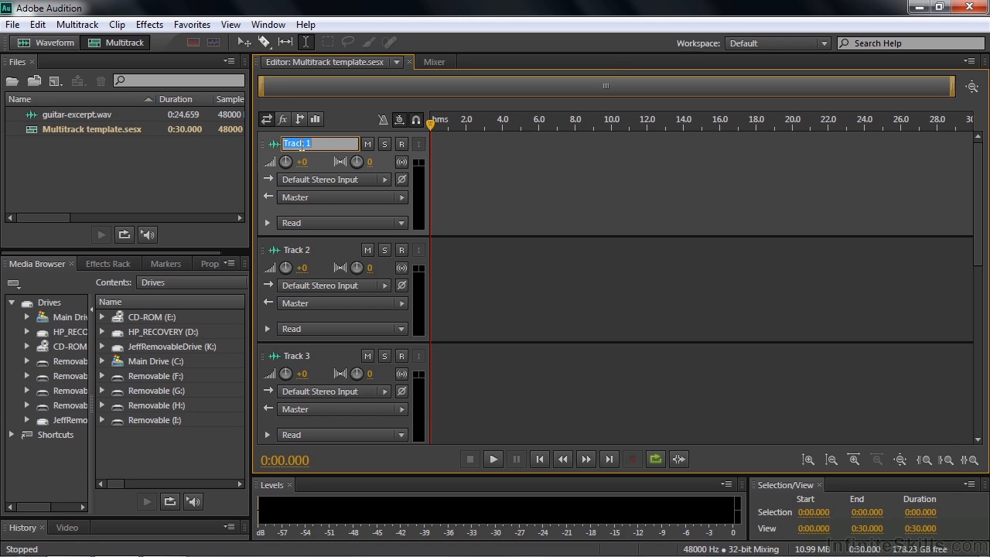
text(Vocal)
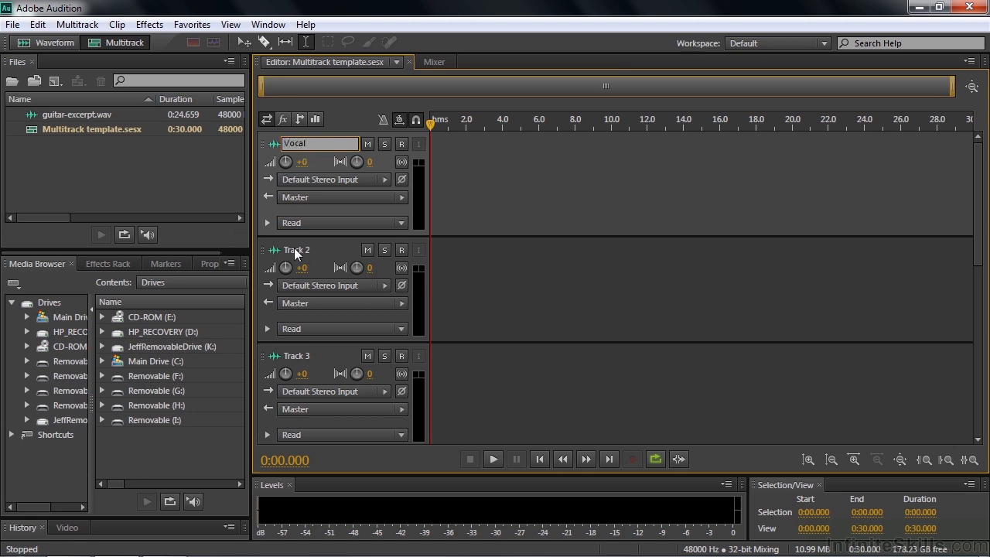
double_click(296, 249)
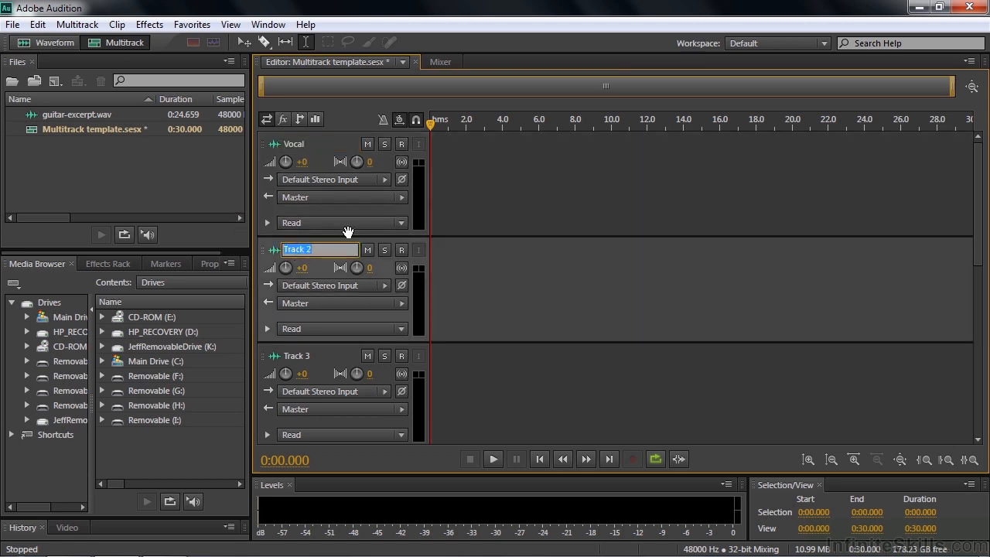
text(Guitar)
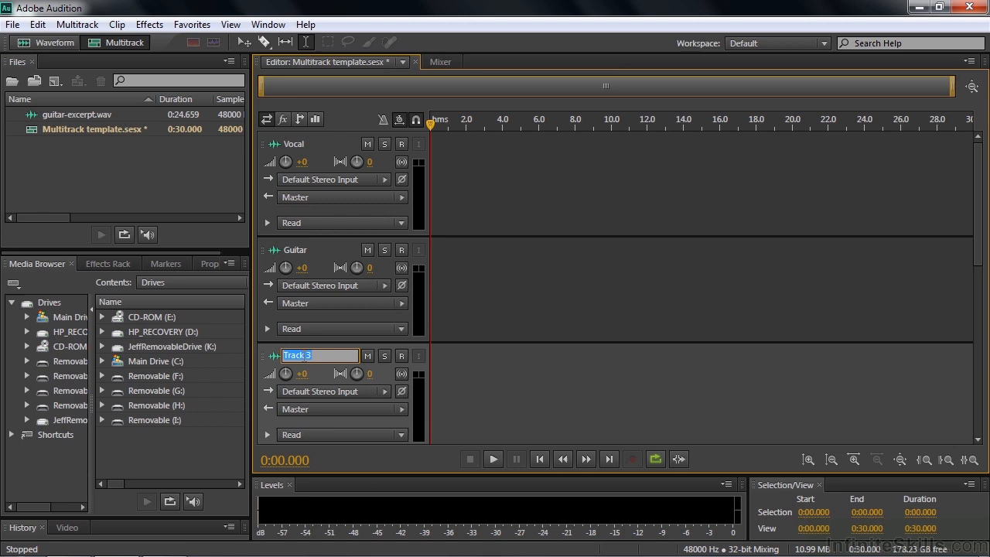
text(Bass)
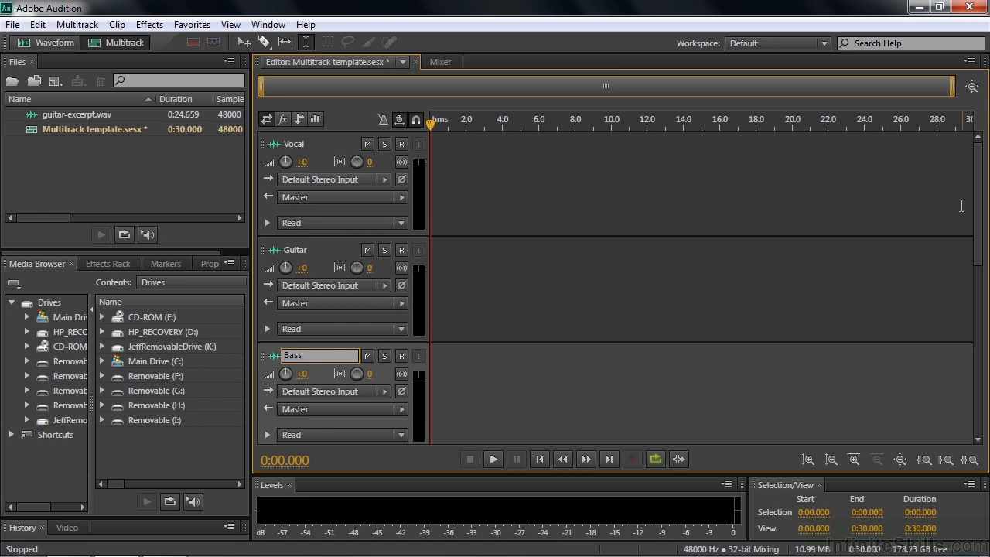
Step: Rename the next two tracks to OH L and OH R
scroll(down, 3)
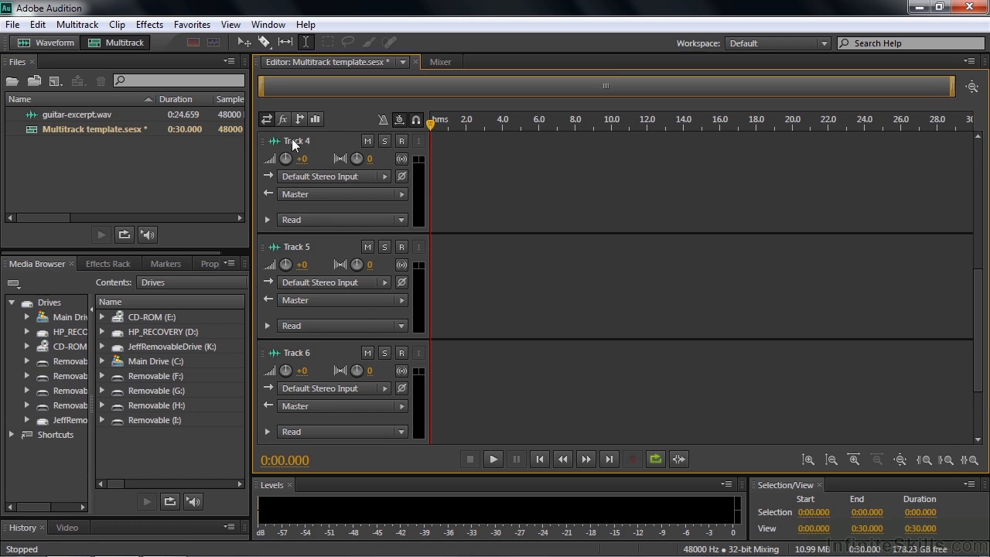
text(OH)
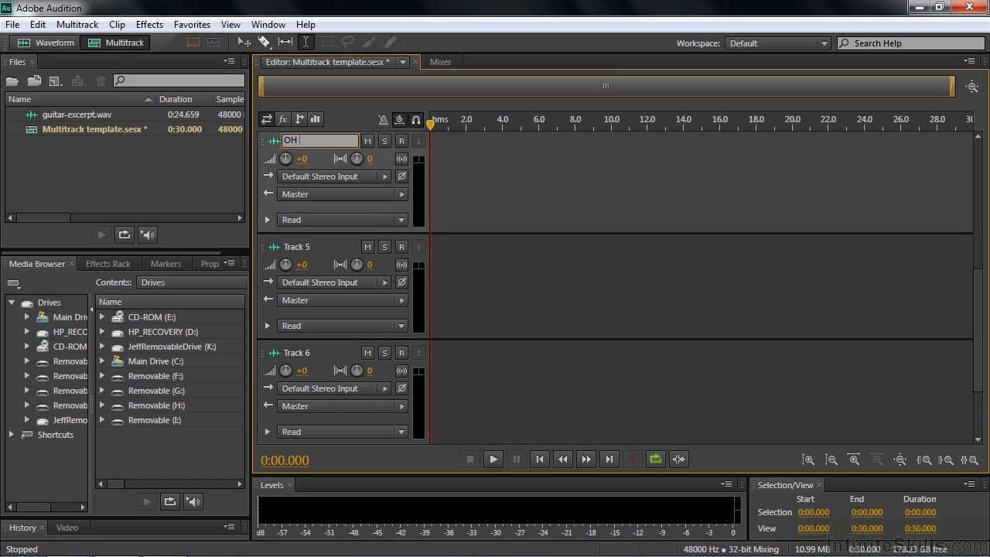
text(L)
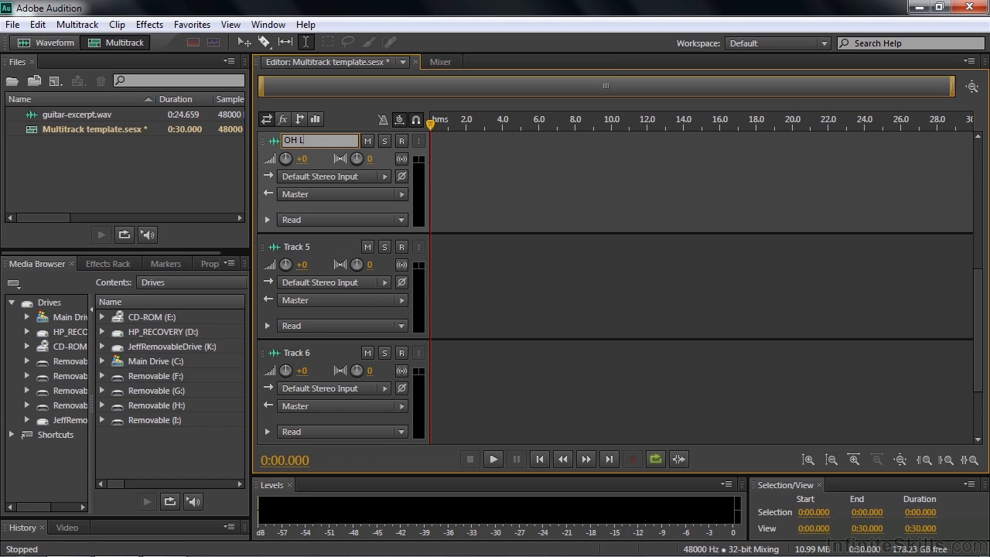
double_click(298, 246)
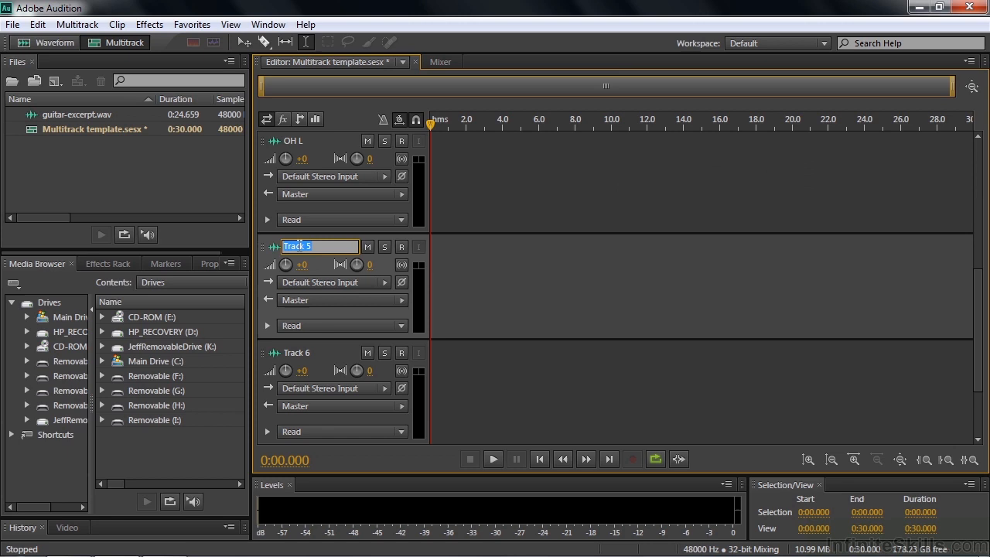
text(OH R)
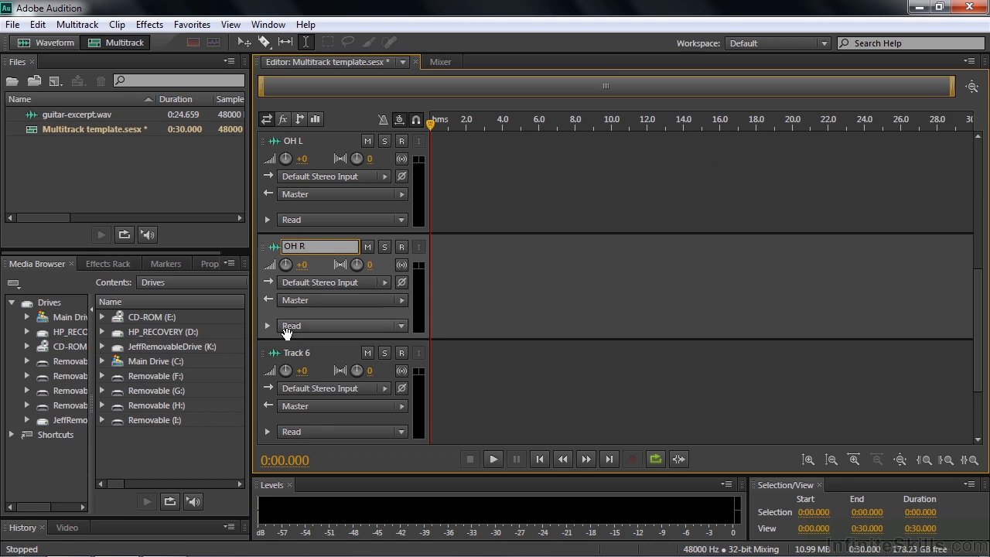
text(Sna)
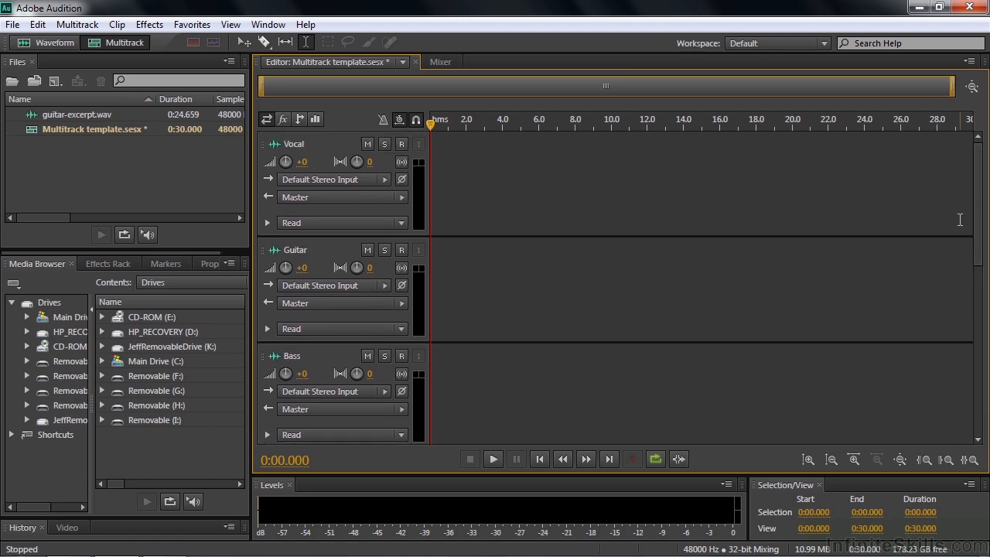
scroll(down, 3)
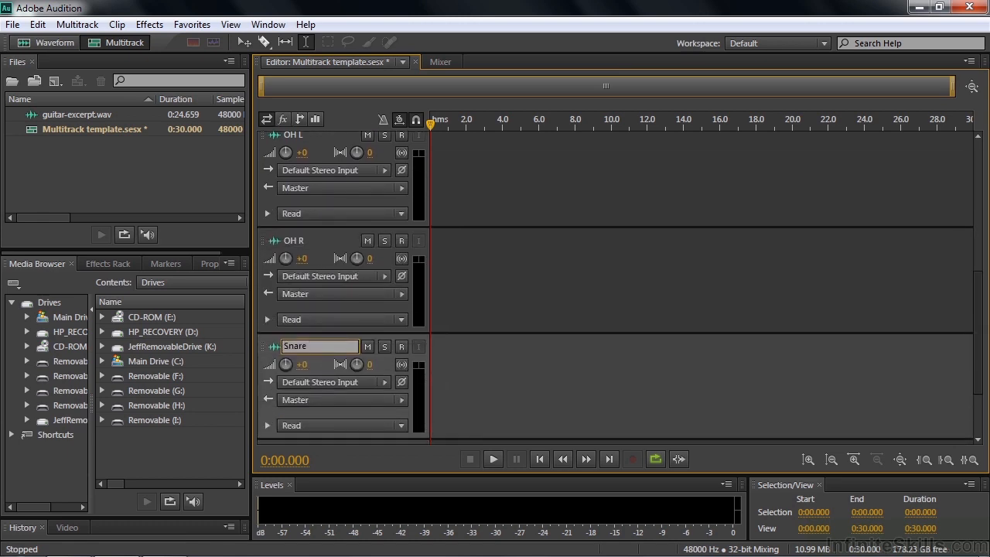
scroll(down, 3)
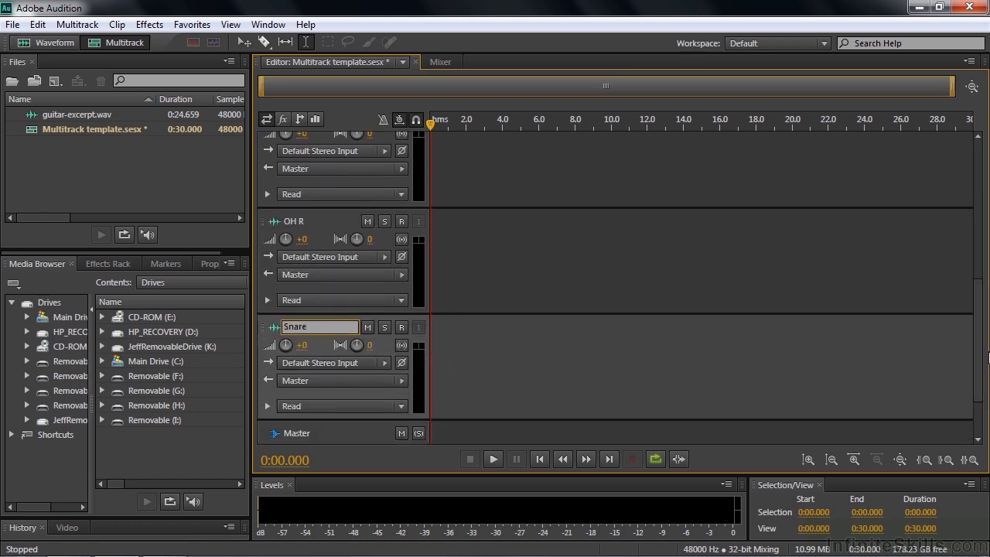
scroll(down, 3)
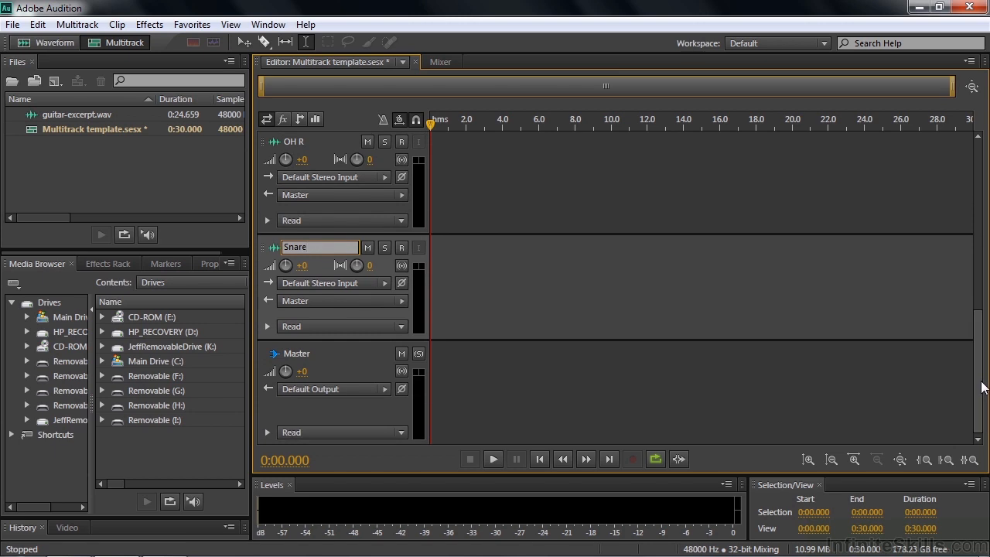
mouse_move(474, 273)
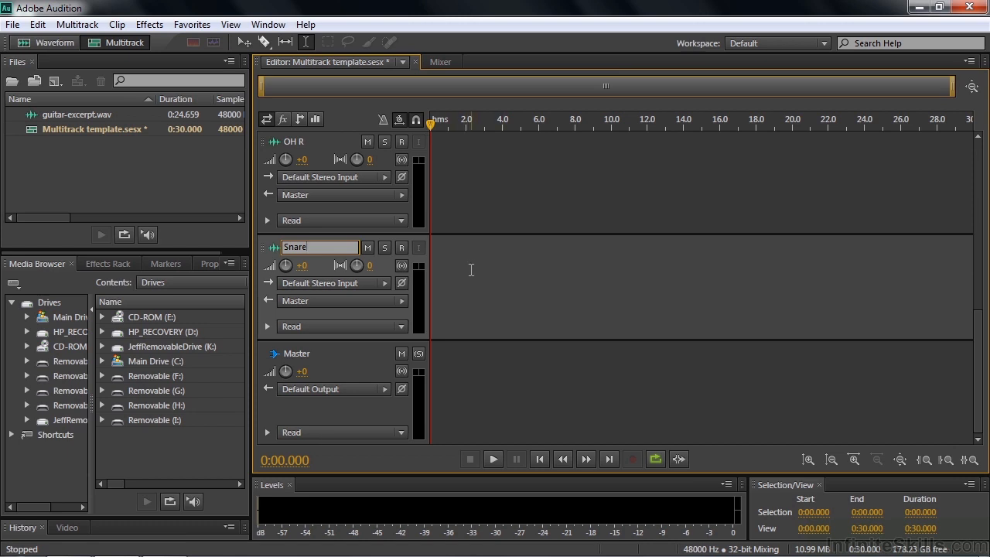
mouse_move(534, 284)
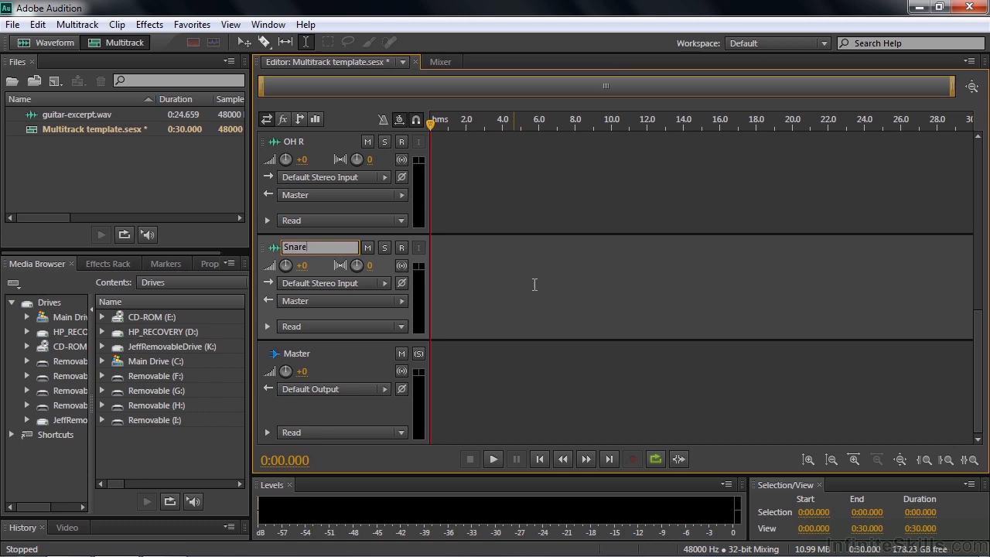
mouse_move(615, 272)
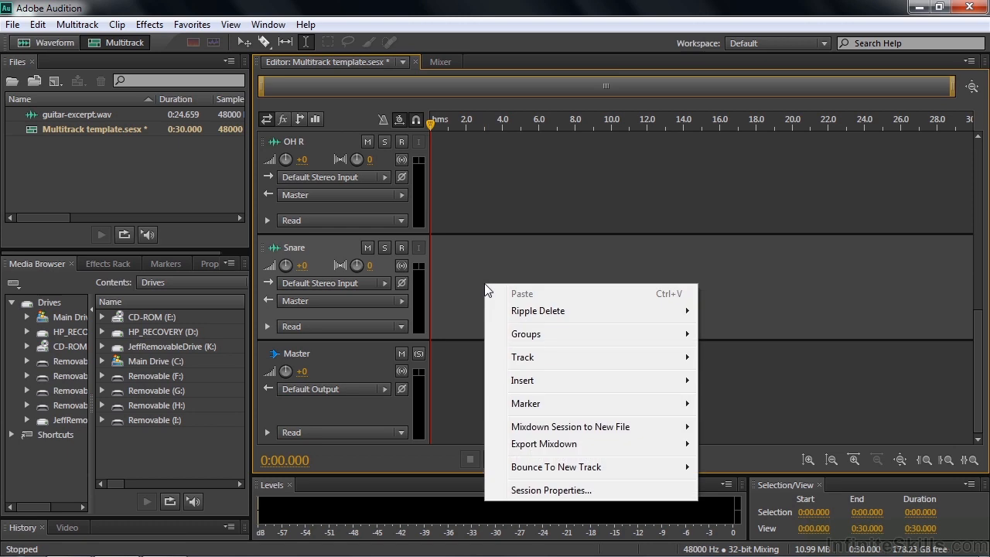
mouse_move(530, 357)
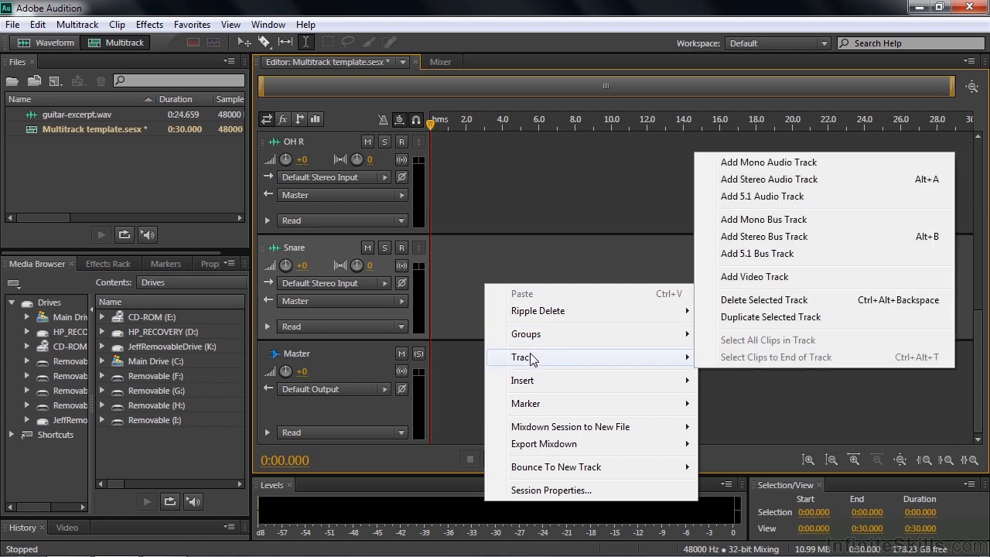
mouse_move(764, 236)
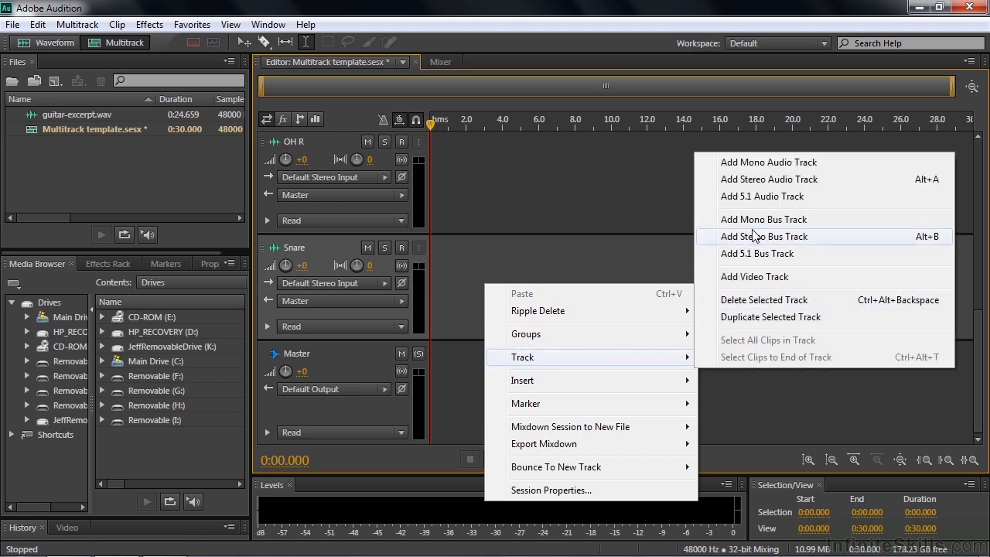
mouse_move(769, 179)
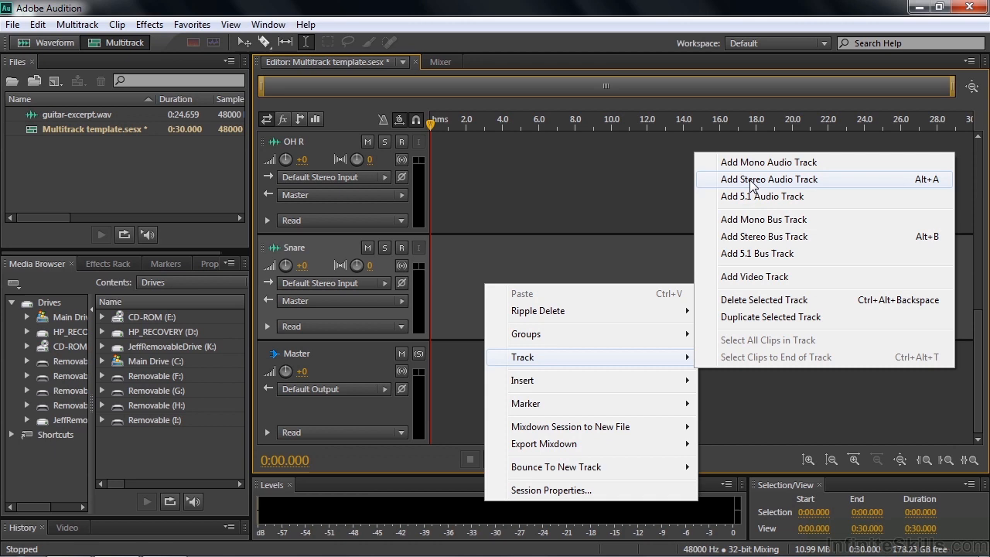
mouse_move(754, 172)
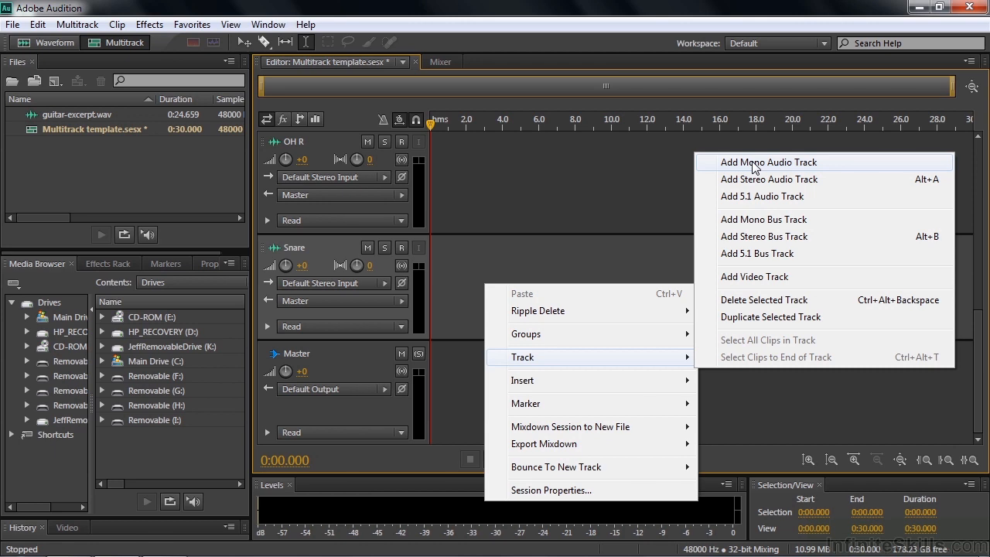
mouse_move(756, 178)
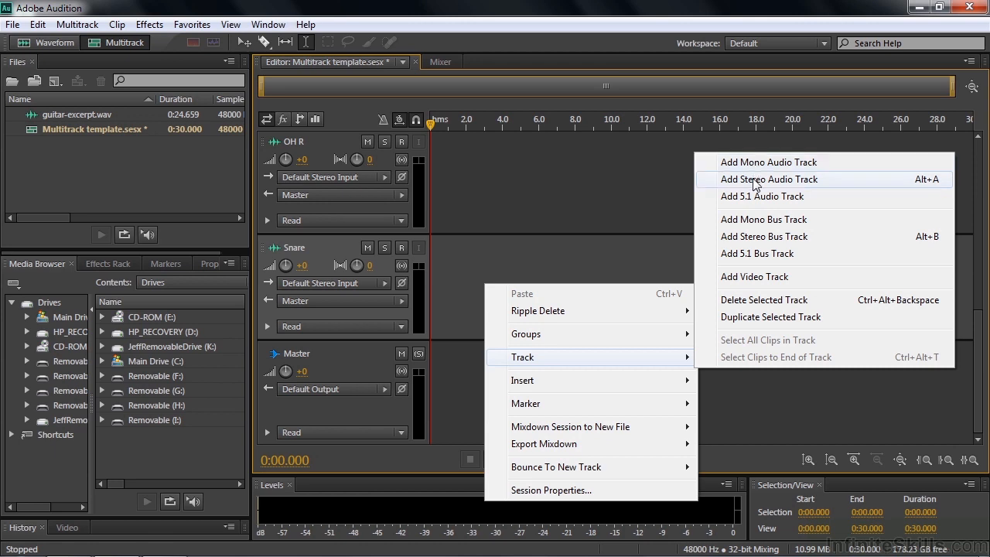
Step: Add stereo audio Track 7 between OH R and Snare
click(769, 179)
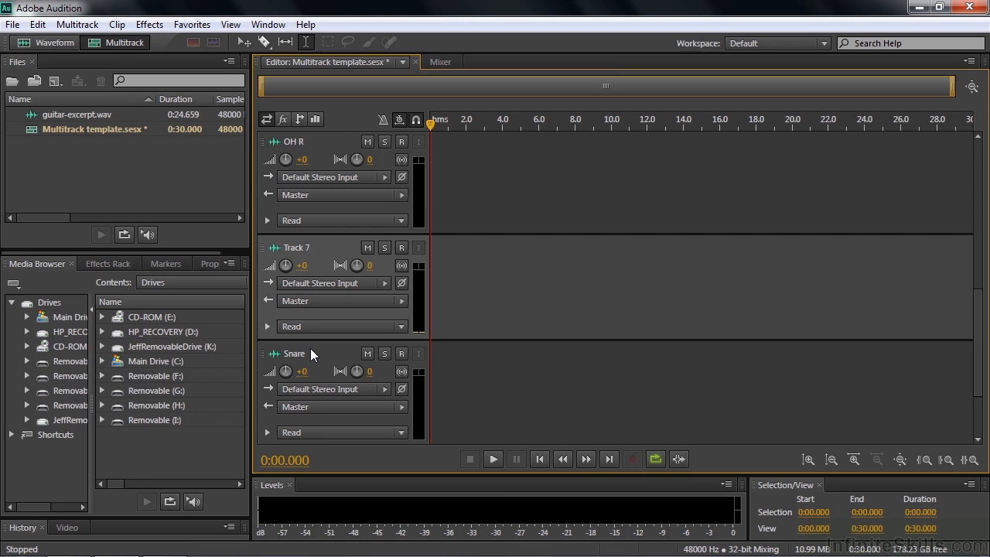
Step: Rename Track 7 to 'Tom Tom' and scroll down toward the Snare track
double_click(296, 247)
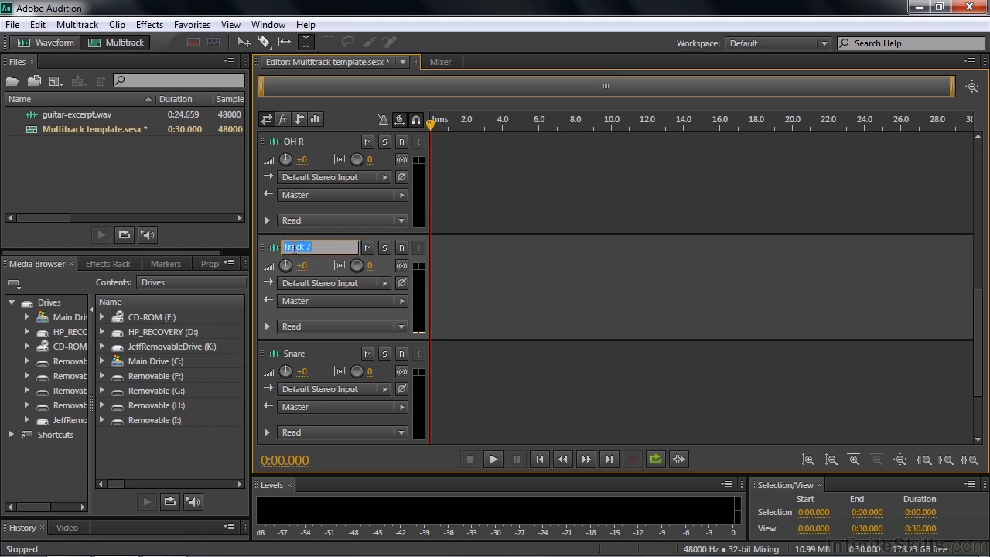
text(Tom Tom)
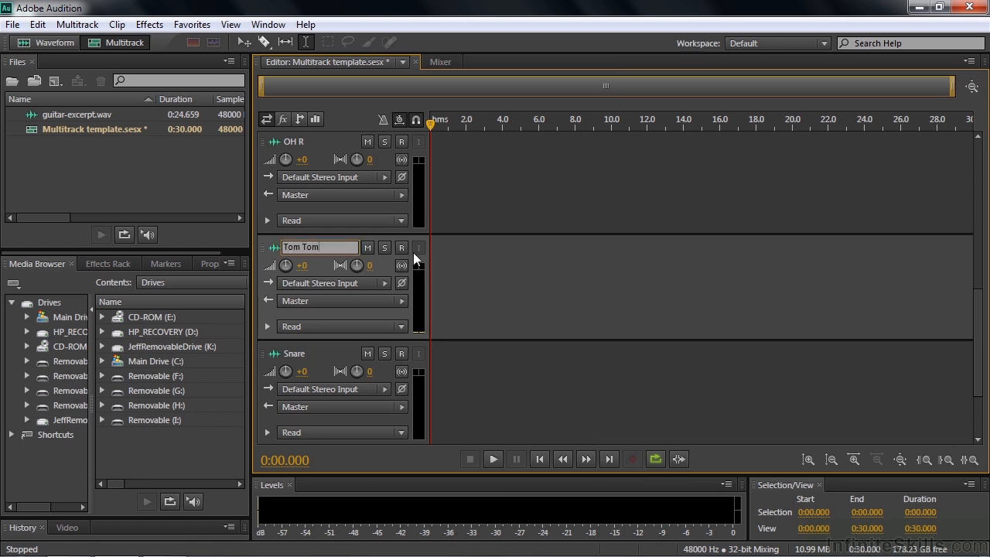
scroll(down, 3)
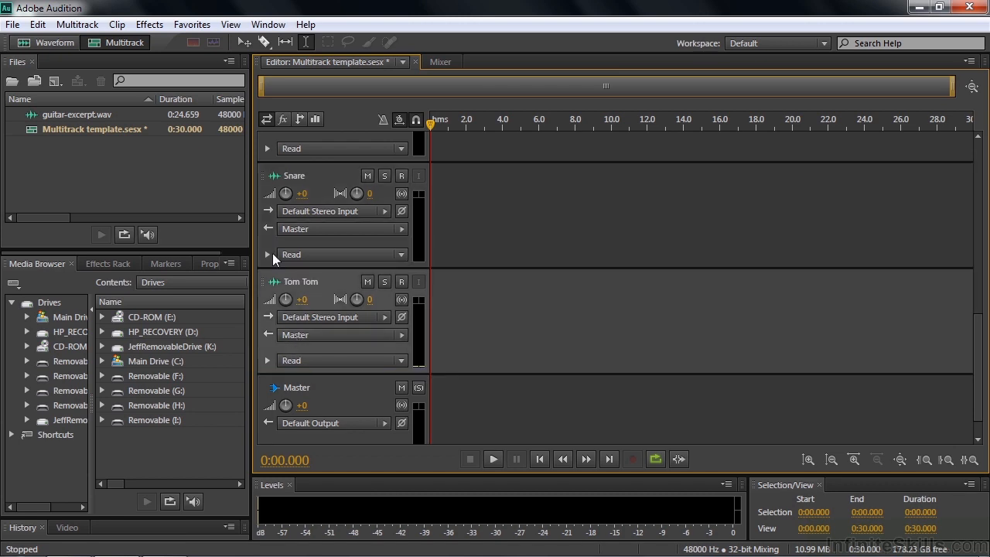
mouse_move(278, 194)
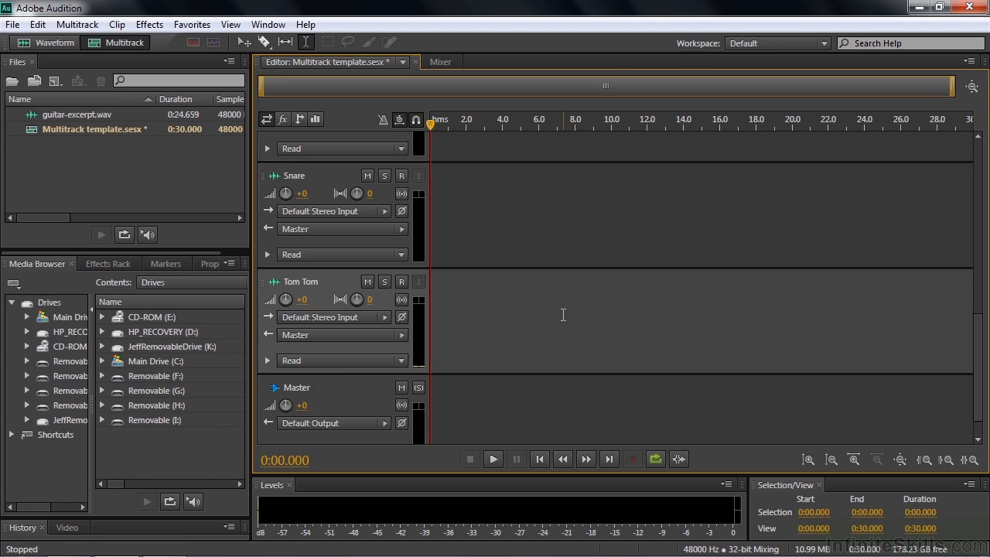
mouse_move(583, 348)
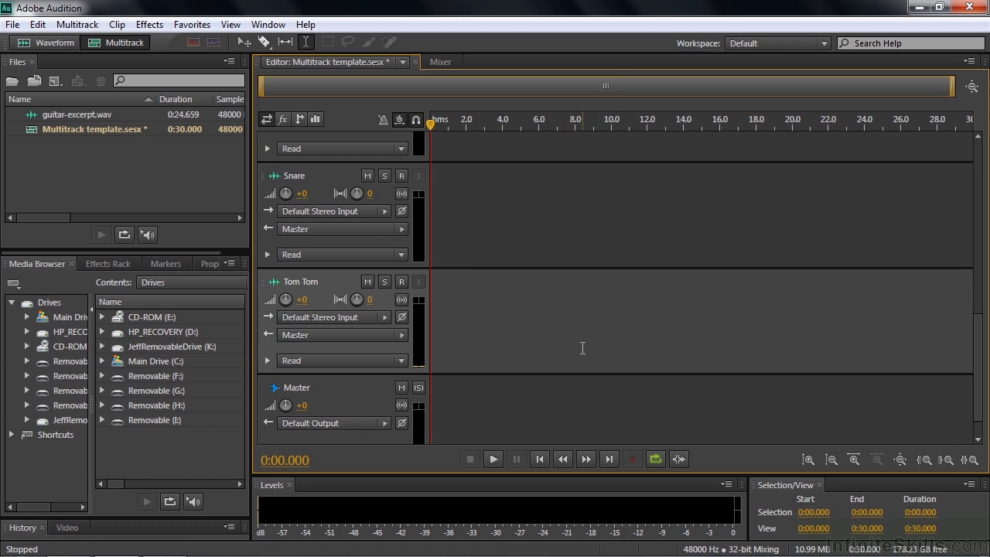
mouse_move(582, 341)
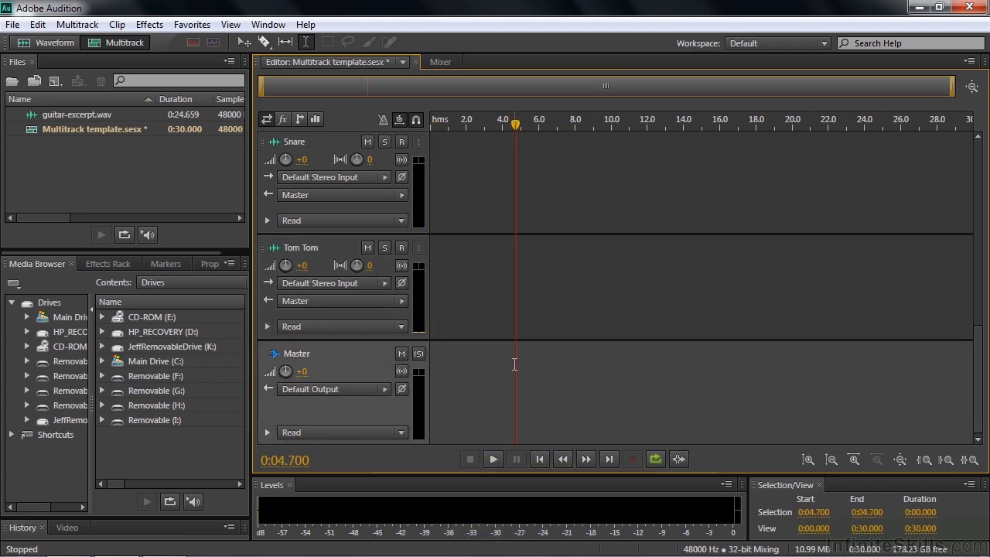
mouse_move(465, 253)
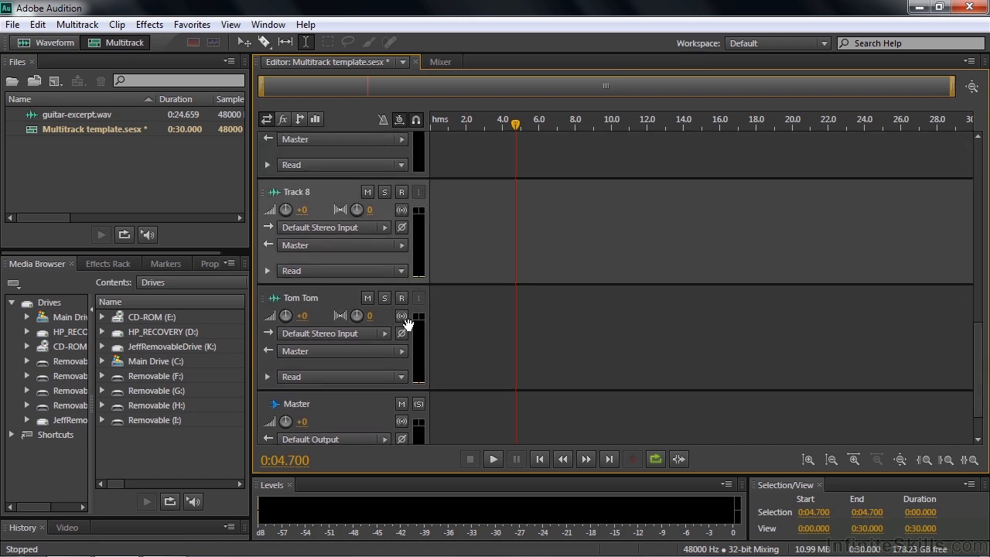
mouse_move(304, 196)
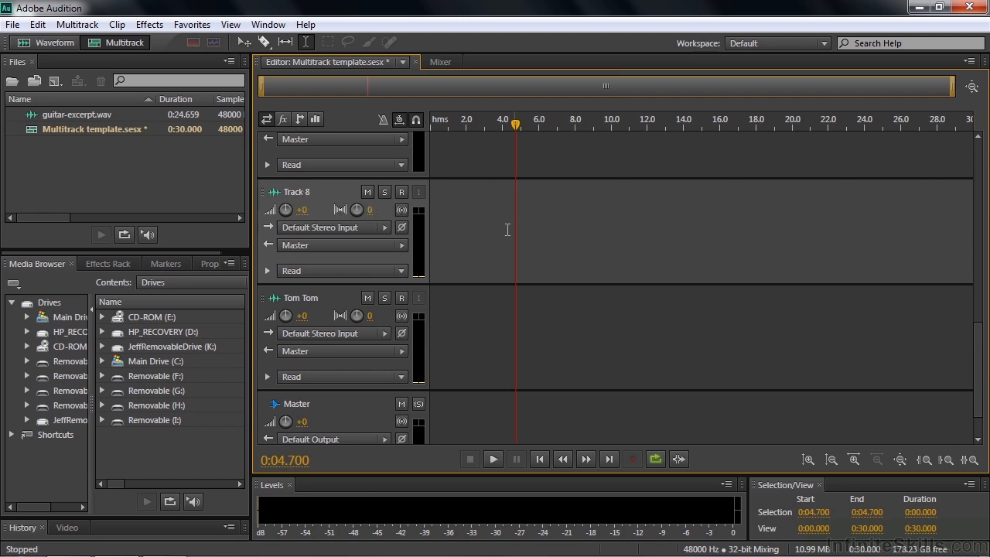
mouse_move(484, 218)
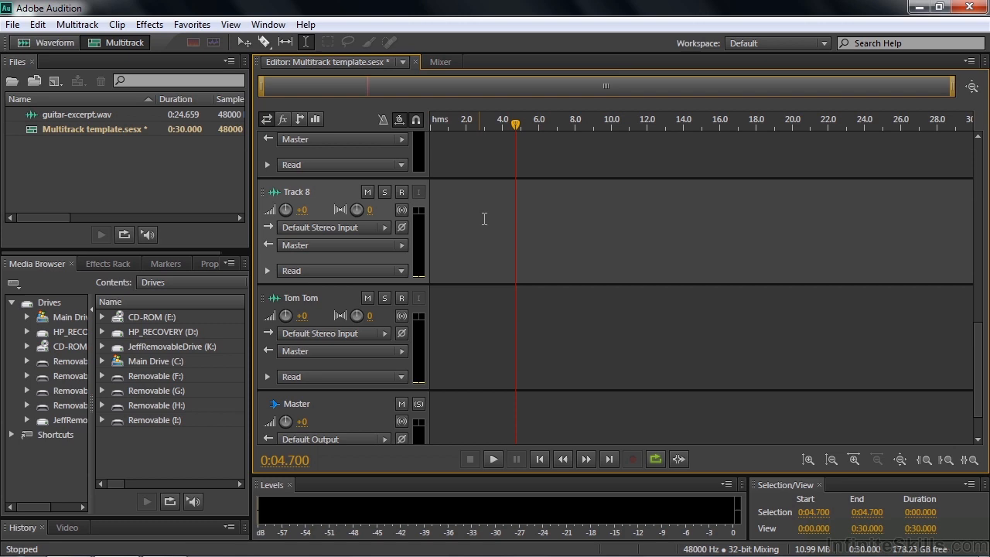
right_click(484, 219)
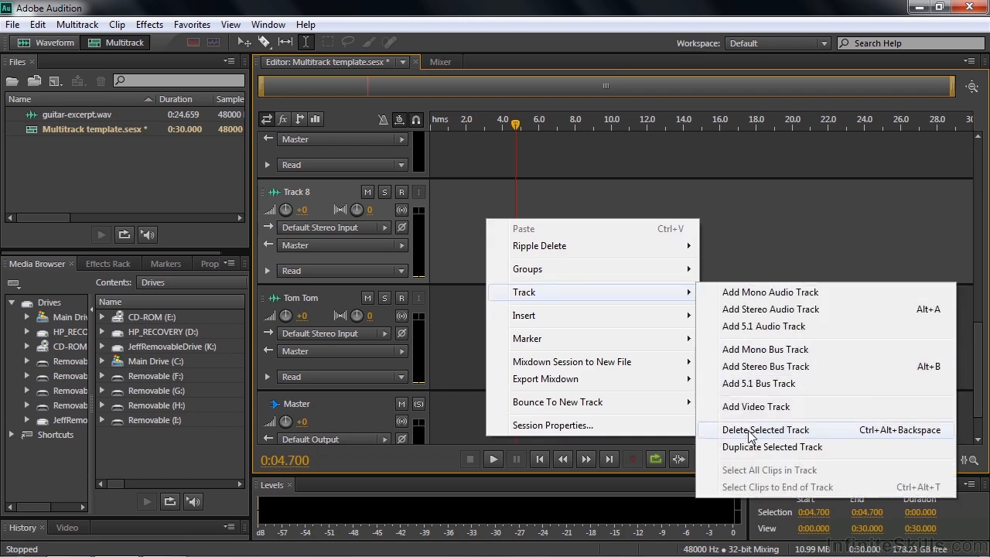
click(765, 429)
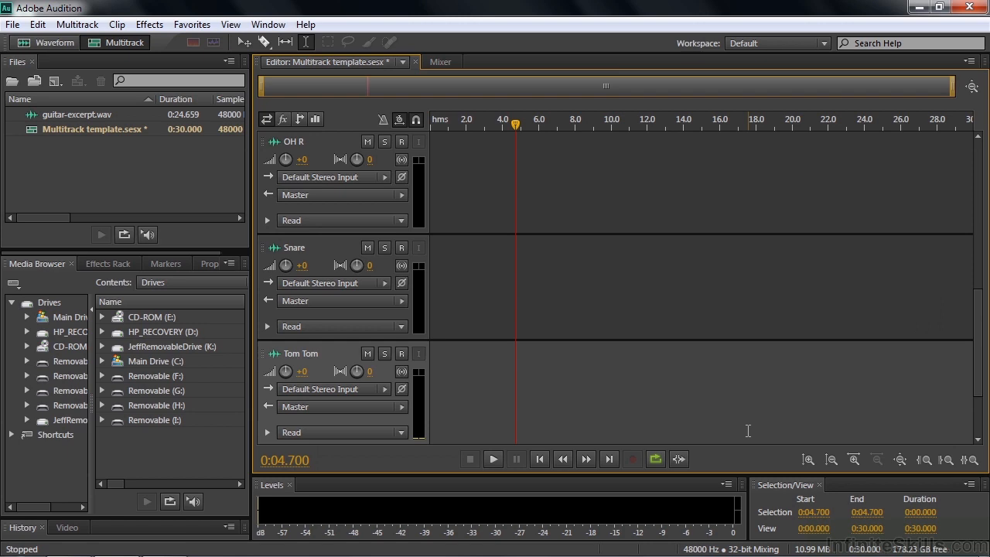
mouse_move(578, 242)
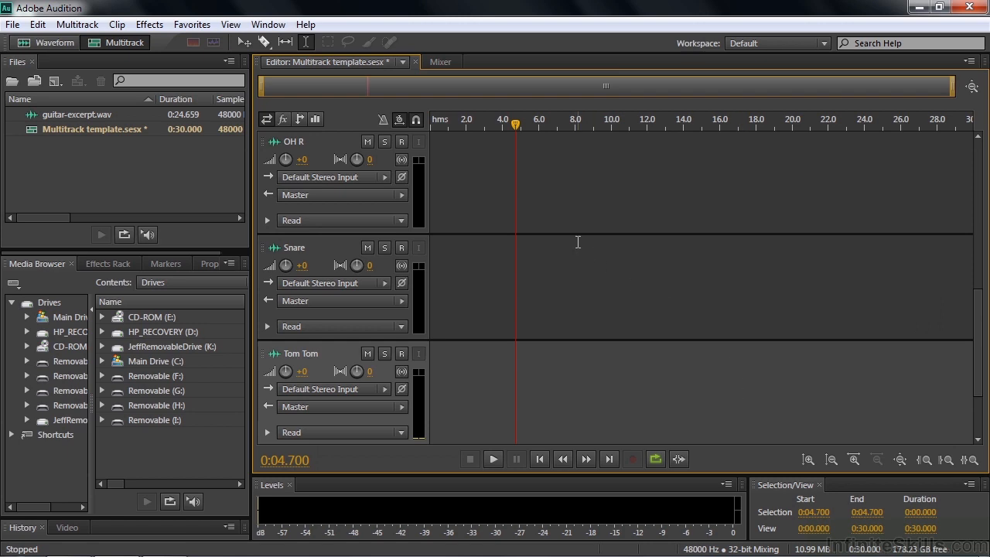
mouse_move(982, 365)
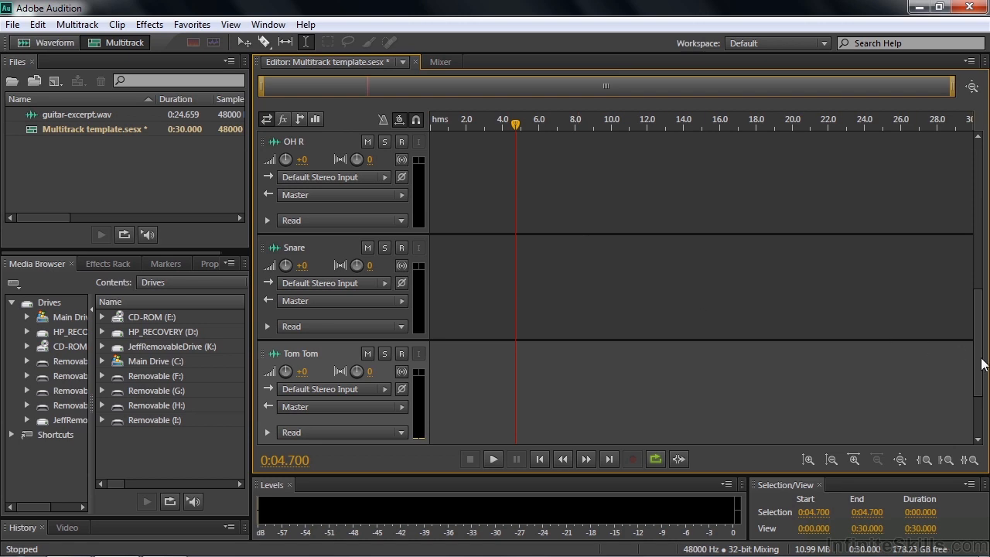
Step: Add stereo bus track Bus A to the session from the track context menu
scroll(down, 3)
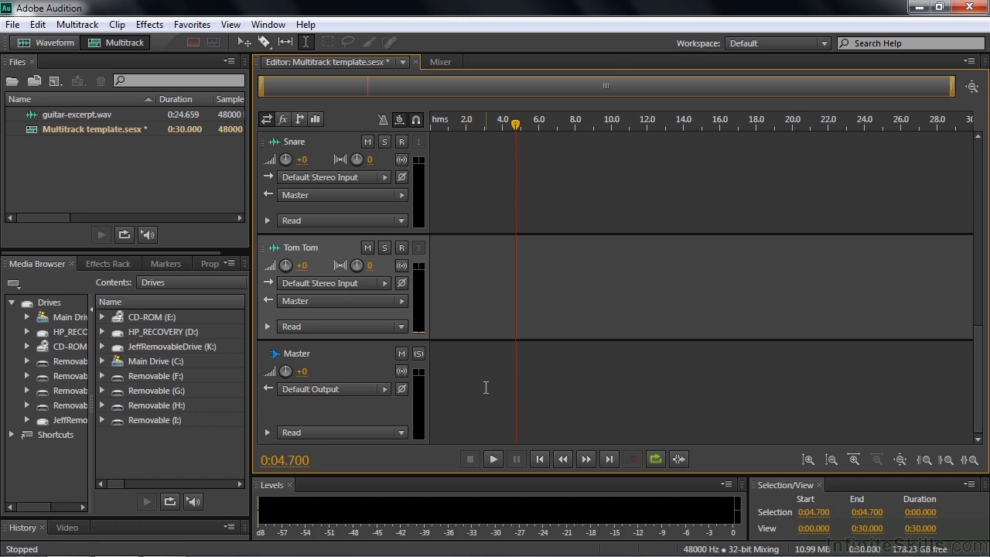
right_click(486, 391)
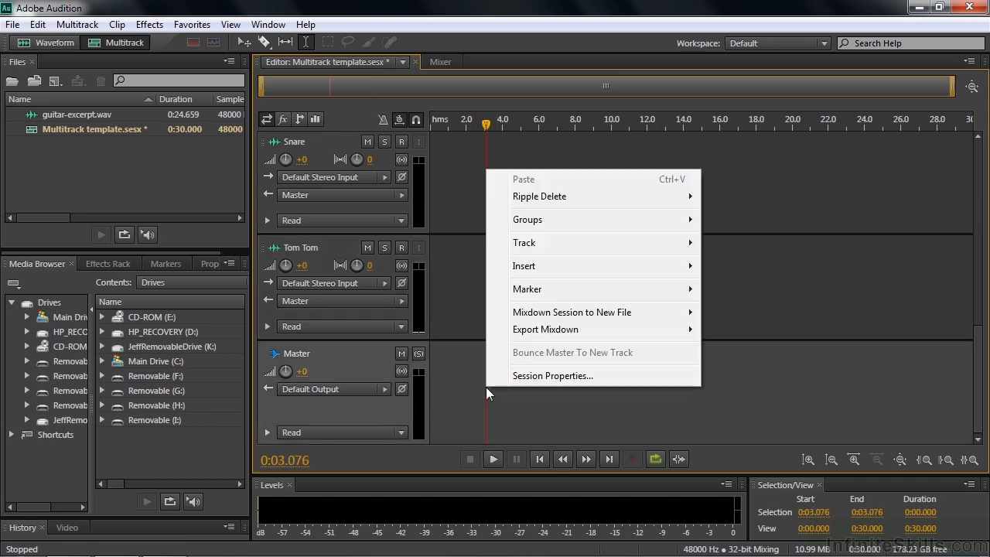
mouse_move(524, 242)
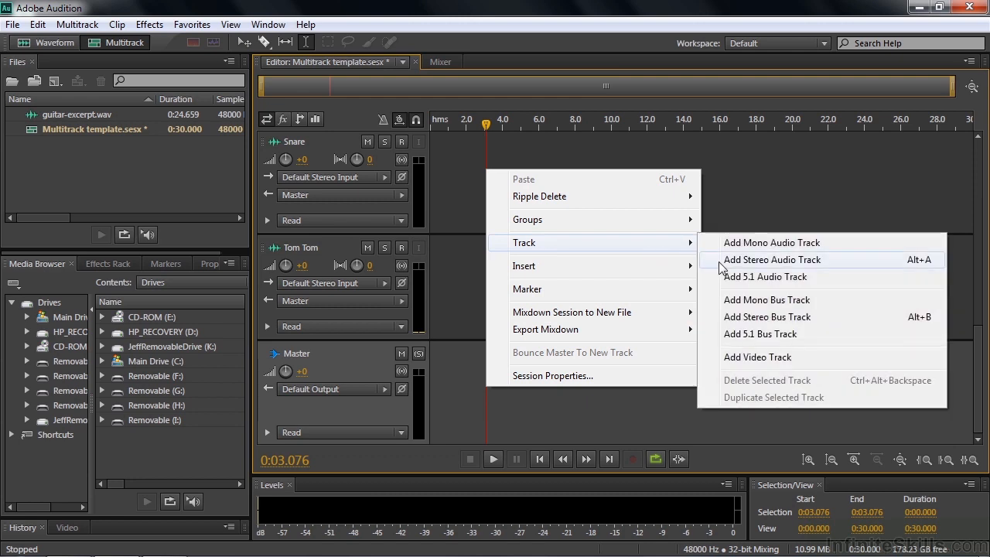
mouse_move(767, 317)
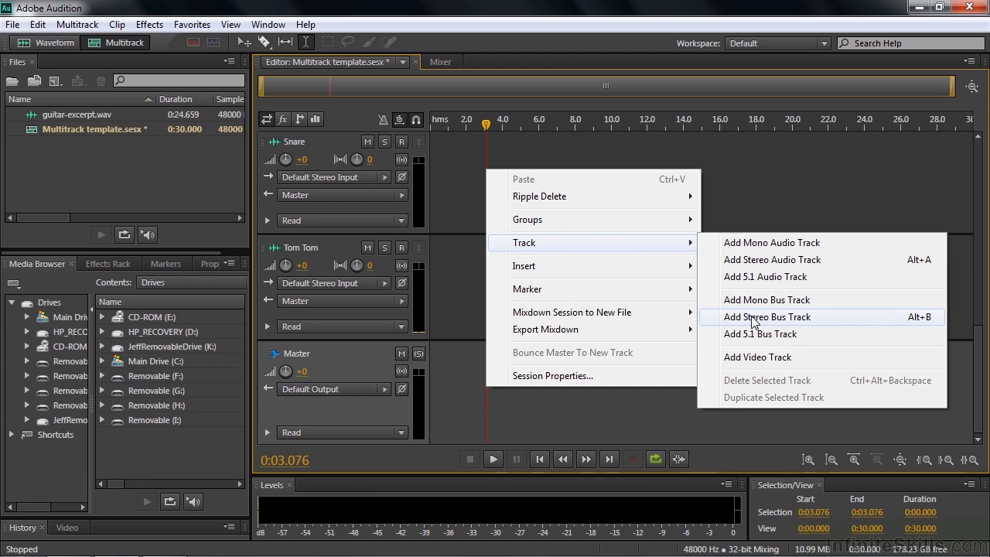
mouse_move(785, 276)
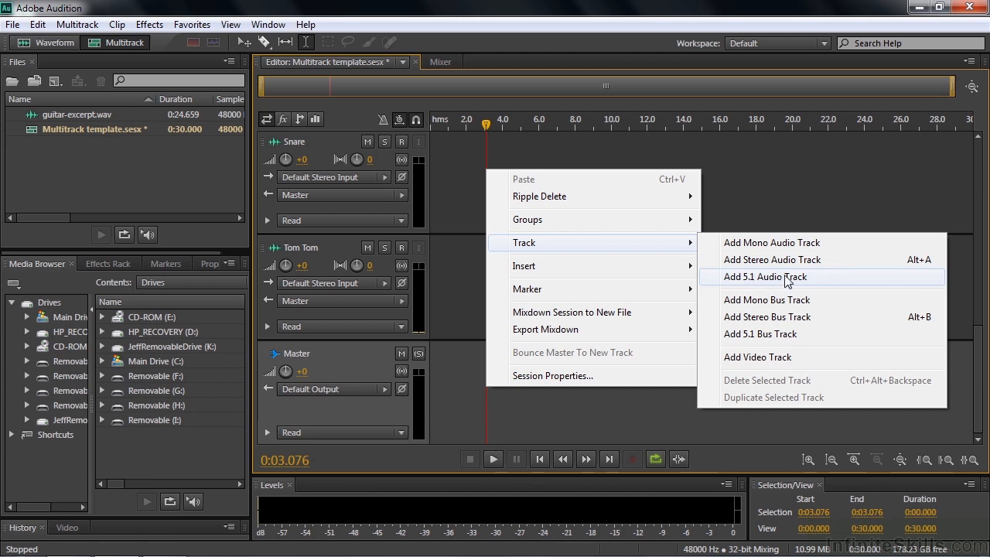
mouse_move(789, 260)
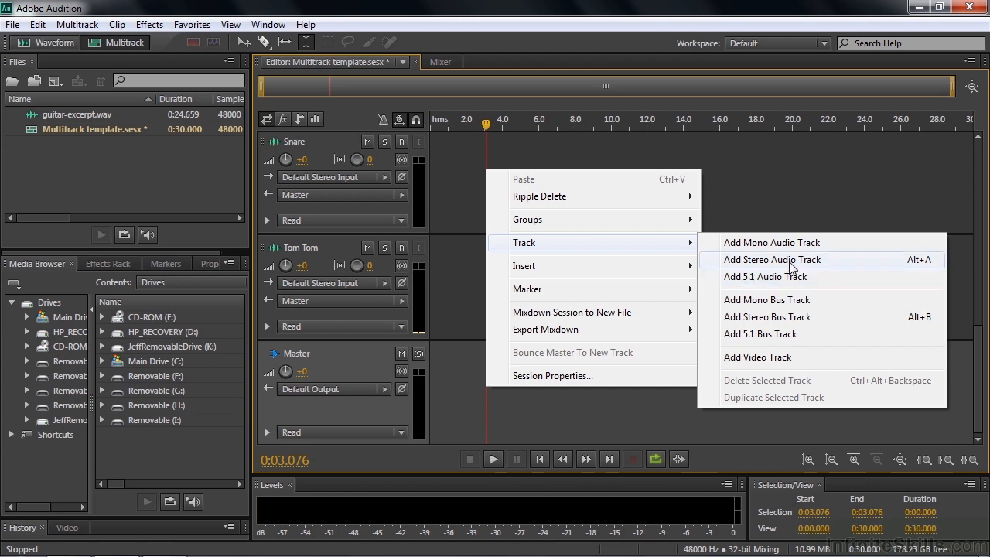
mouse_move(766, 277)
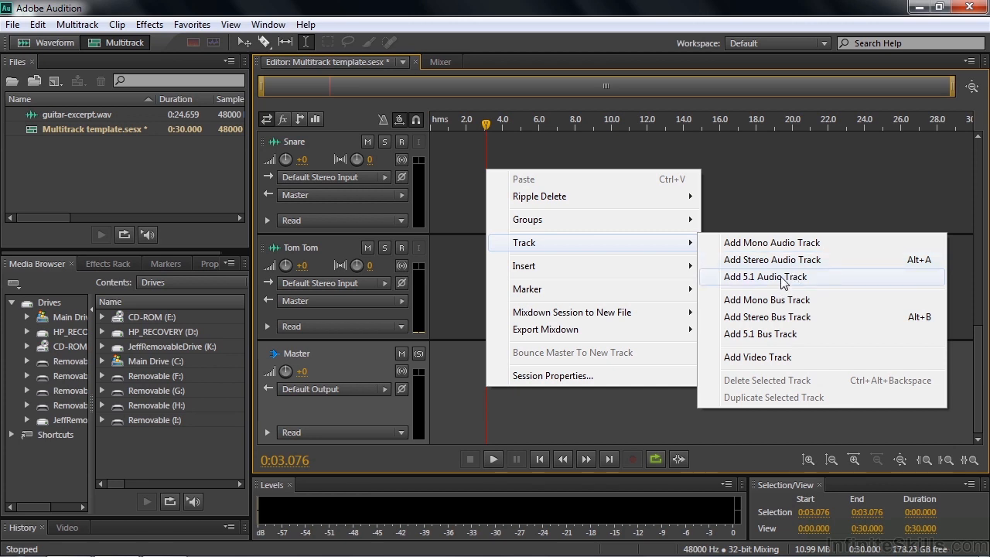
mouse_move(771, 281)
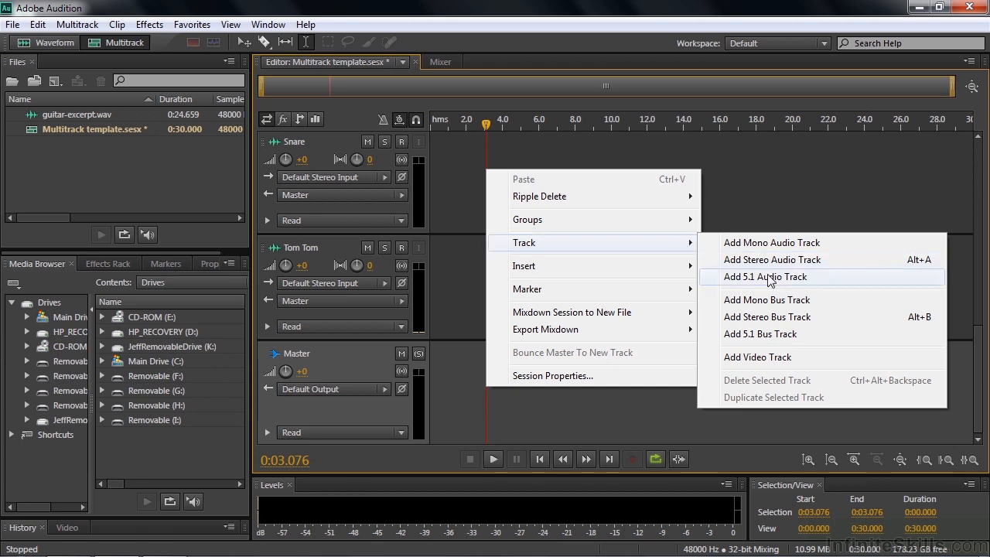
mouse_move(766, 277)
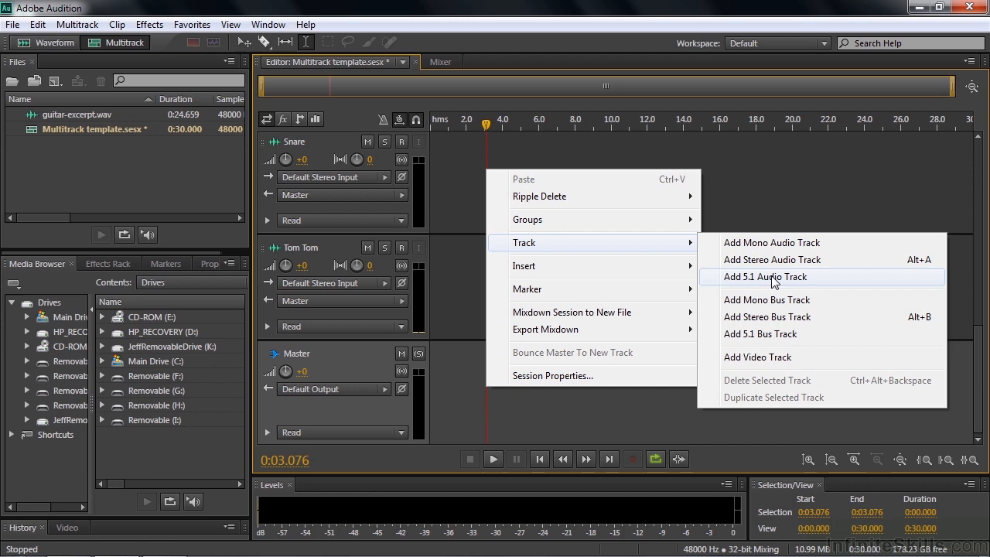
mouse_move(780, 248)
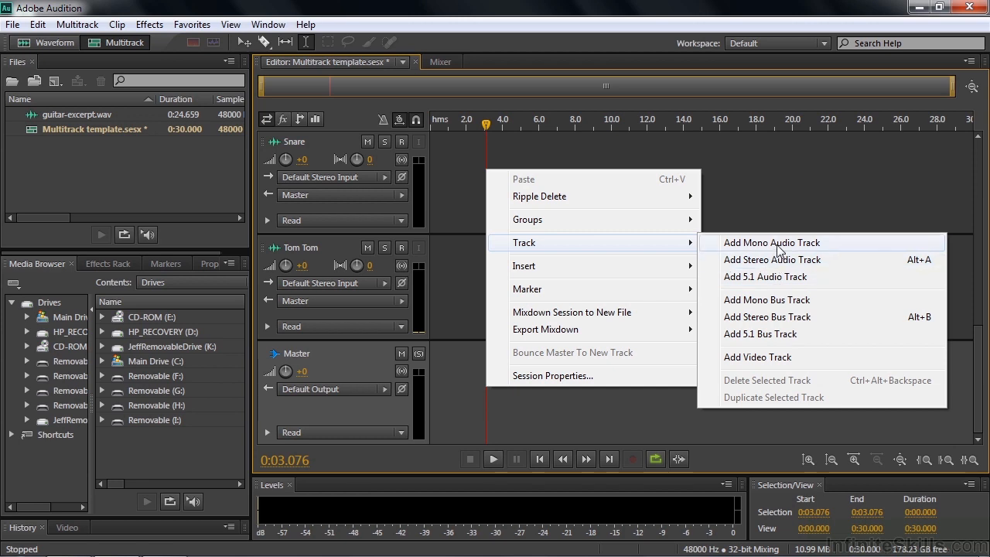
mouse_move(765, 300)
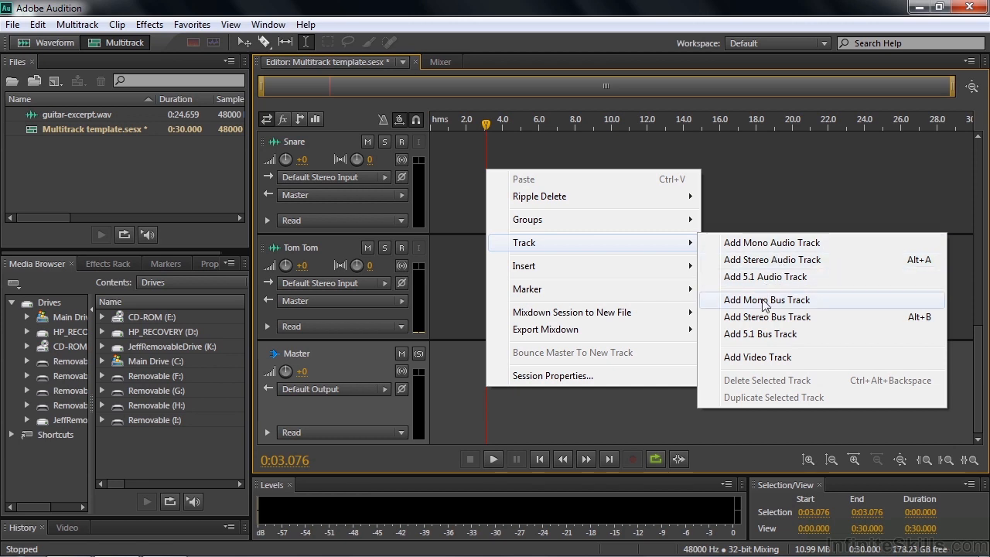
mouse_move(767, 317)
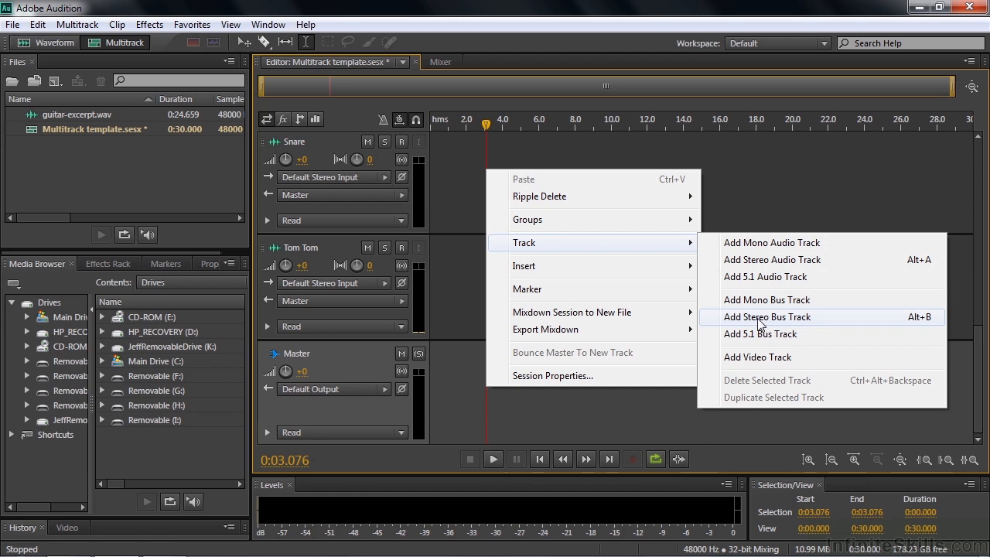
mouse_move(760, 325)
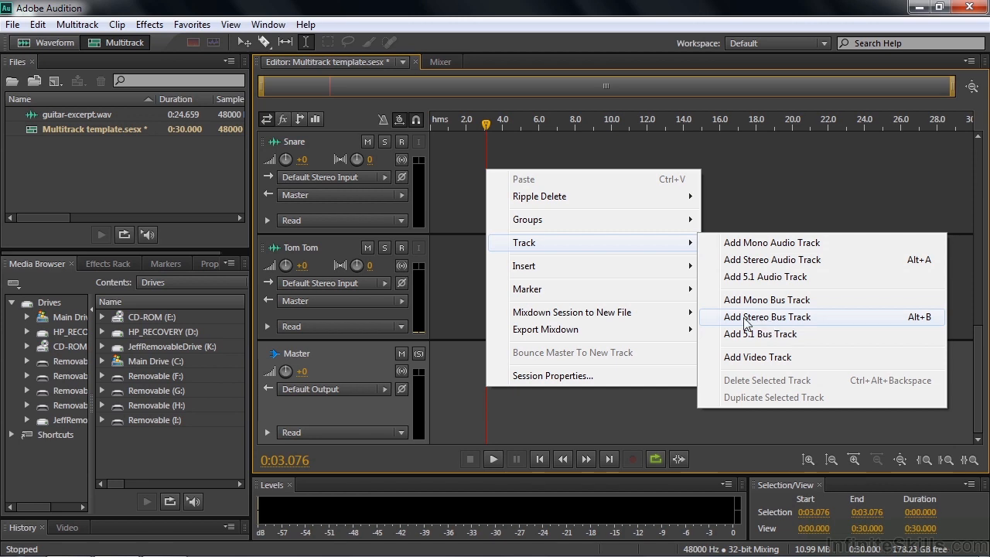
click(767, 316)
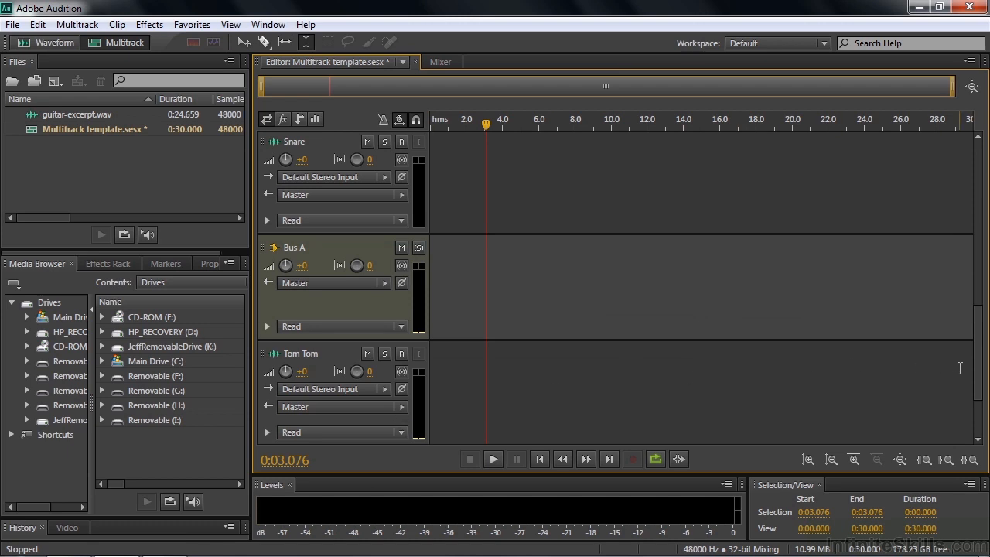
Step: Scroll the track list down to the Drums bus below Tom Tom
scroll(down, 3)
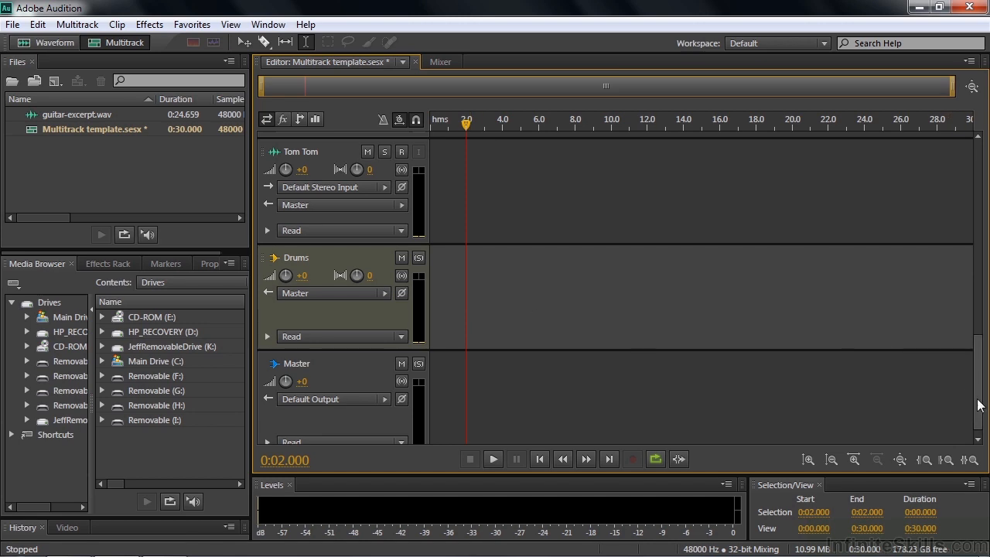
scroll(down, 3)
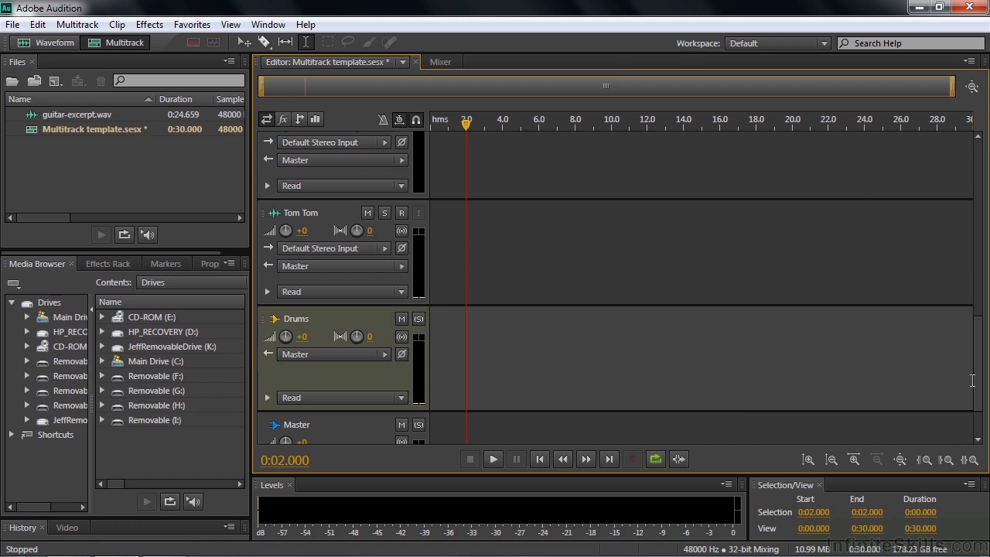
mouse_move(473, 328)
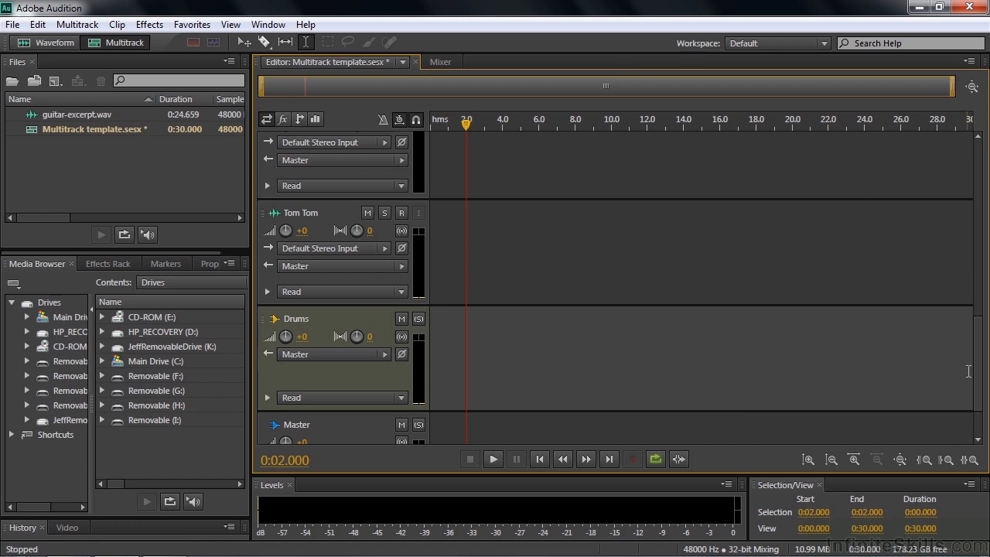
Step: Set the Output of OH L, OH R, Snare and Tom Tom to Bus > Drums
scroll(down, 3)
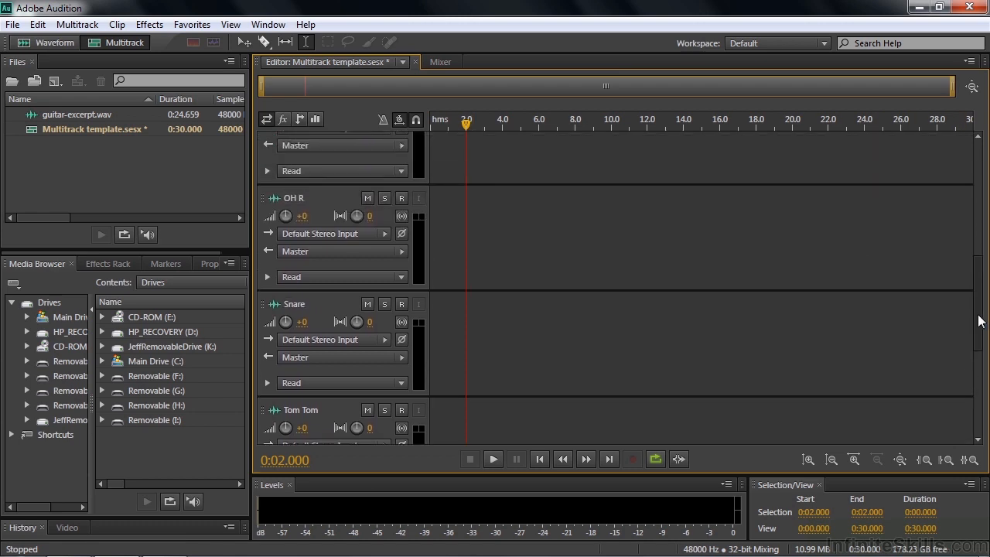
scroll(up, 3)
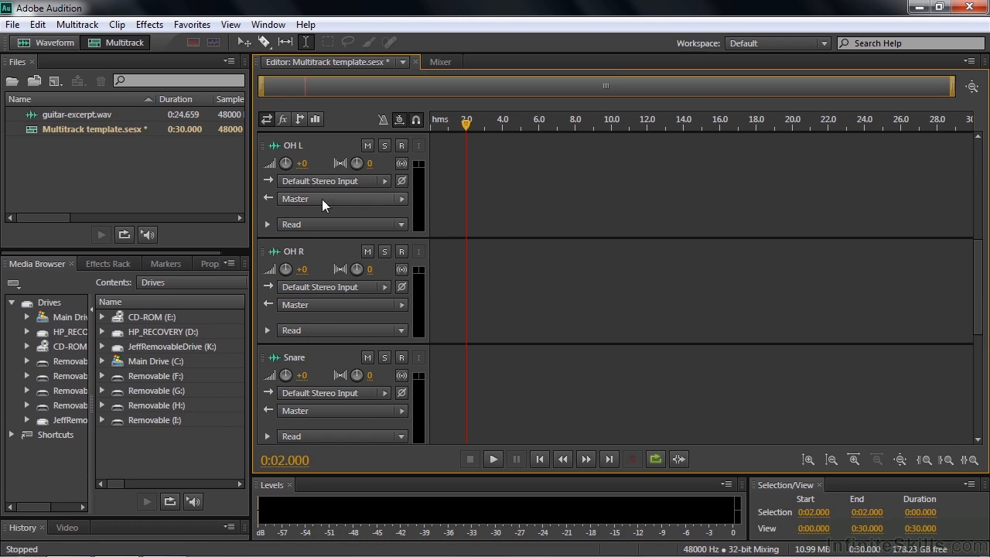
mouse_move(276, 203)
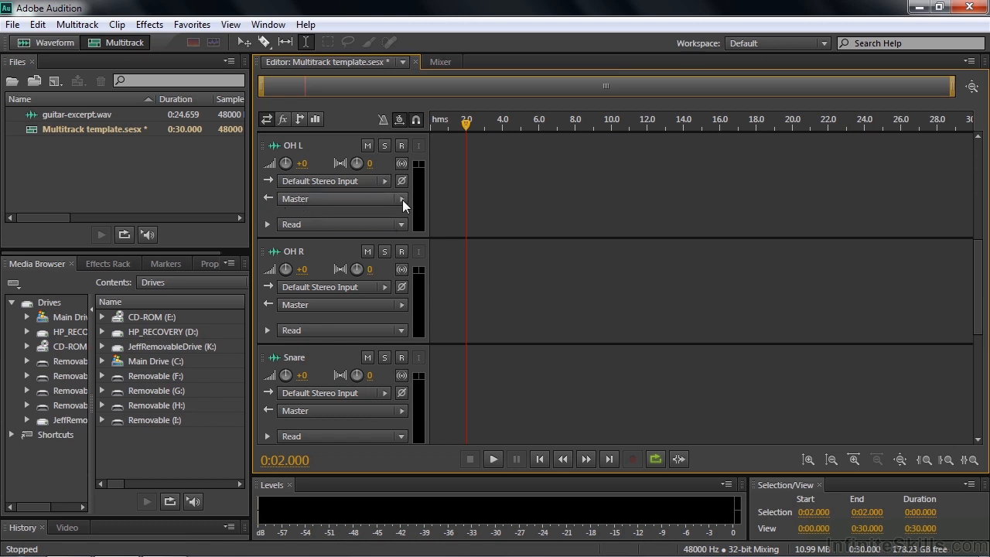
click(385, 199)
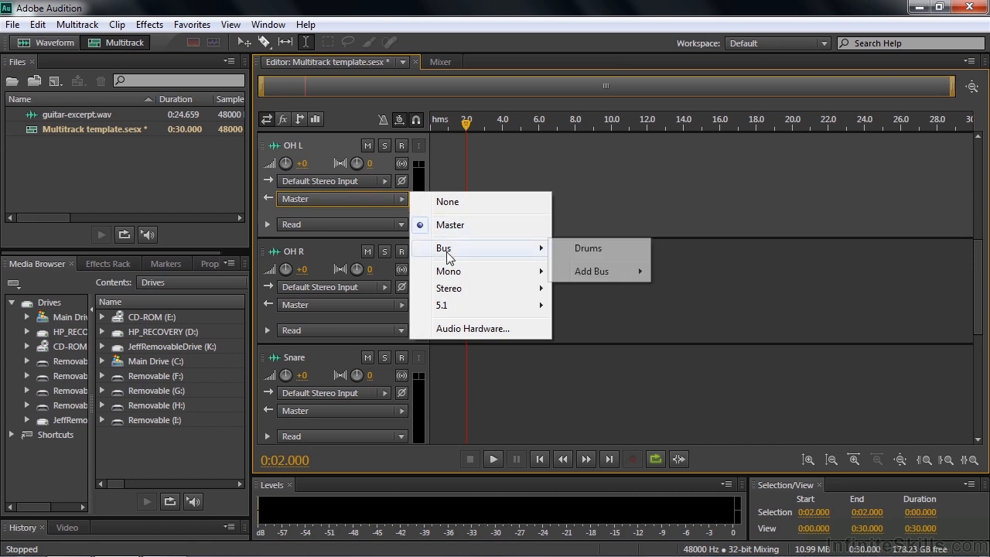
mouse_move(599, 259)
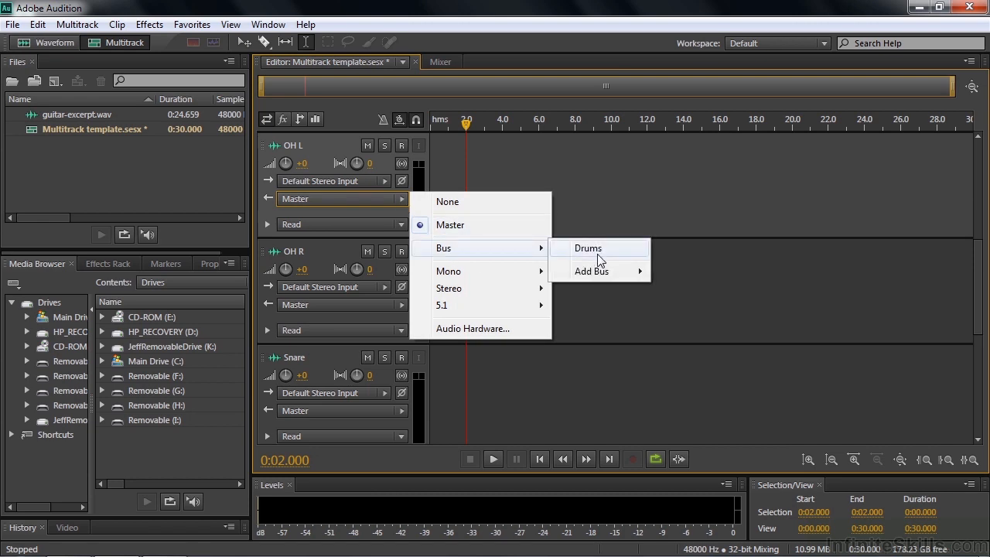
click(587, 247)
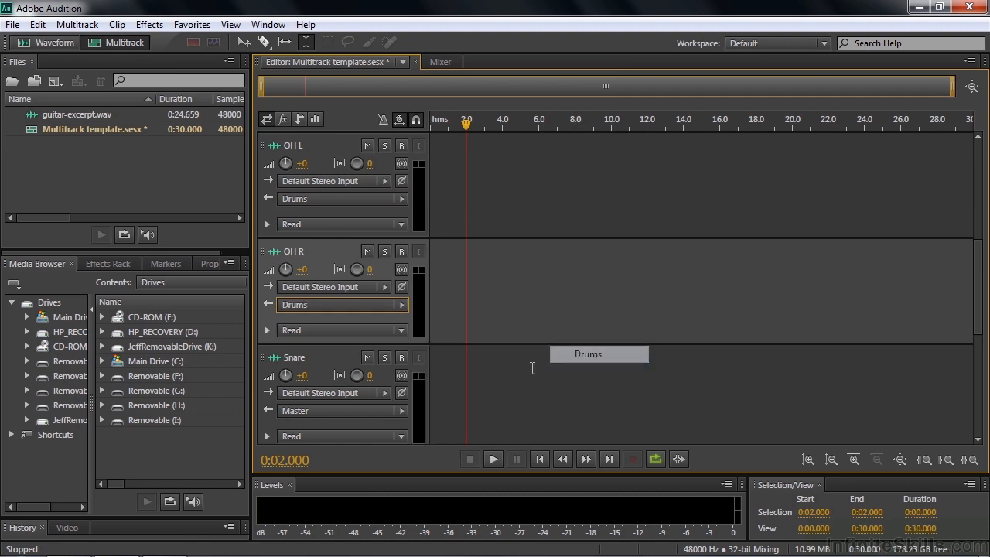
click(341, 411)
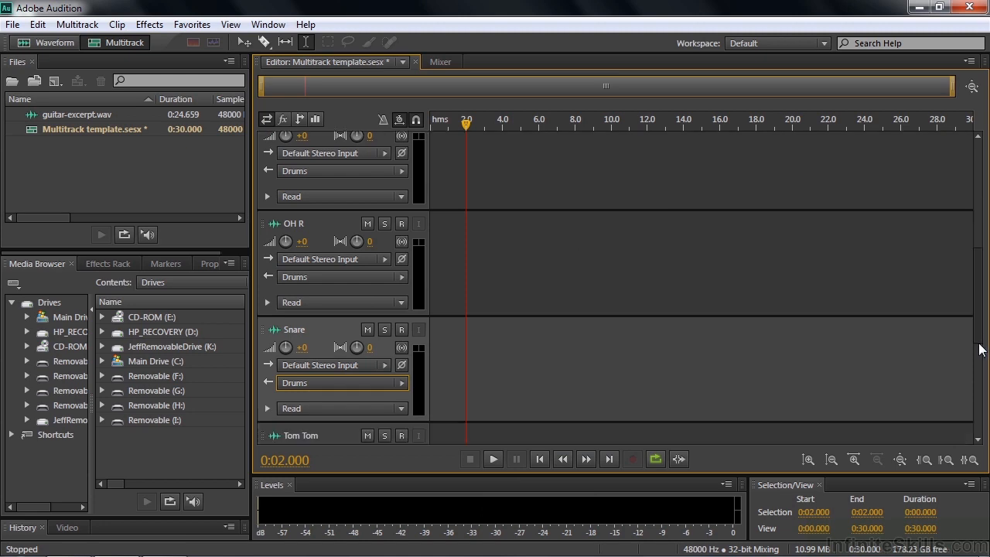
scroll(down, 3)
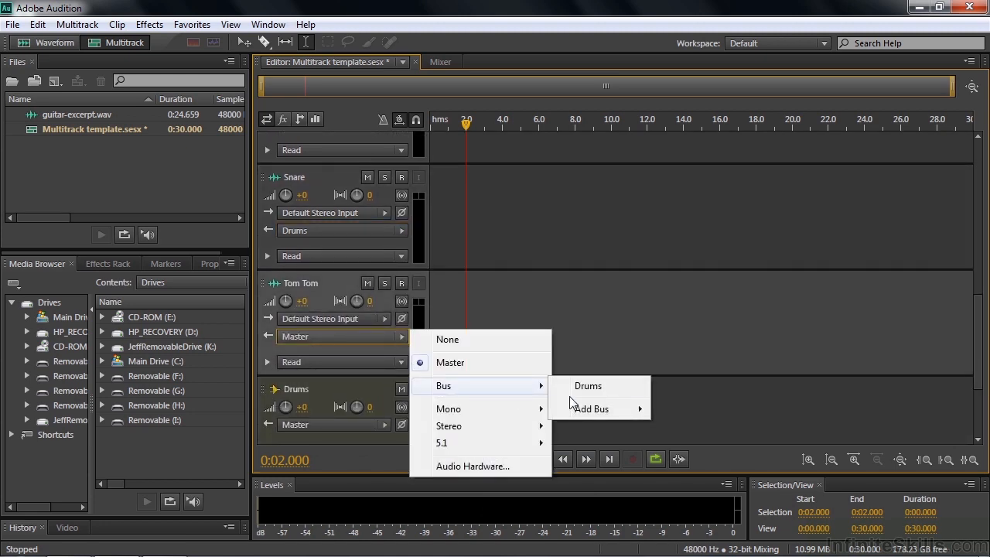
click(588, 385)
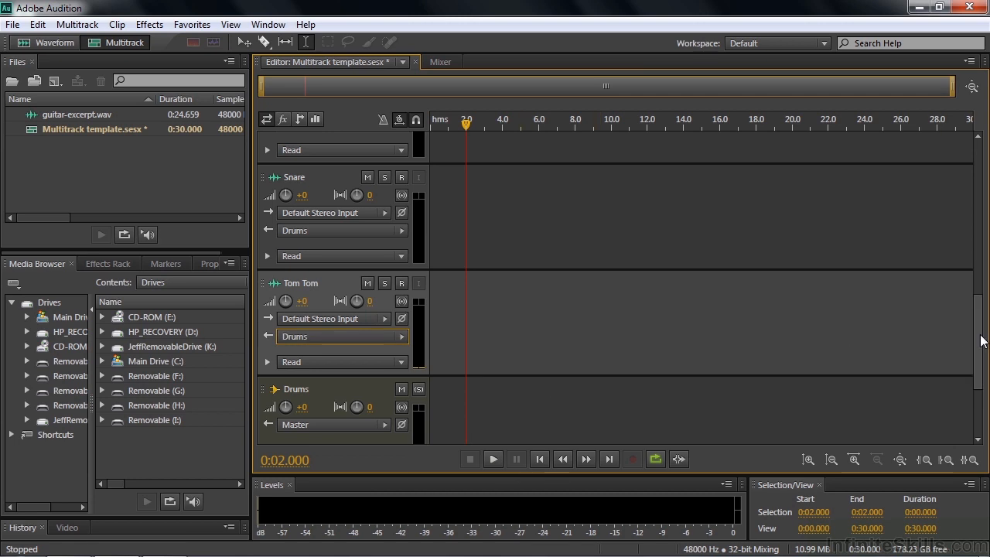
scroll(down, 3)
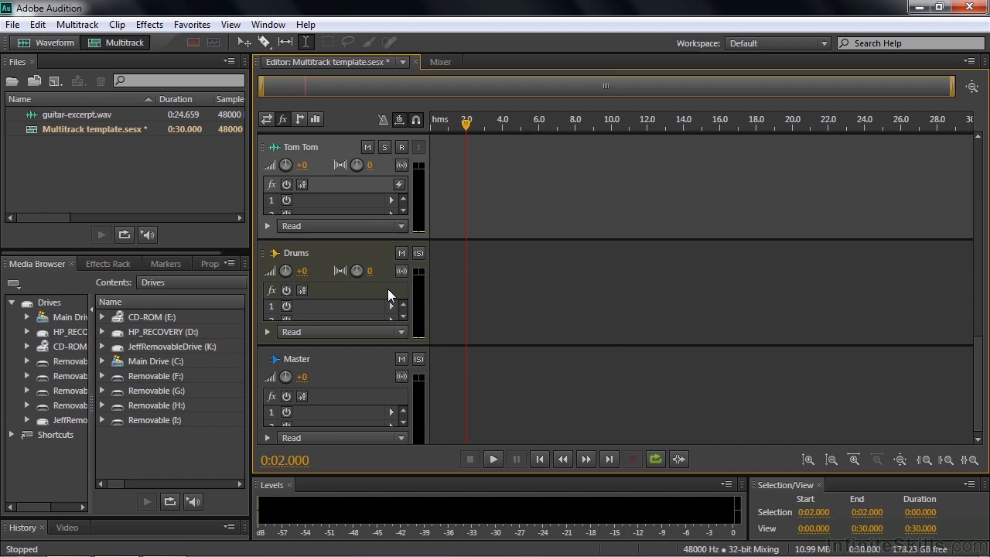
Step: Insert a Multiband Compressor with the Drums preset in the Drums bus's first effects slot
click(398, 290)
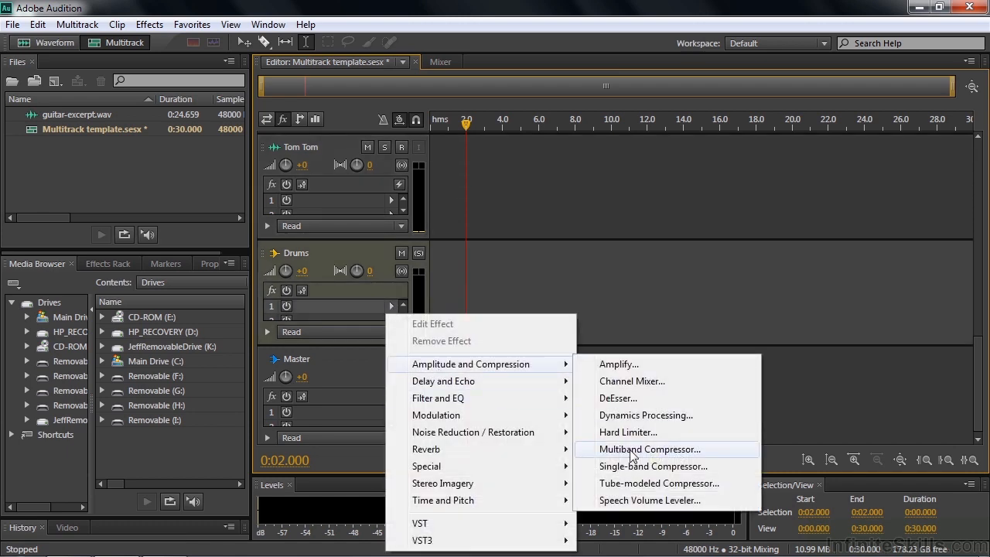
click(649, 448)
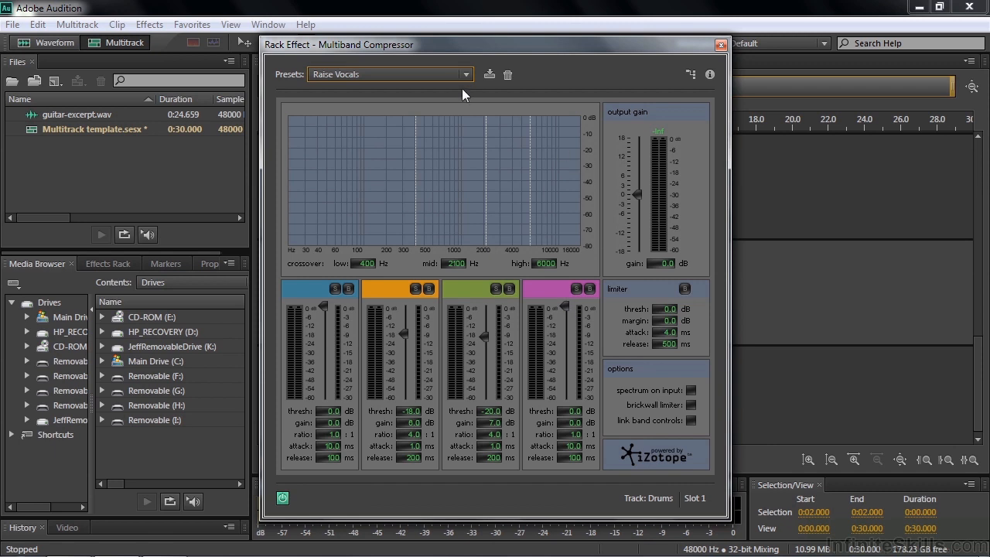
click(466, 74)
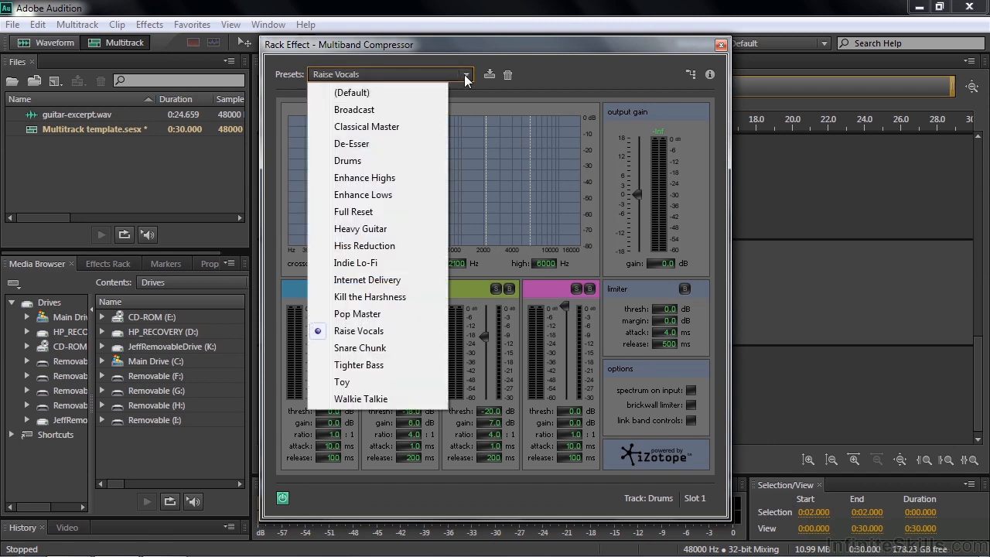
click(347, 160)
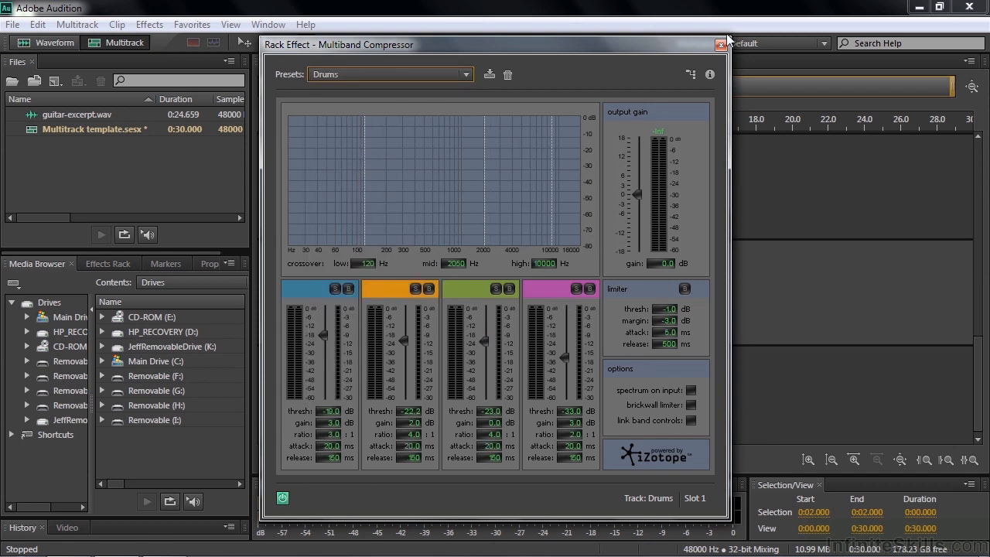
click(722, 44)
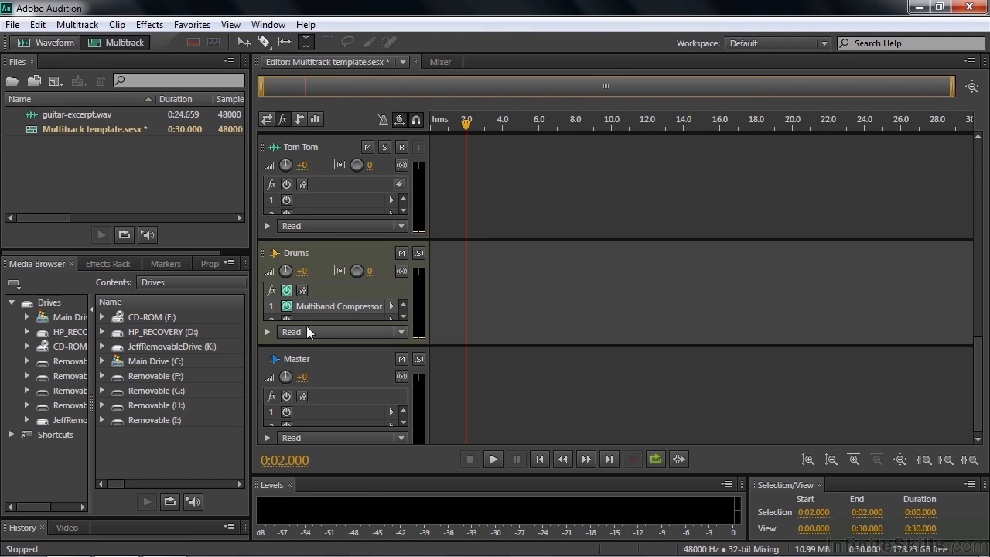
mouse_move(321, 265)
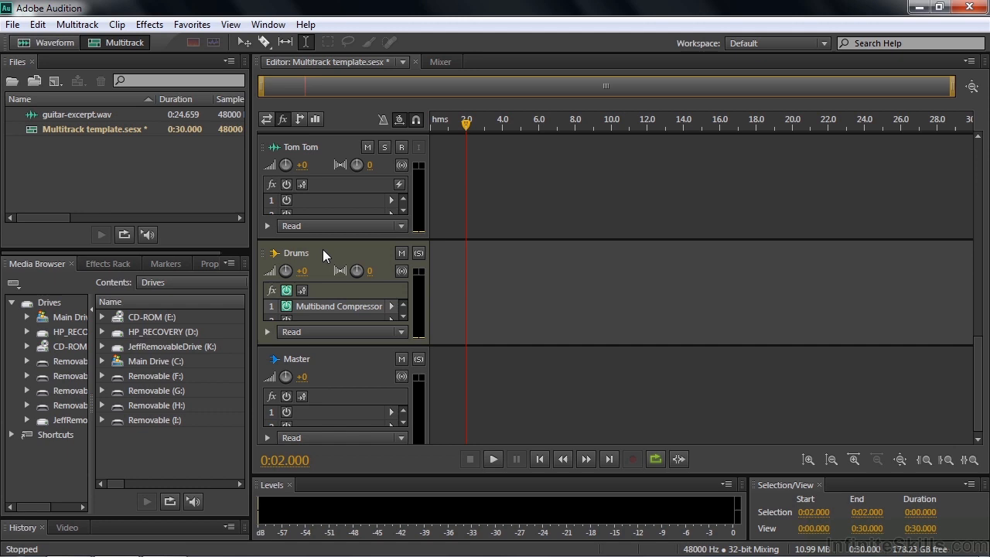
mouse_move(315, 184)
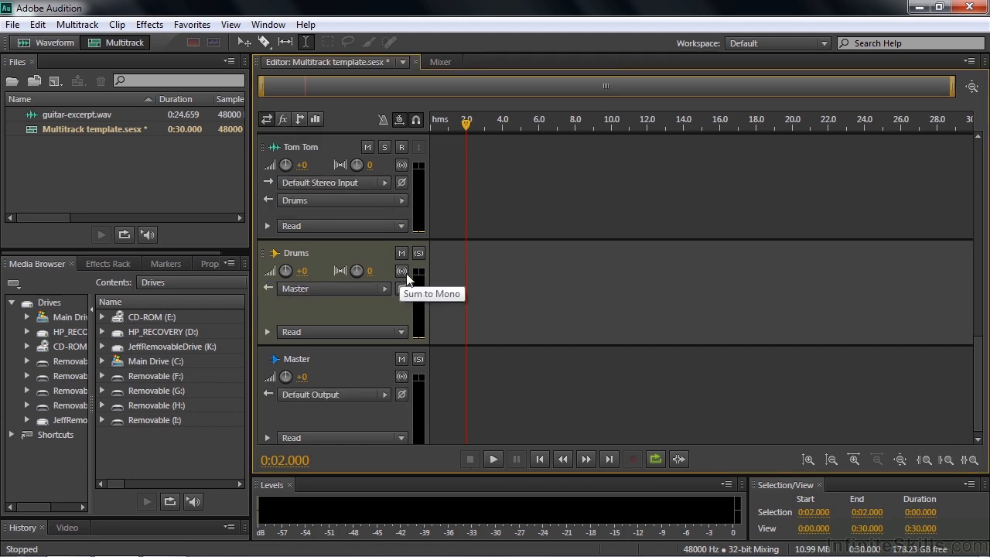
mouse_move(391, 316)
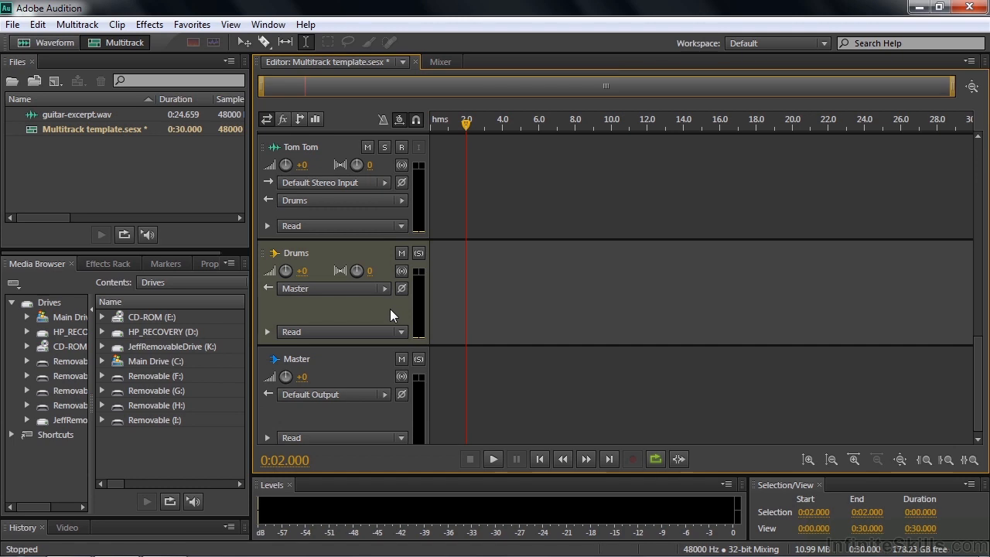
mouse_move(377, 312)
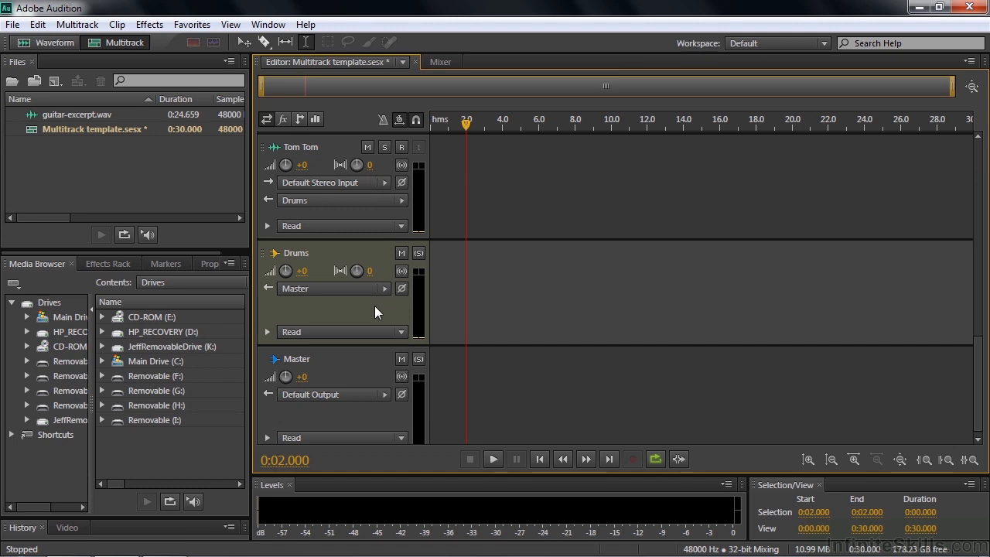
mouse_move(550, 286)
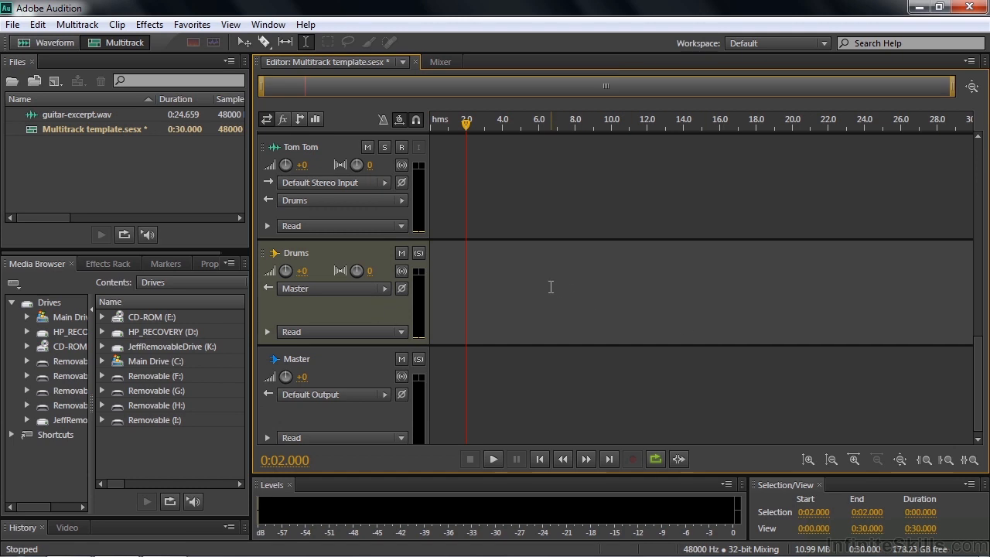
Step: Add a stereo bus track from the track context menu and rename it 'Headset'
right_click(550, 302)
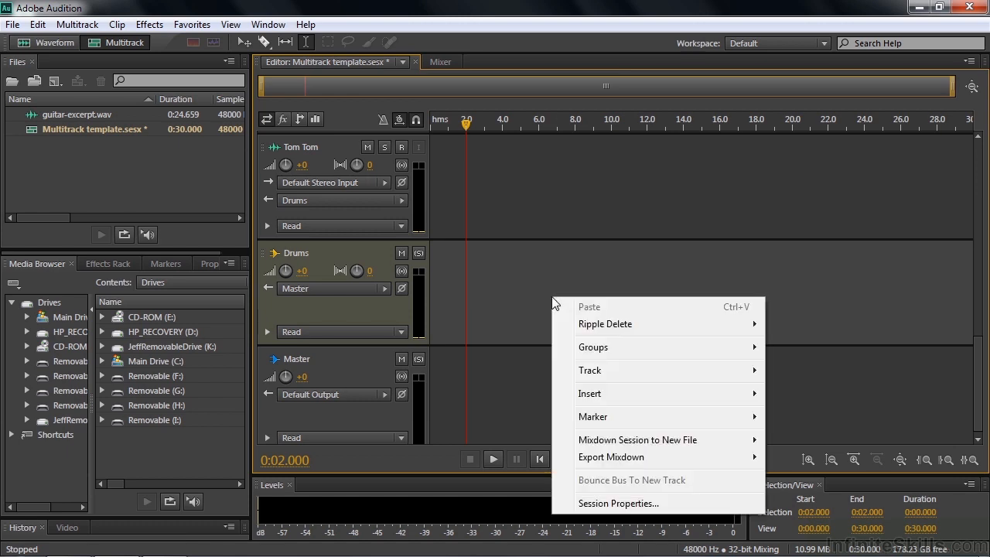
mouse_move(616, 370)
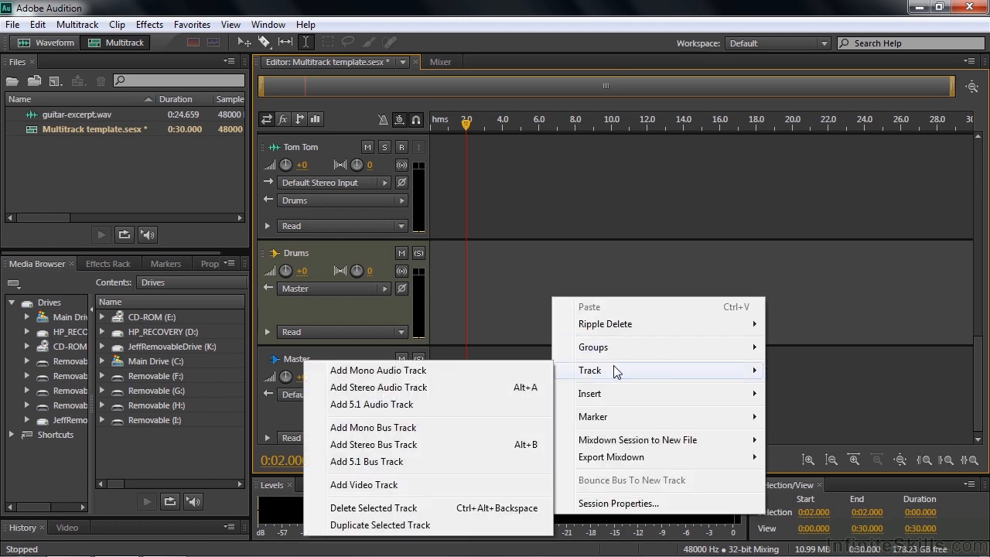
click(372, 444)
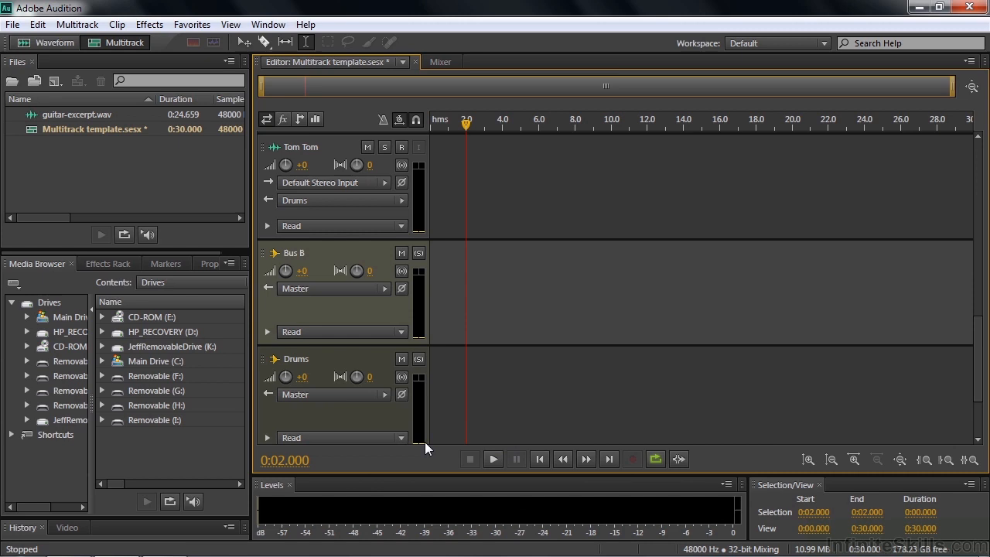
double_click(294, 253)
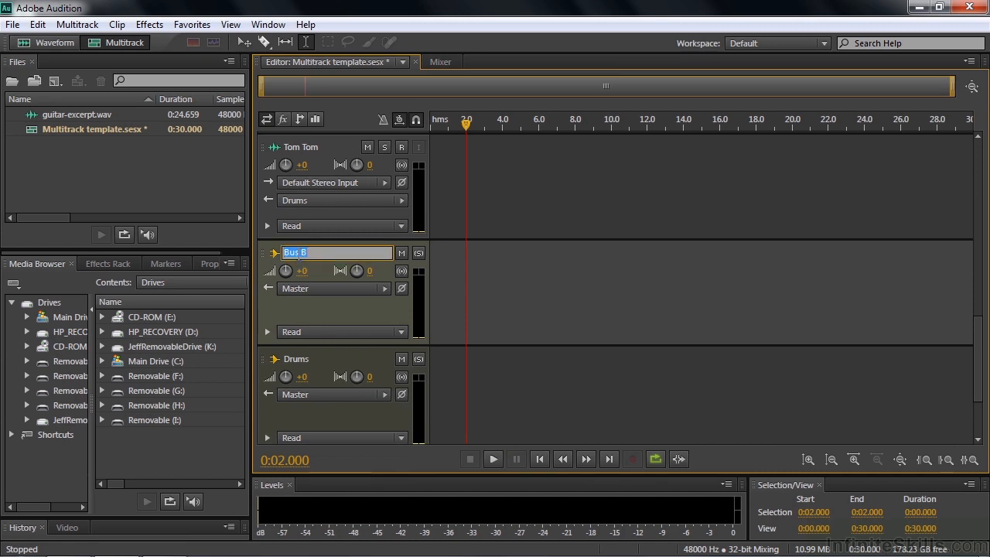
text(Headset)
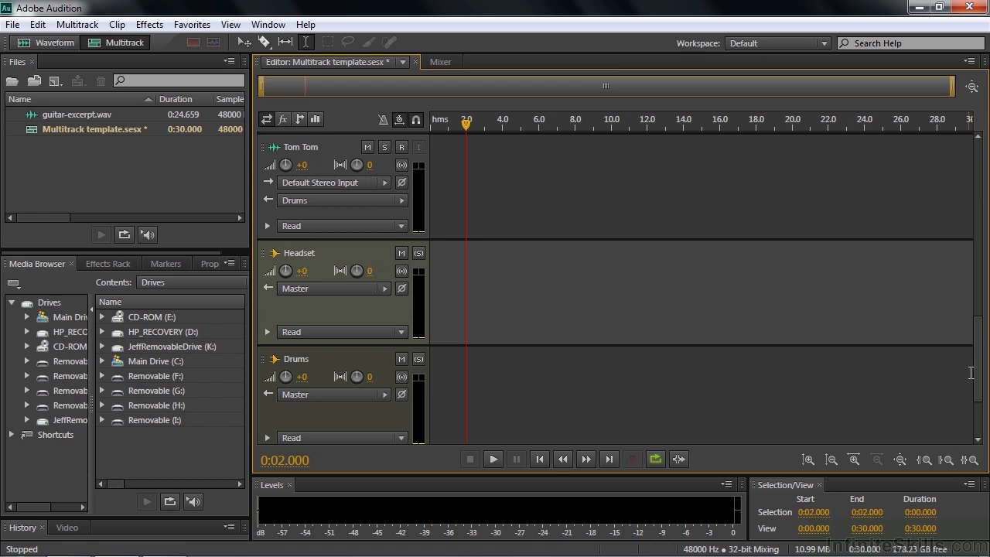
scroll(down, 3)
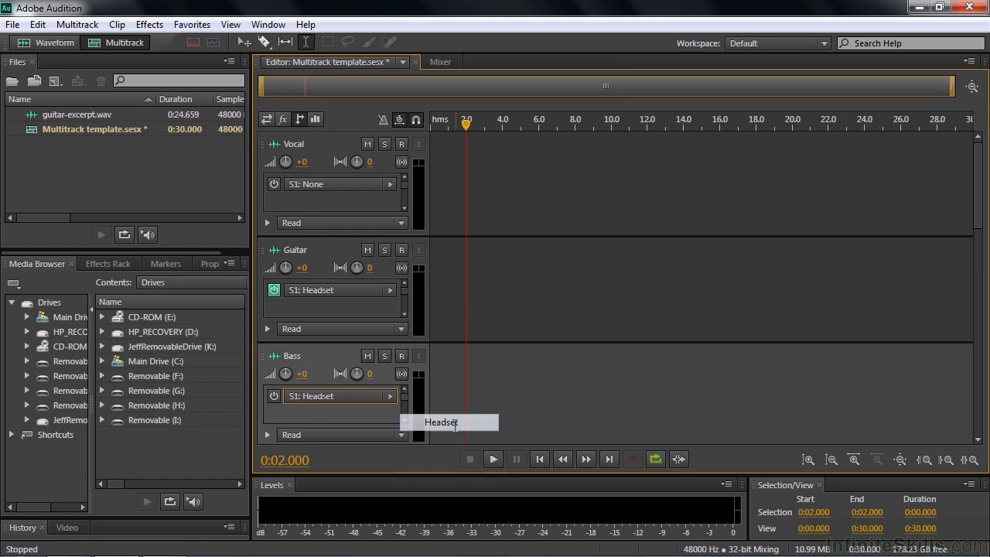
mouse_move(327, 367)
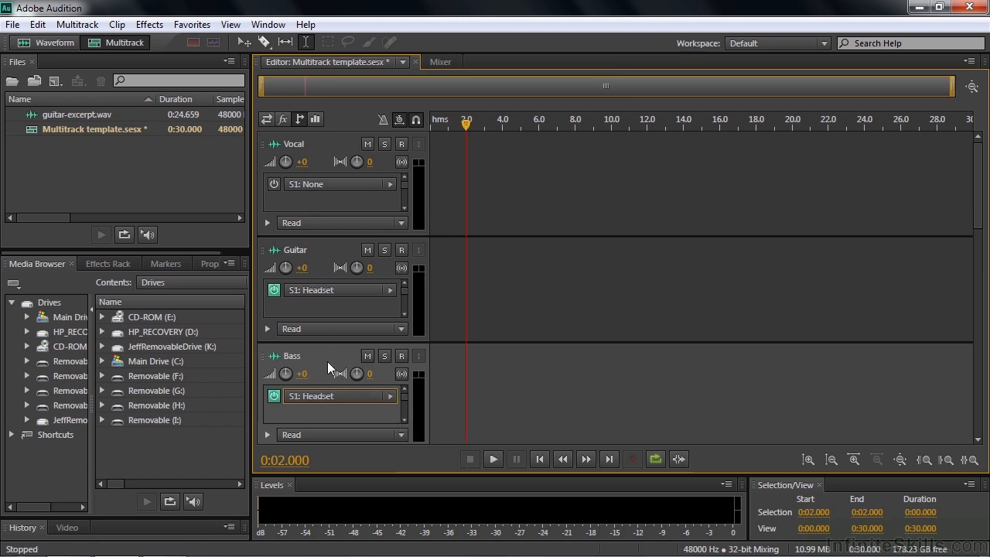
mouse_move(339, 184)
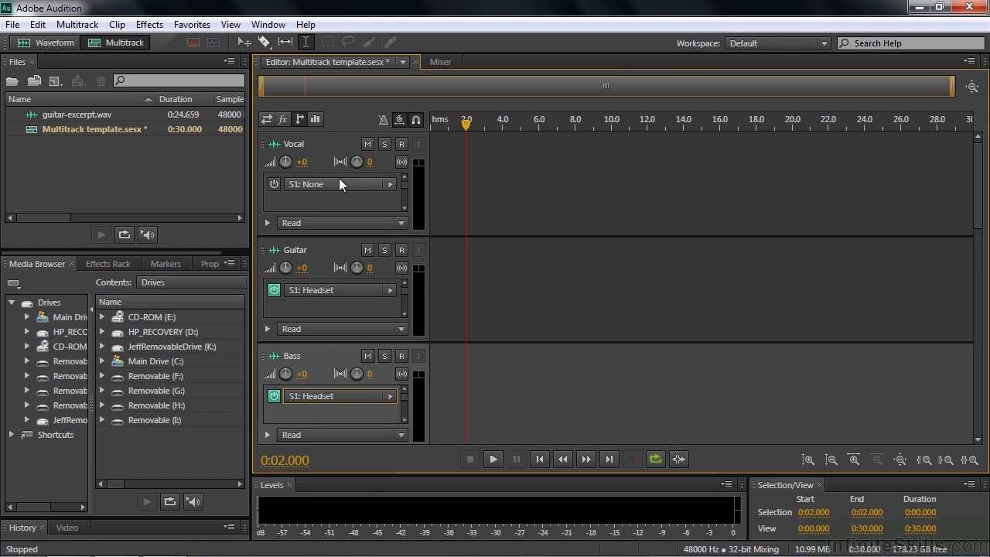
mouse_move(288, 373)
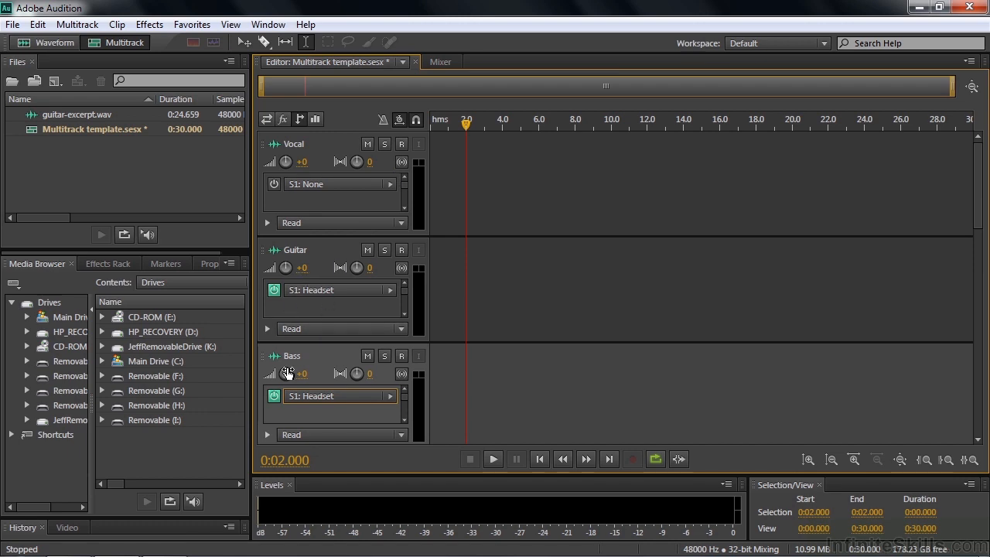
mouse_move(444, 191)
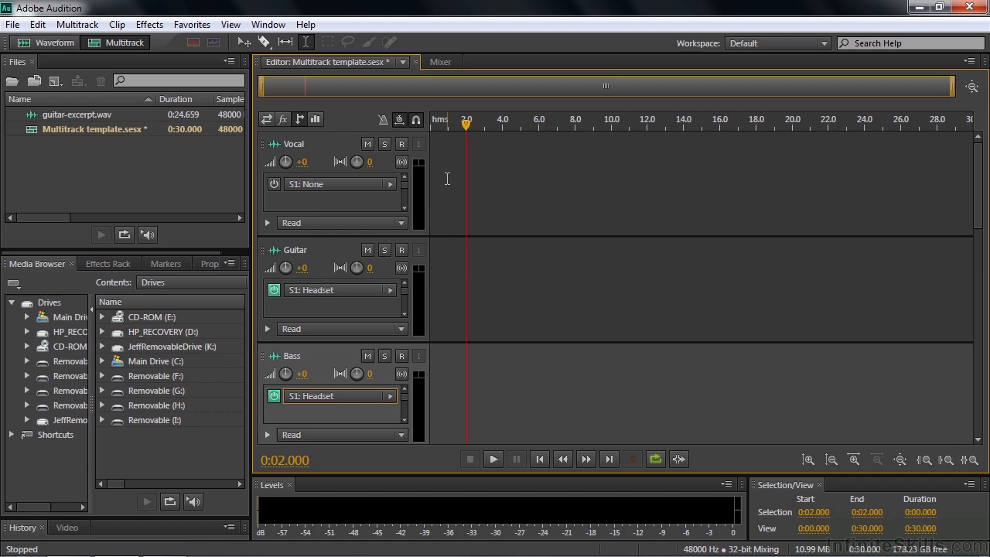
mouse_move(845, 214)
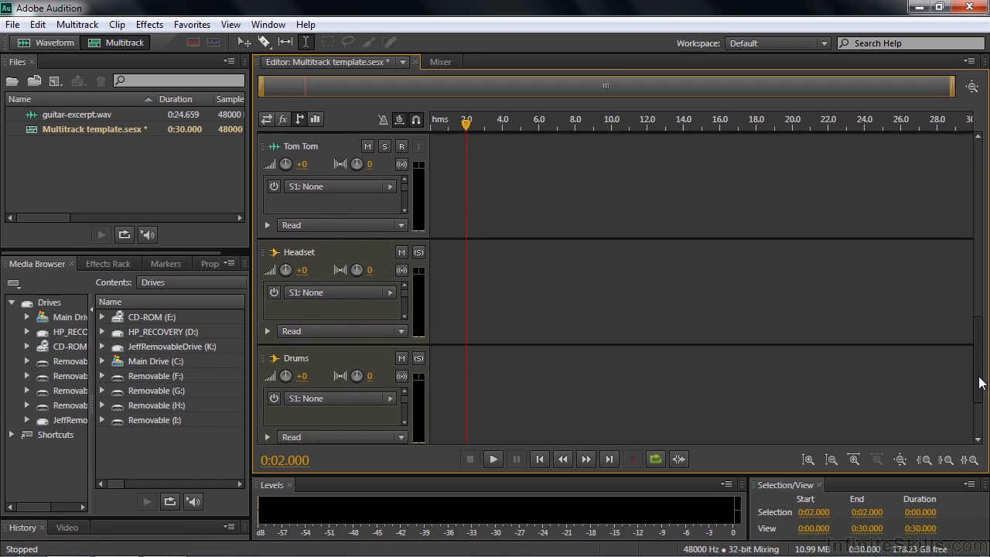
Step: Pan the OH L track left toward L25 and adjust the track volume knobs
scroll(down, 3)
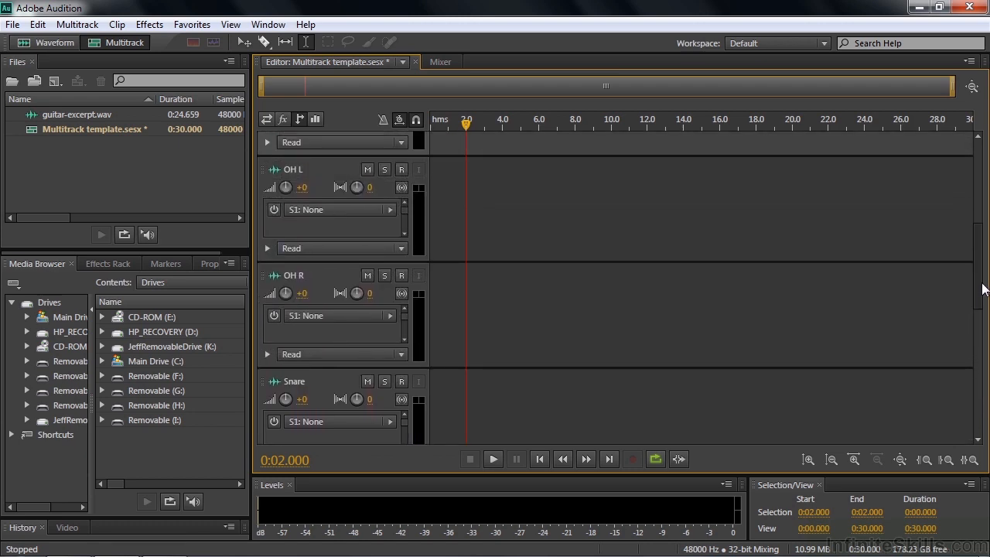
mouse_move(357, 188)
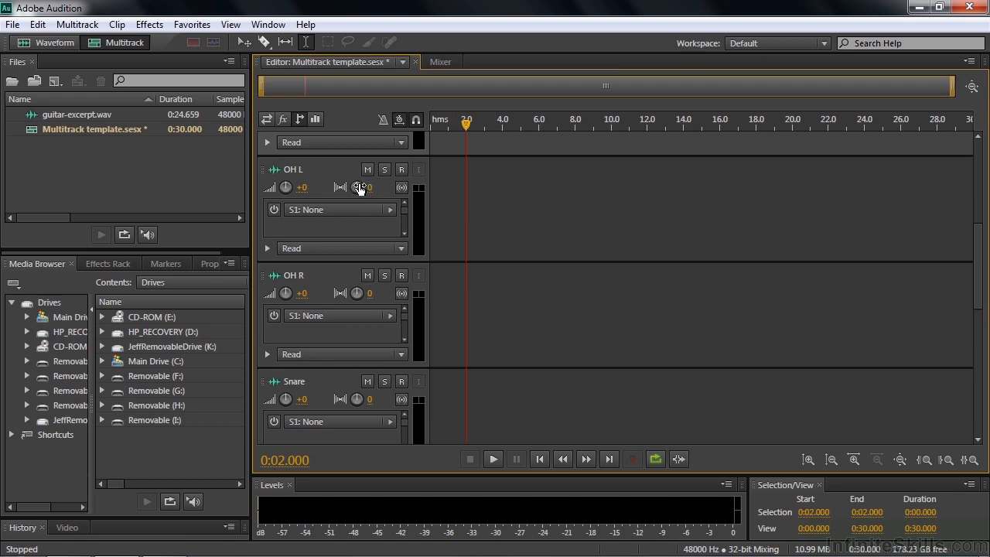
drag(356, 188, 348, 187)
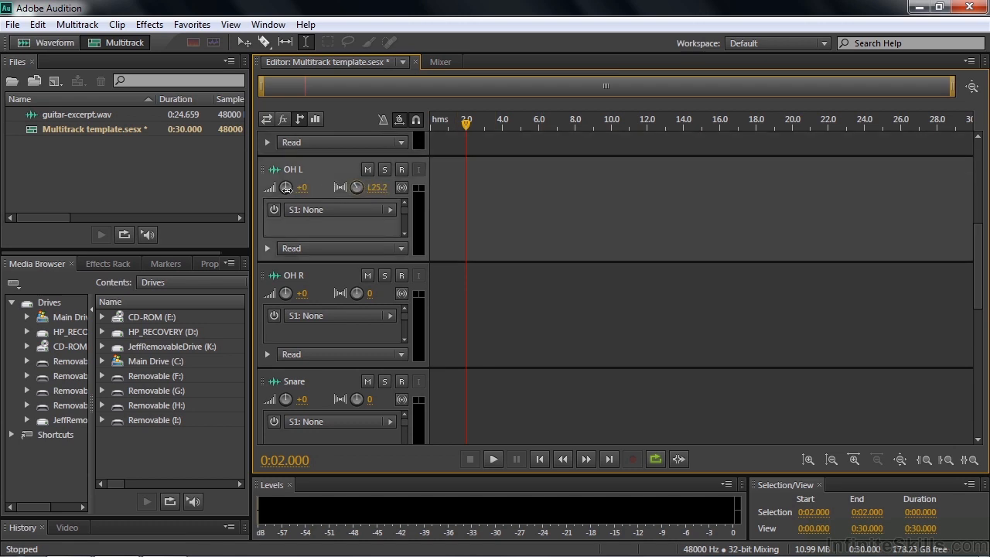
drag(357, 293, 379, 293)
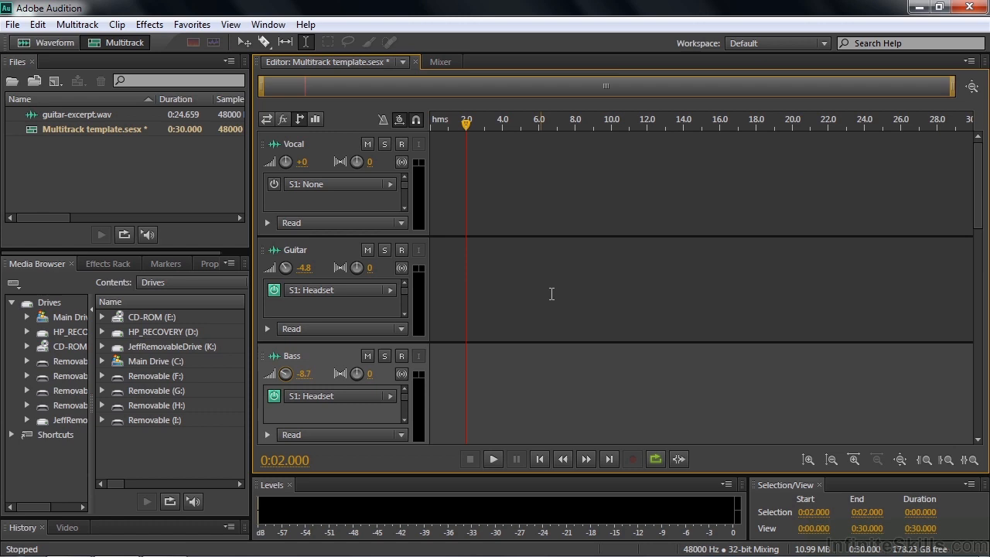
mouse_move(583, 296)
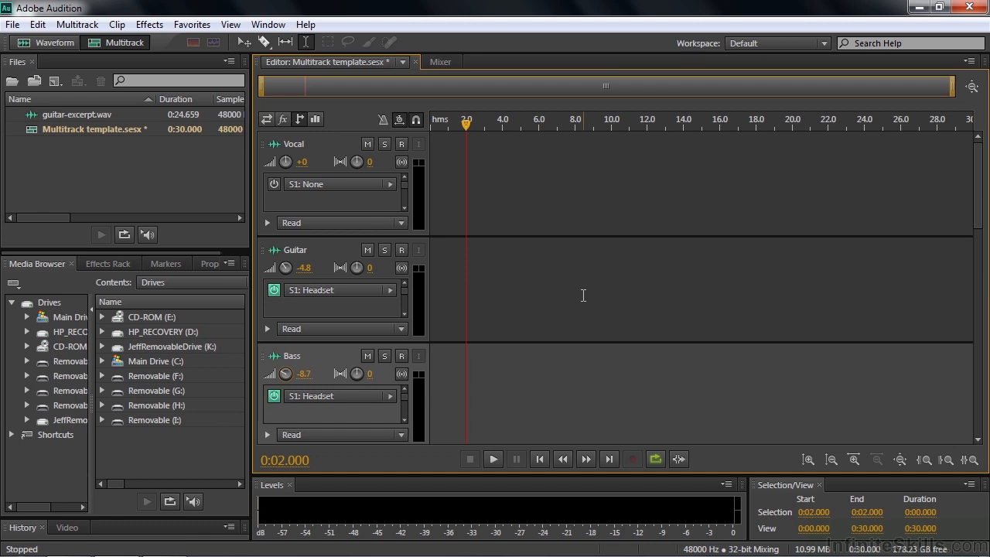
mouse_move(542, 277)
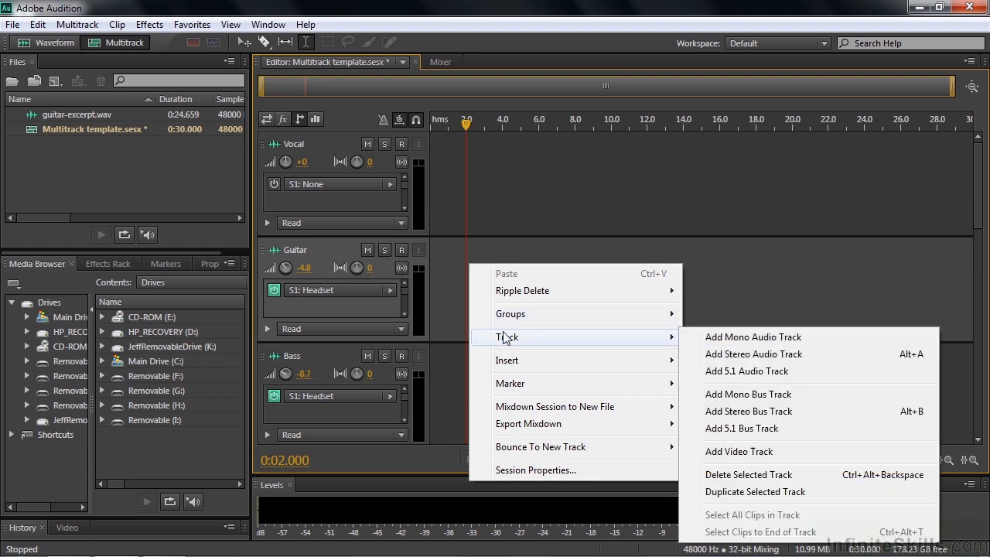
Step: Add stereo Track 9, drop guitar-excerpt.wav onto it, and display the pan envelope
click(754, 354)
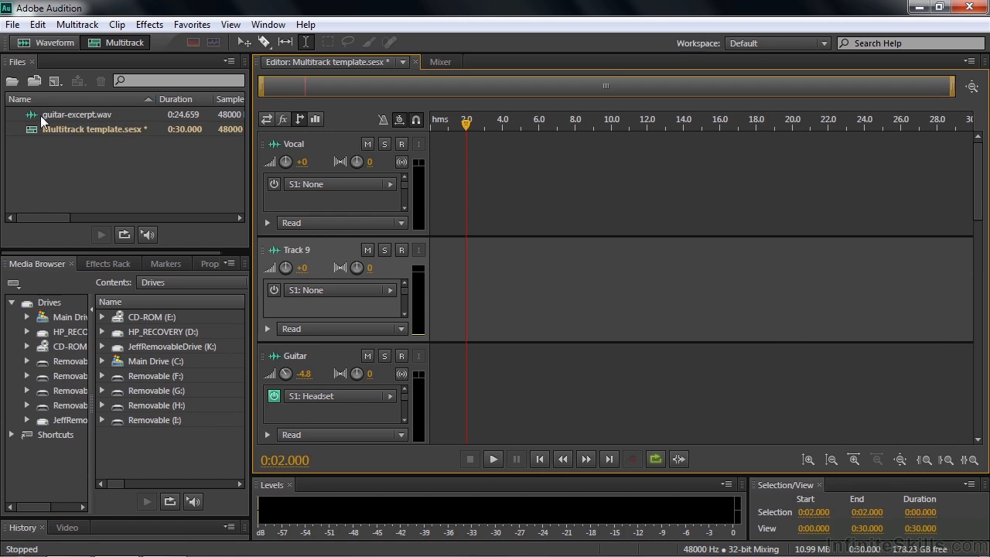
drag(76, 114, 657, 294)
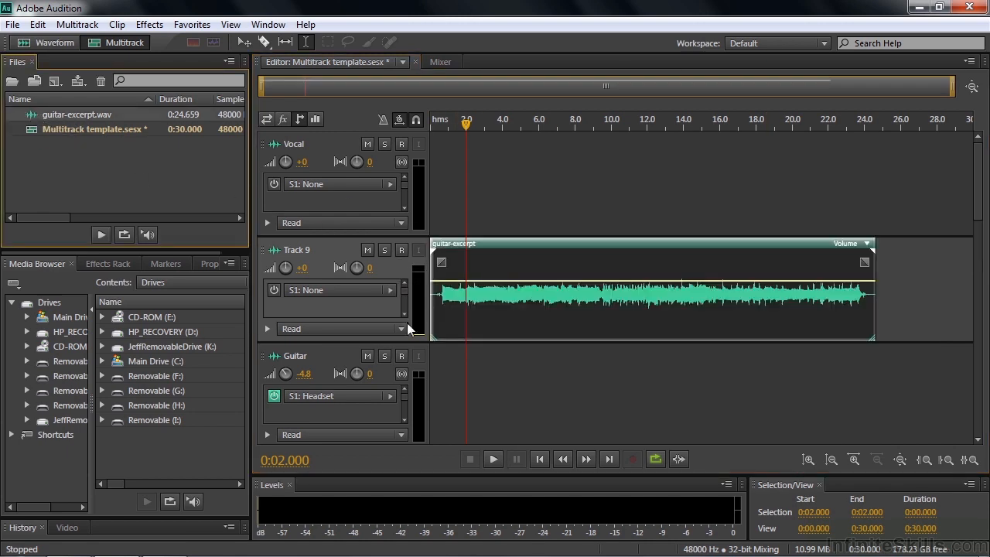
mouse_move(215, 140)
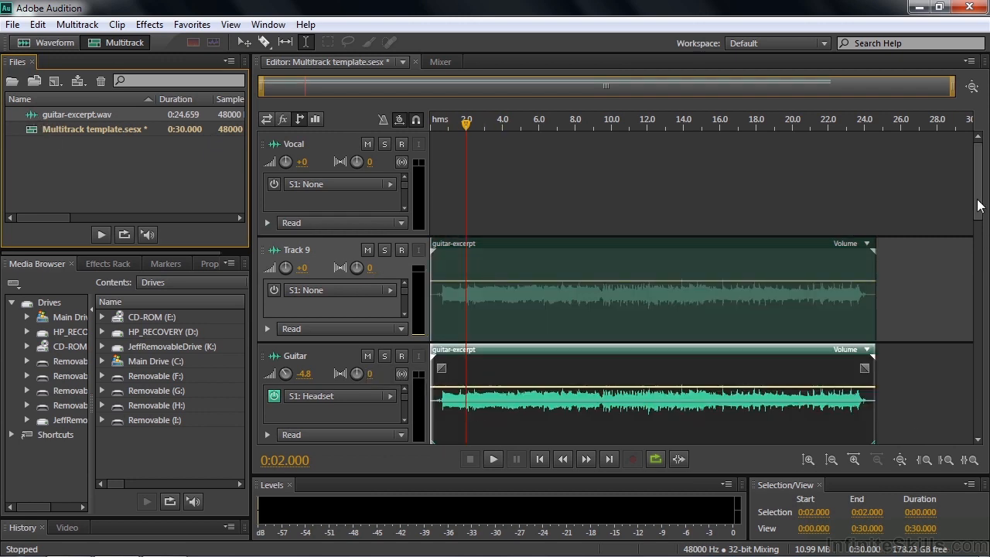
scroll(down, 3)
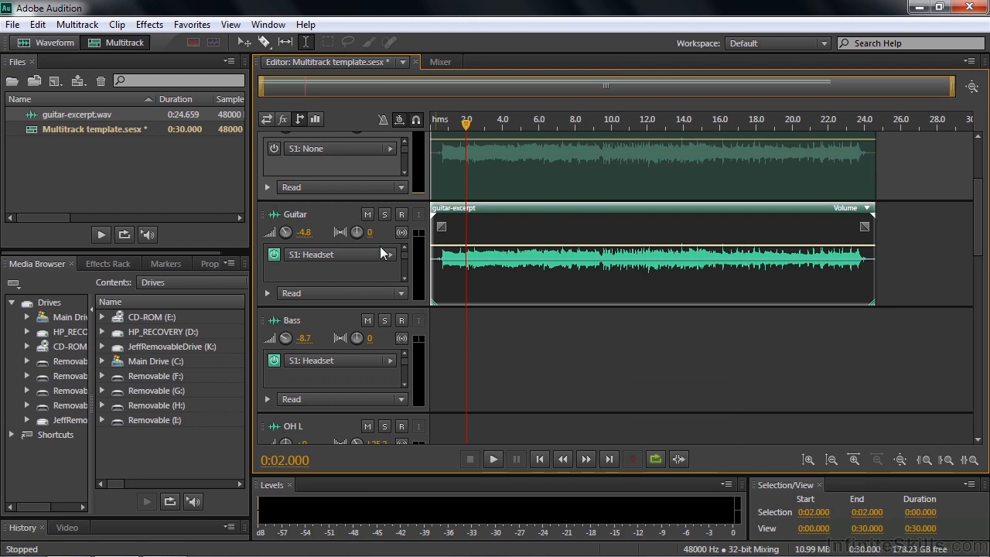
mouse_move(395, 265)
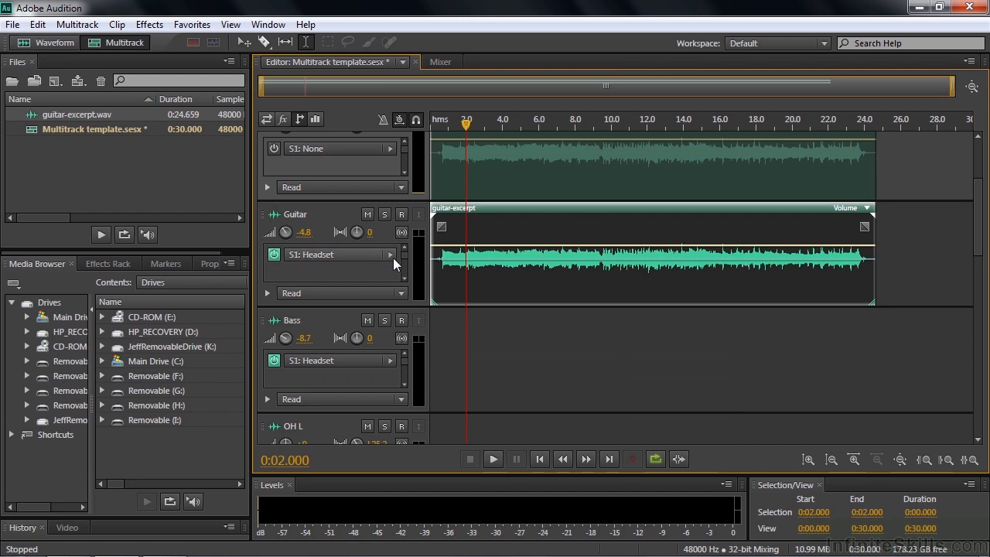
mouse_move(415, 238)
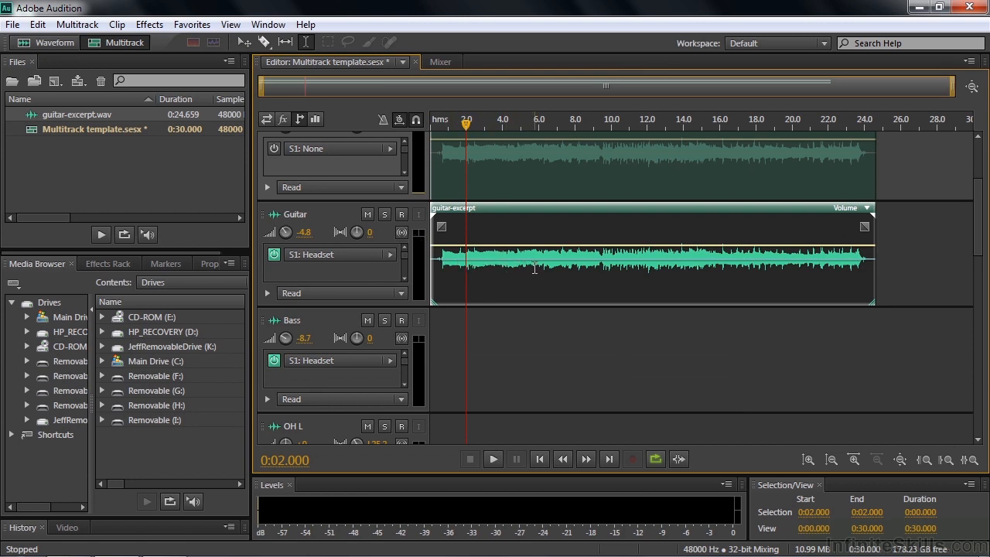
mouse_move(978, 274)
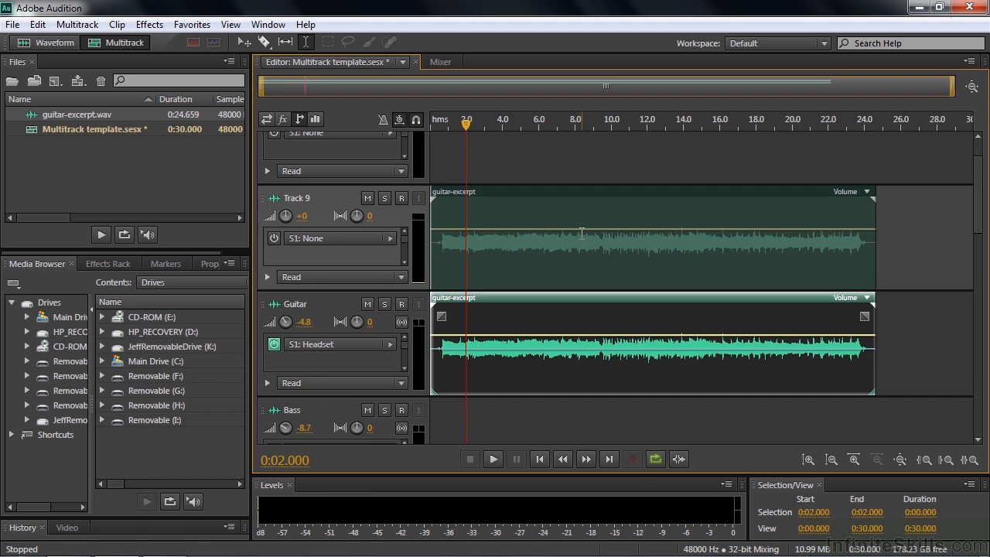
mouse_move(477, 234)
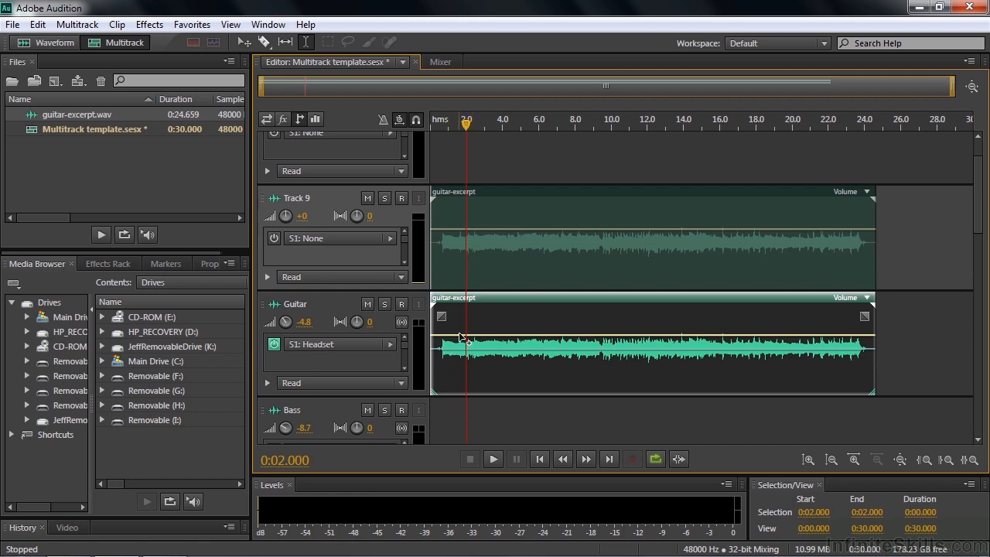
mouse_move(356, 263)
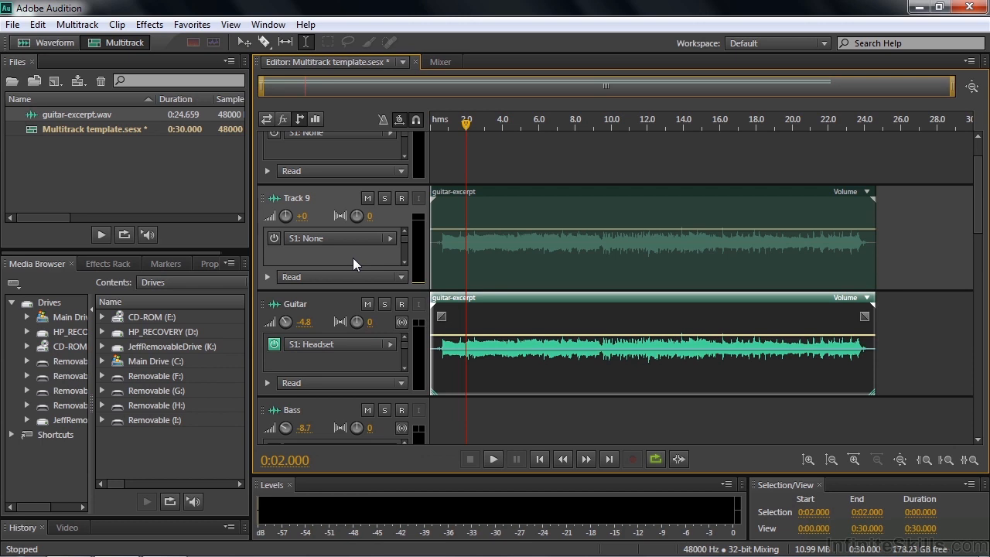
mouse_move(268, 280)
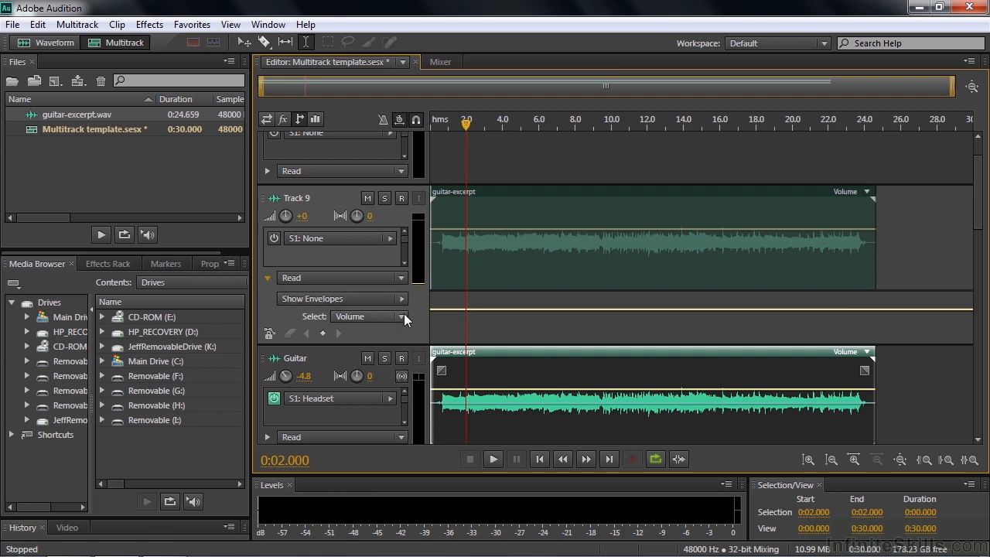
click(369, 317)
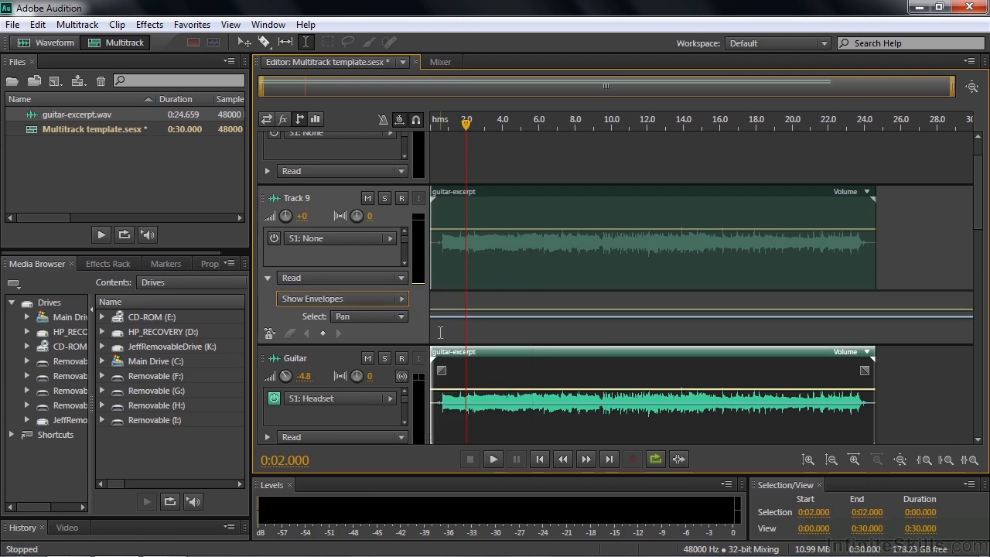
mouse_move(517, 322)
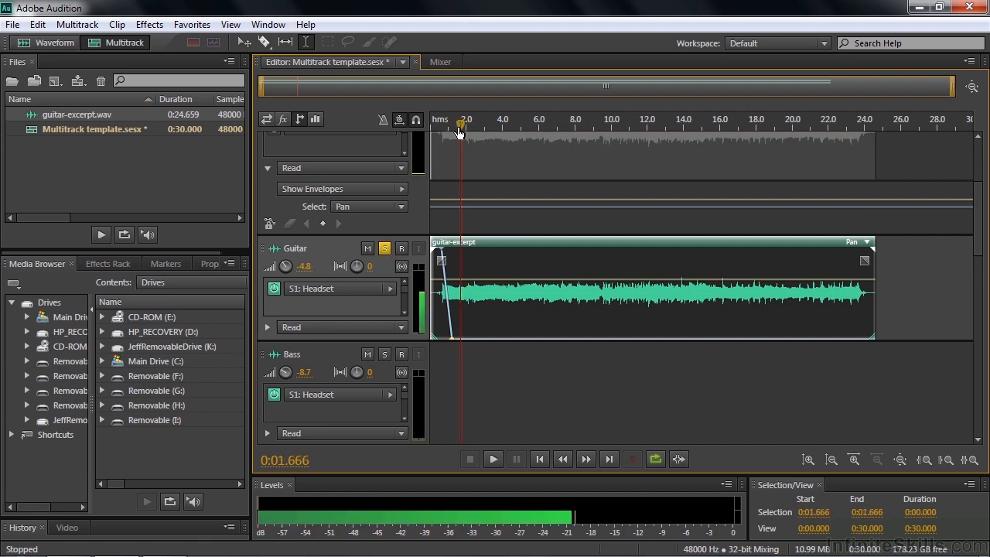
click(441, 124)
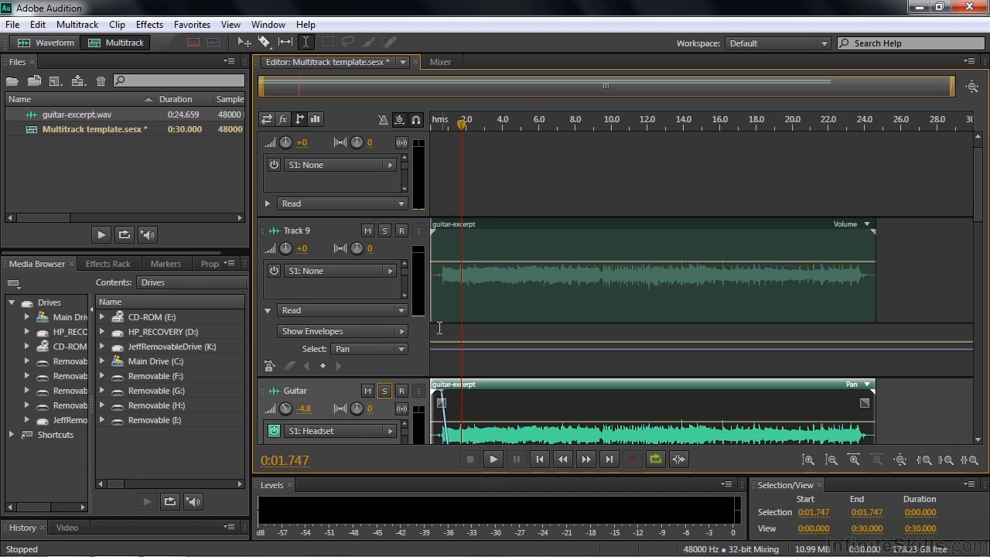
mouse_move(441, 354)
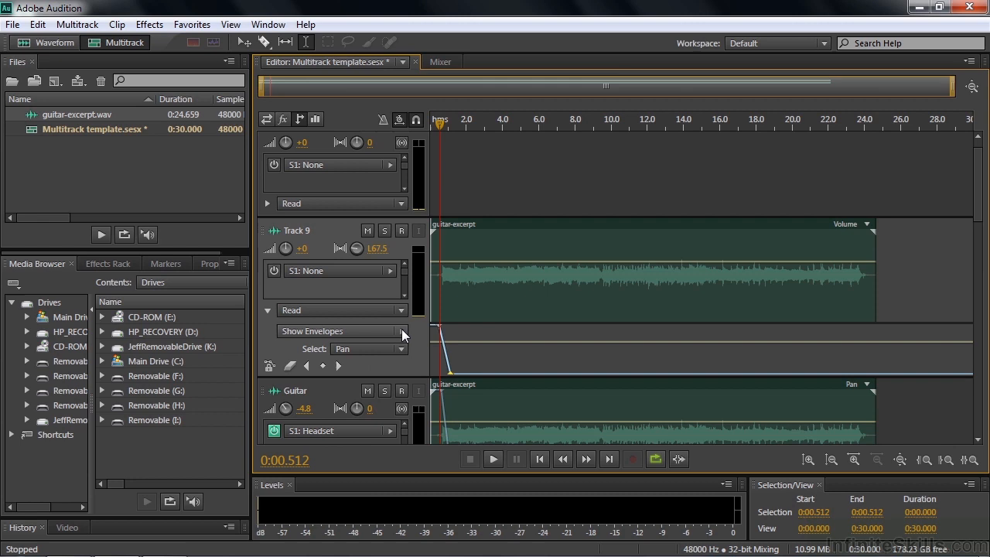
mouse_move(373, 367)
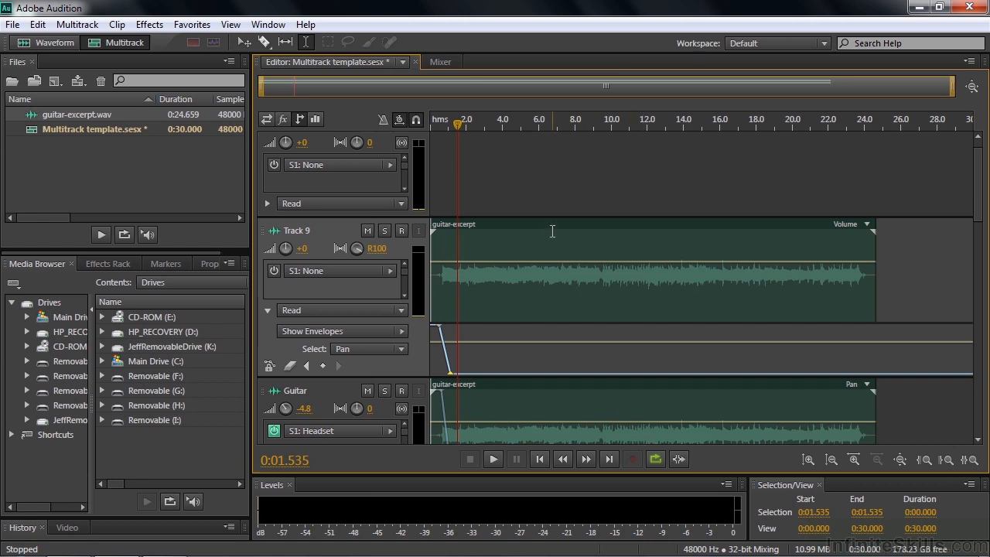
mouse_move(552, 231)
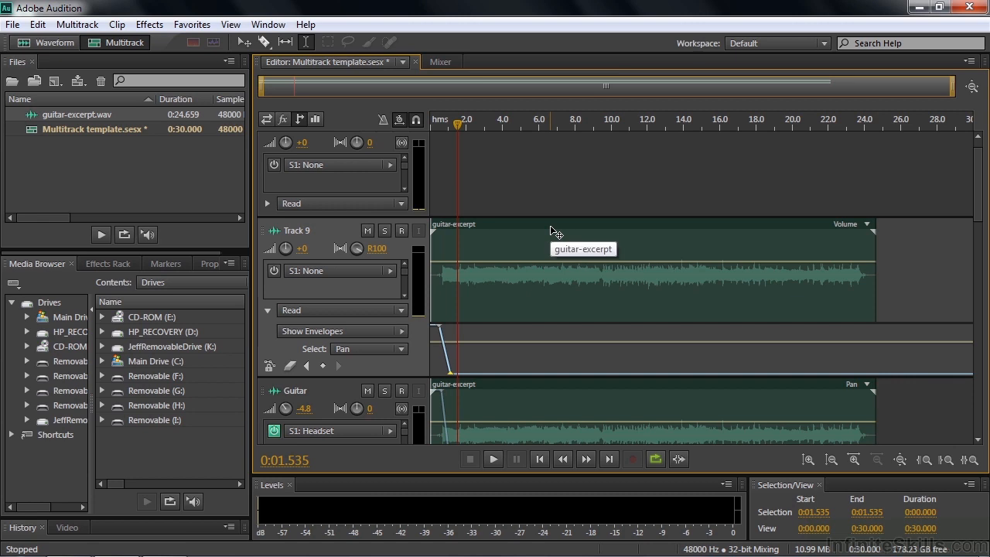
mouse_move(555, 231)
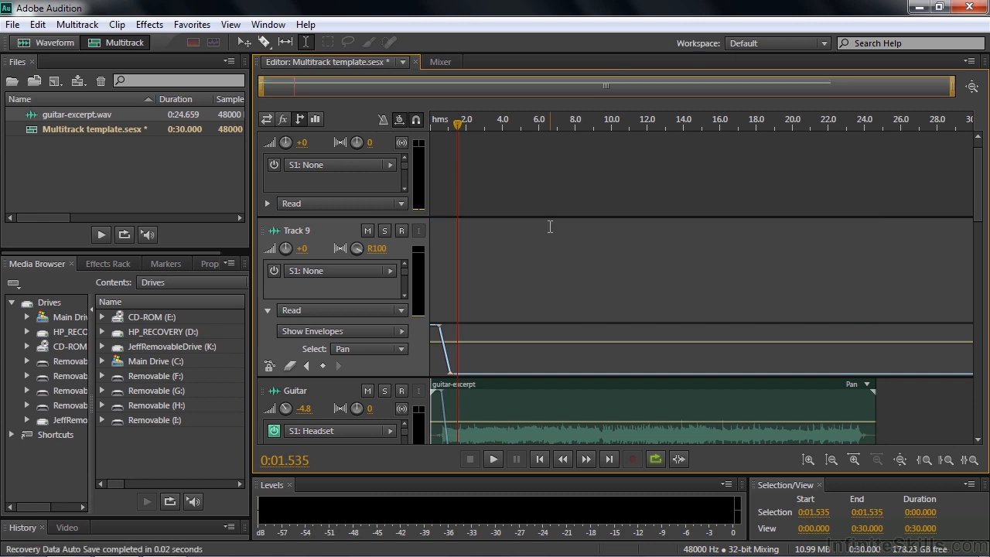
mouse_move(271, 319)
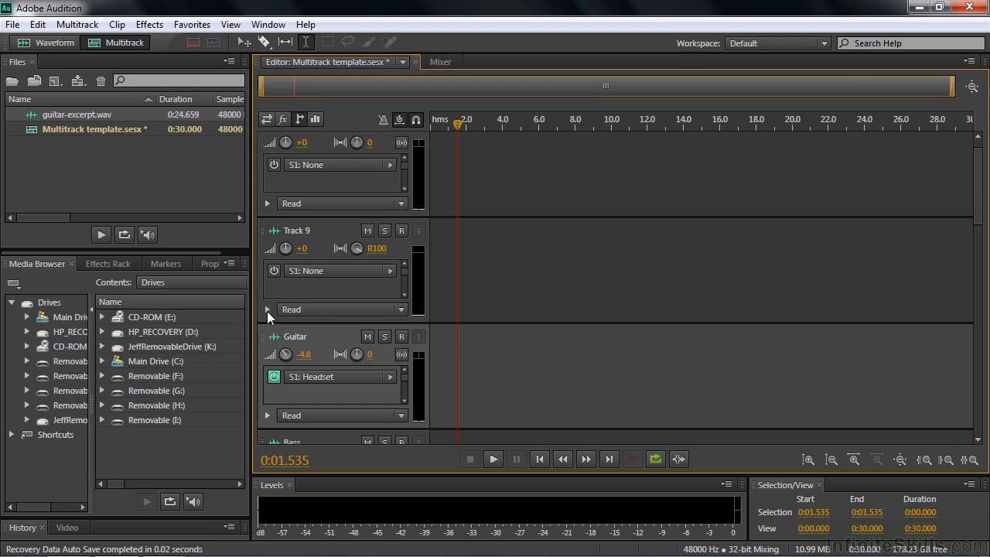
Step: Hide the track's automation envelope lanes
click(266, 309)
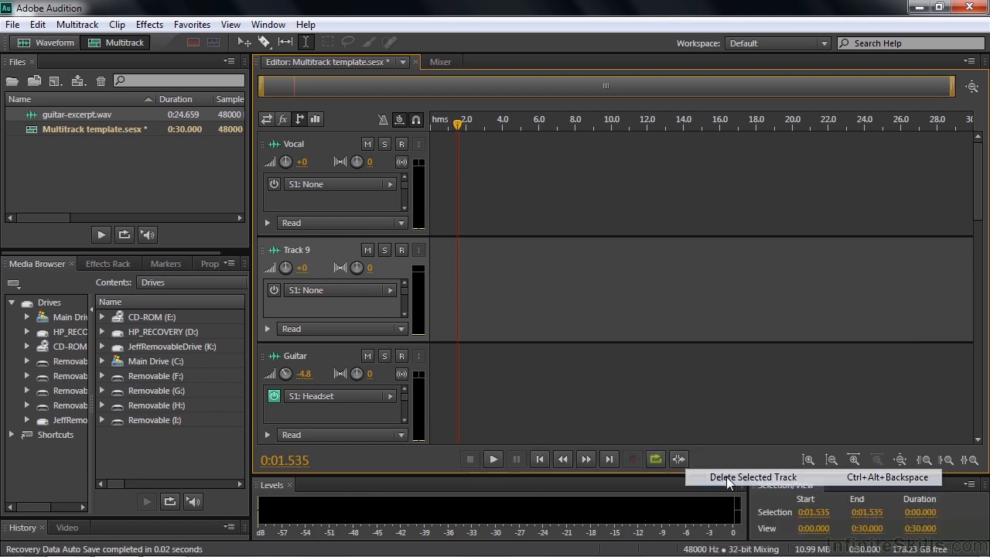
Step: Delete the empty Track 9 and look through the Multitrack menu
click(751, 476)
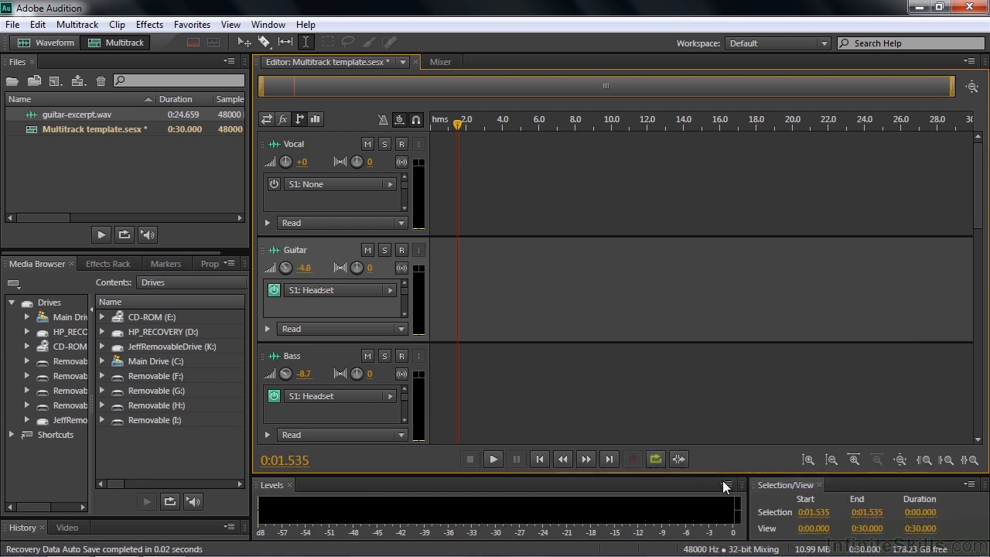
mouse_move(718, 485)
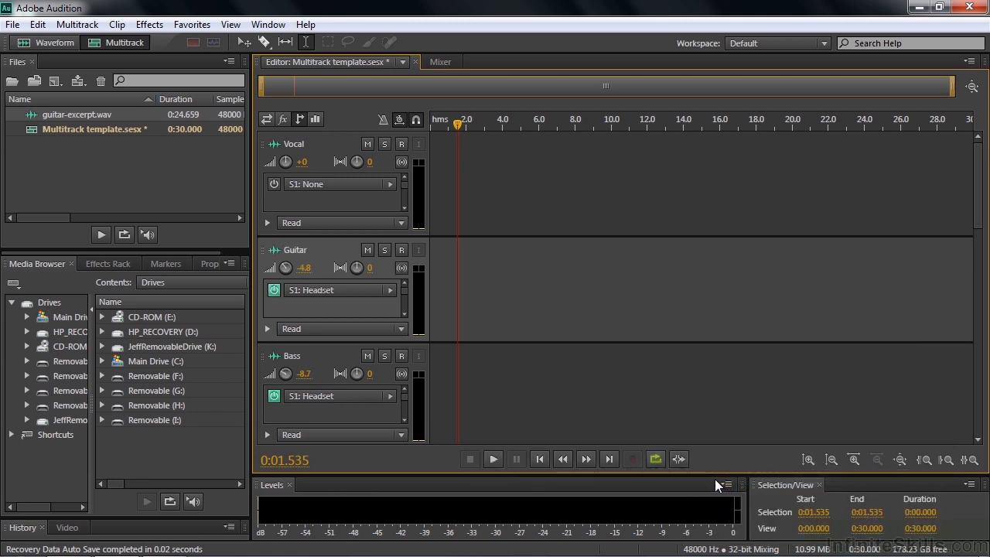
click(76, 24)
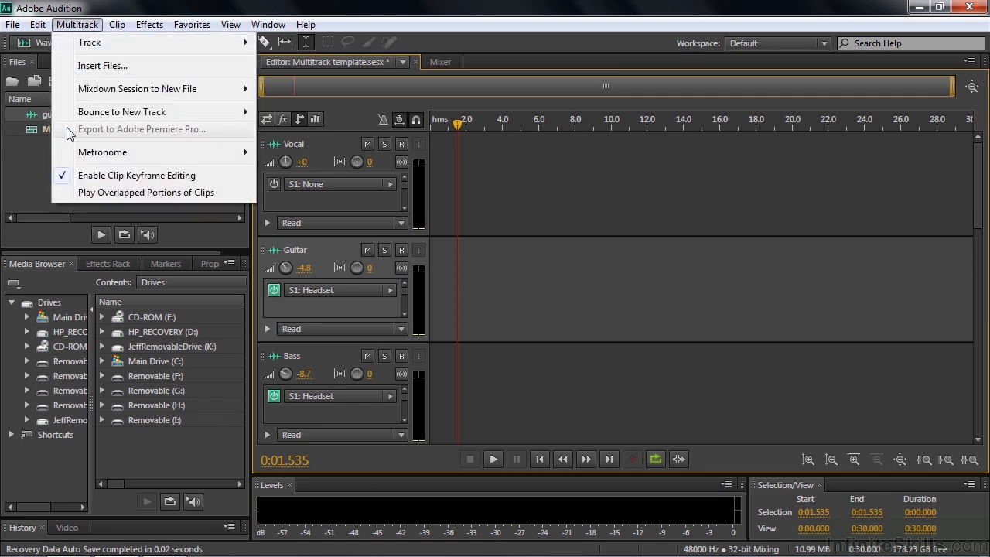
click(13, 24)
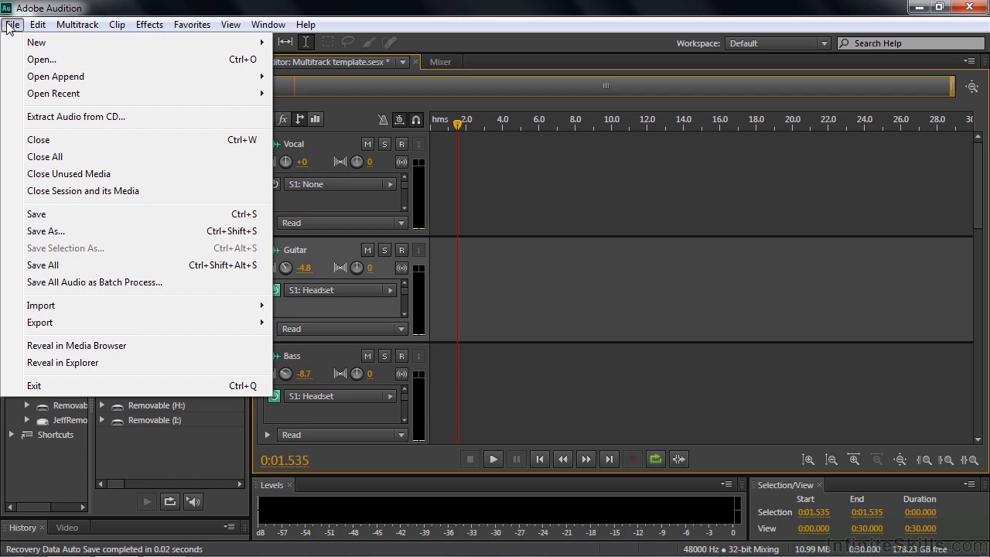
click(36, 42)
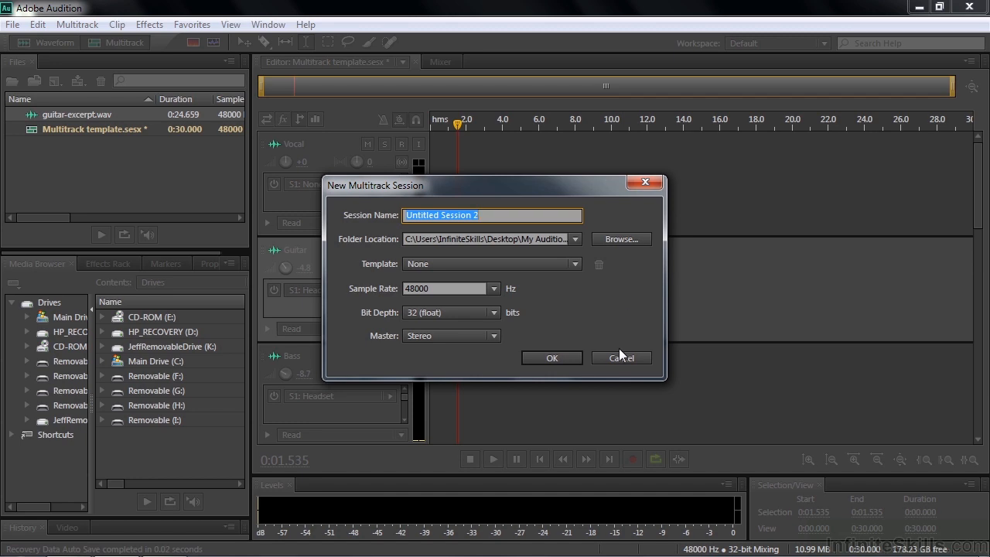
click(622, 358)
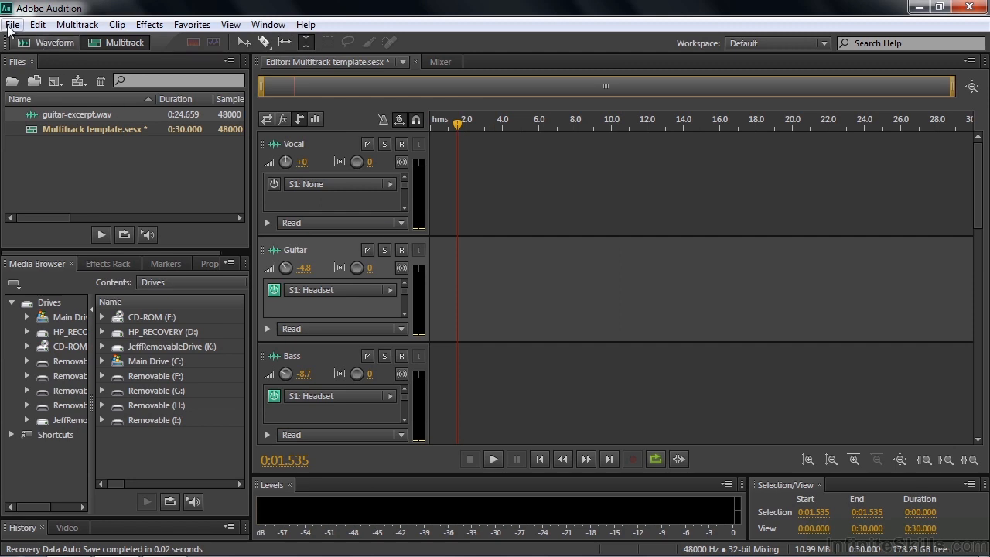
click(12, 24)
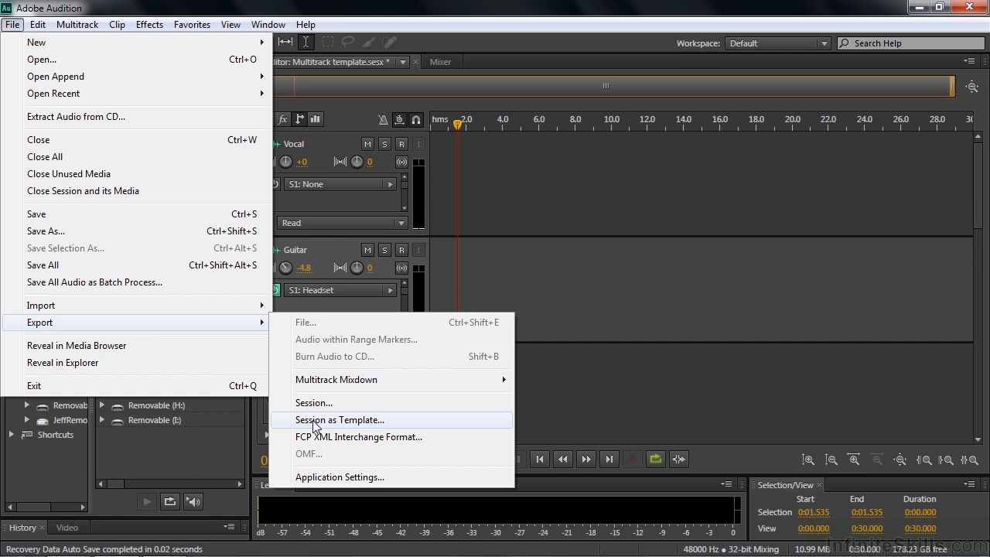
click(340, 419)
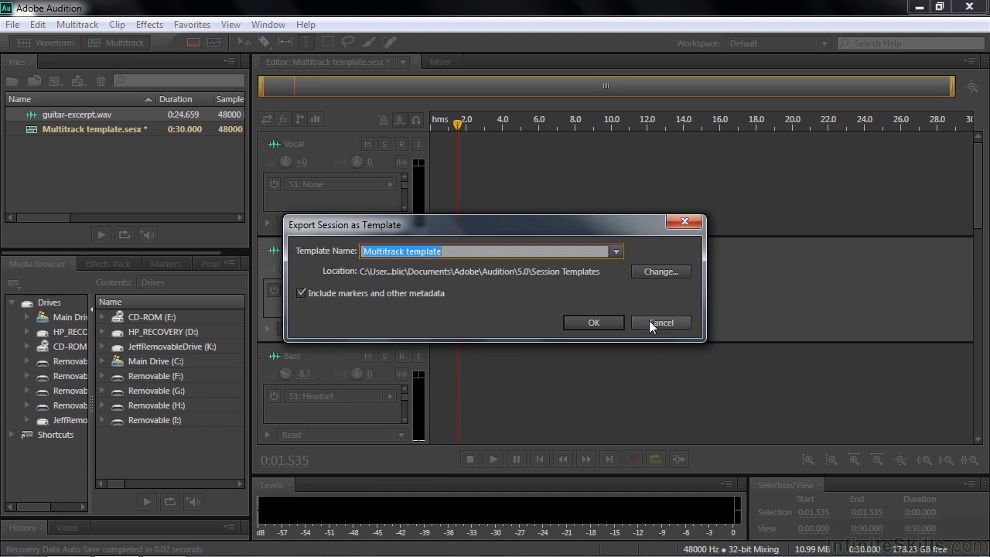
click(660, 323)
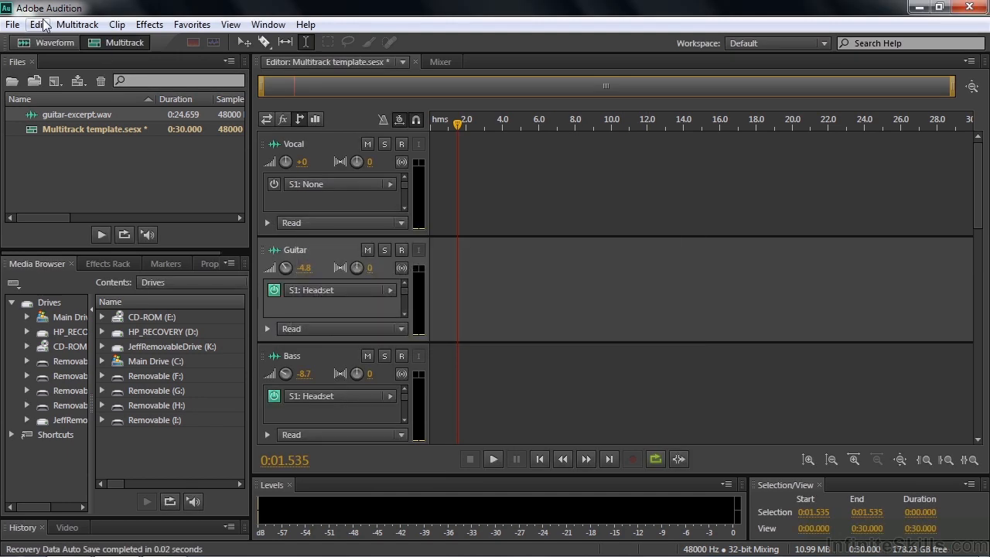
click(37, 24)
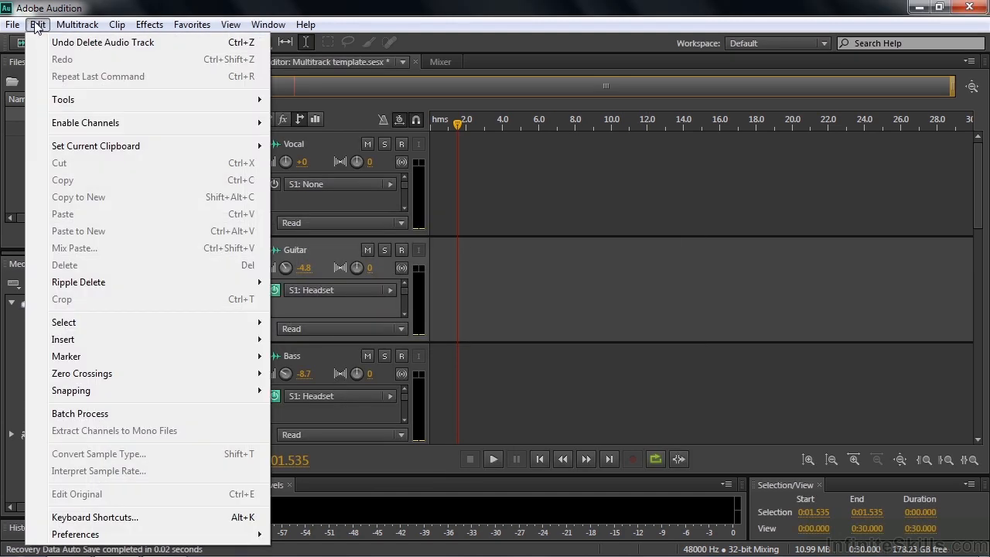
mouse_move(47, 449)
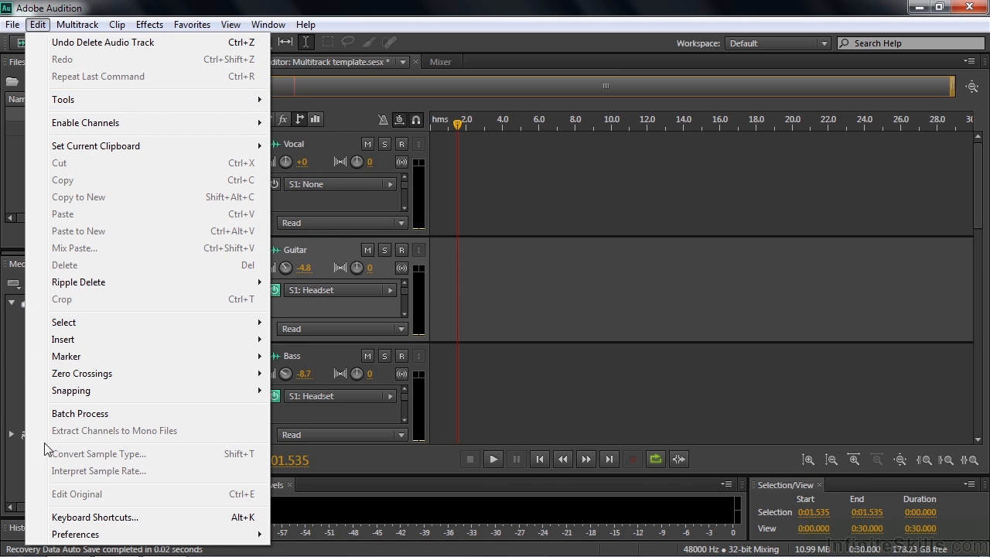
mouse_move(75, 535)
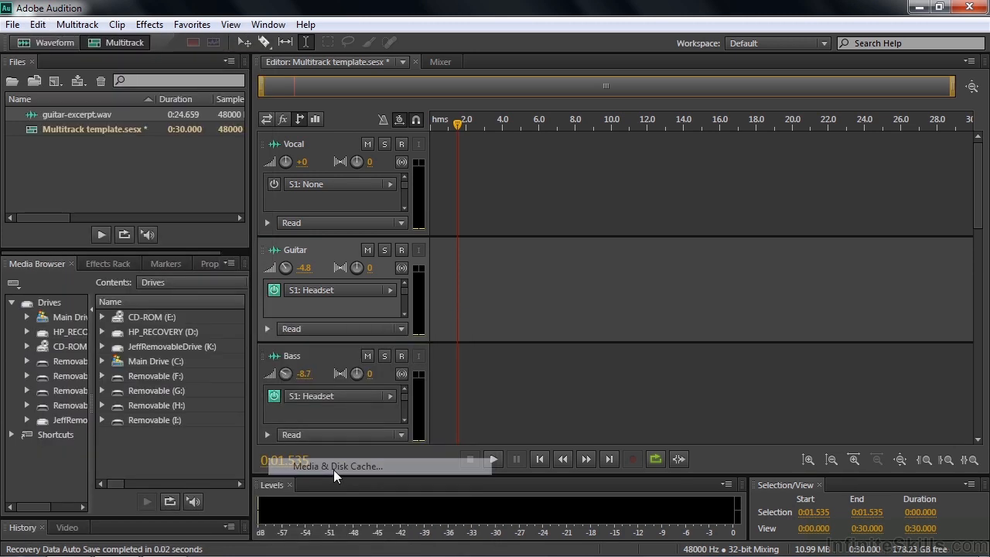
click(336, 465)
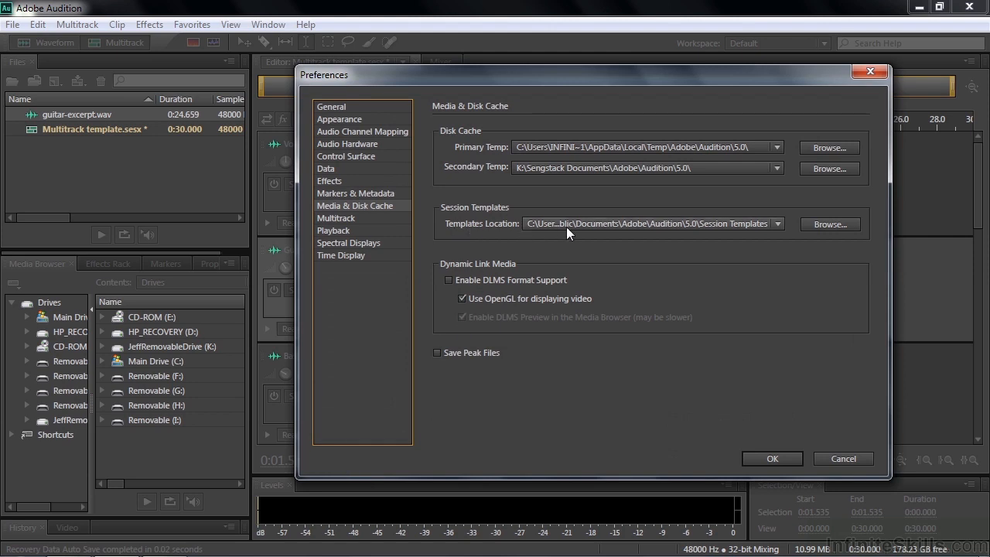
mouse_move(779, 232)
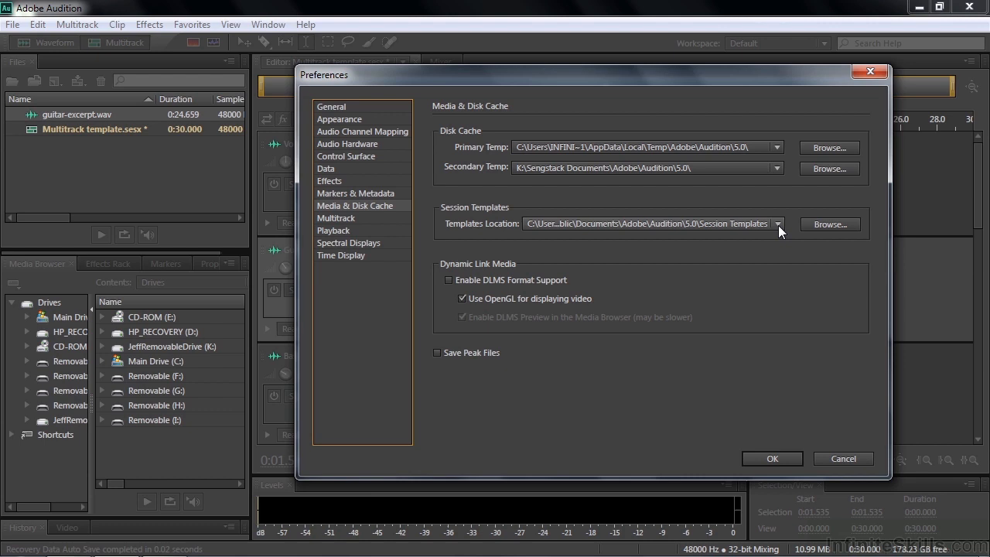
mouse_move(501, 234)
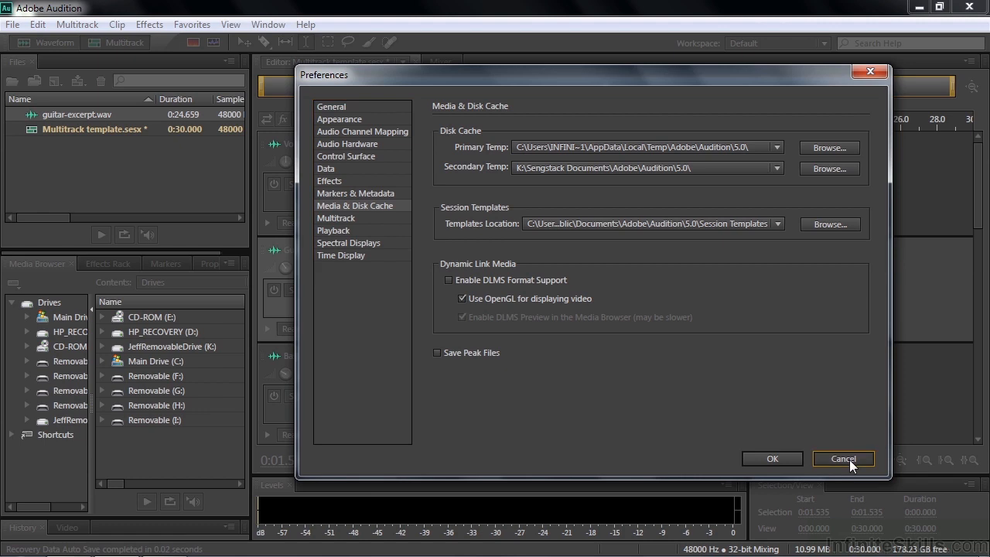
click(843, 459)
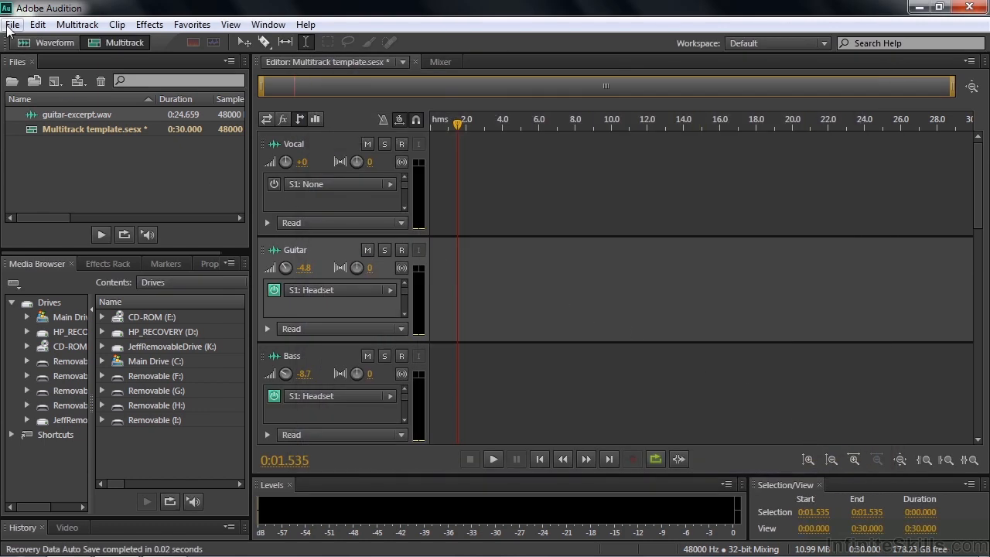
Step: Export the session as template 'Jeff's Template', then start a new multitrack session
click(13, 24)
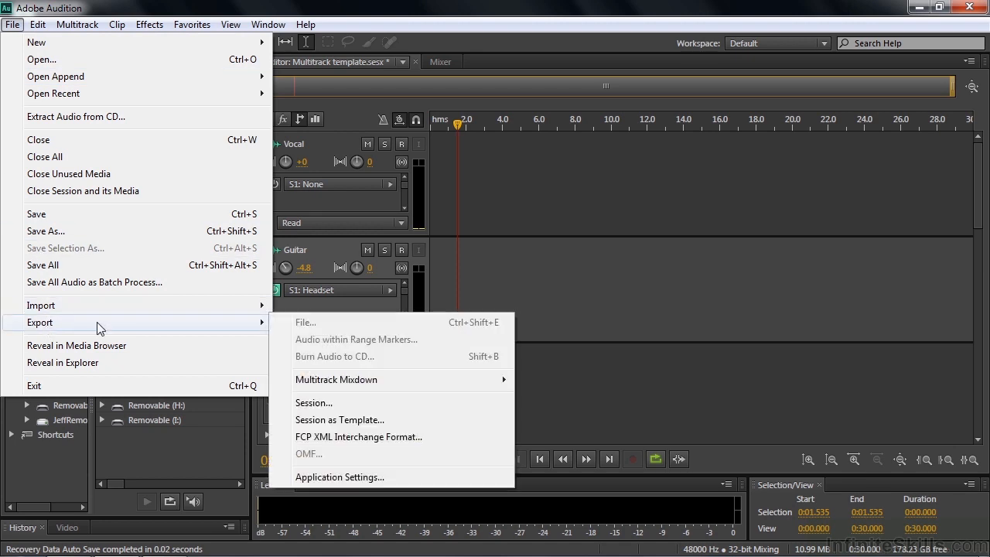
click(339, 419)
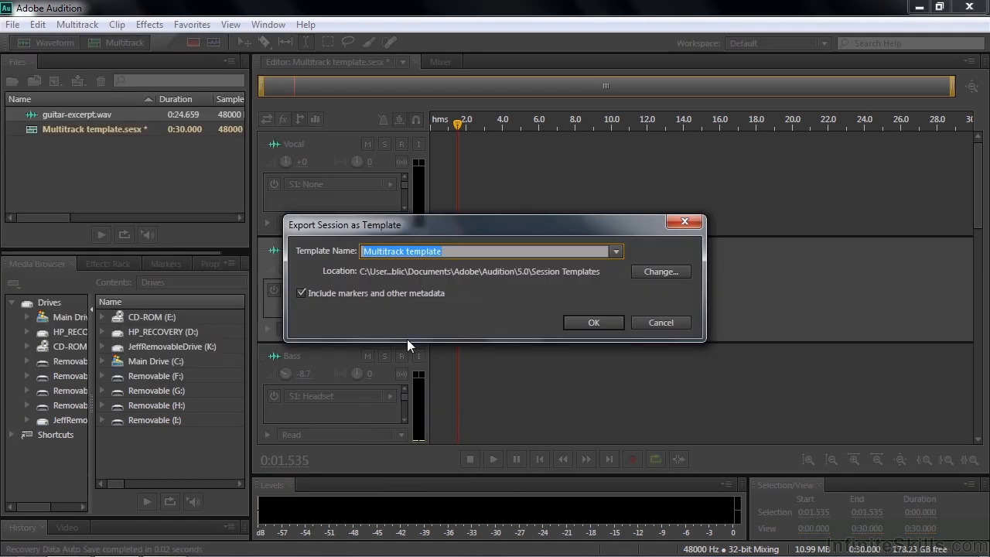
text(24 Track Music Session)
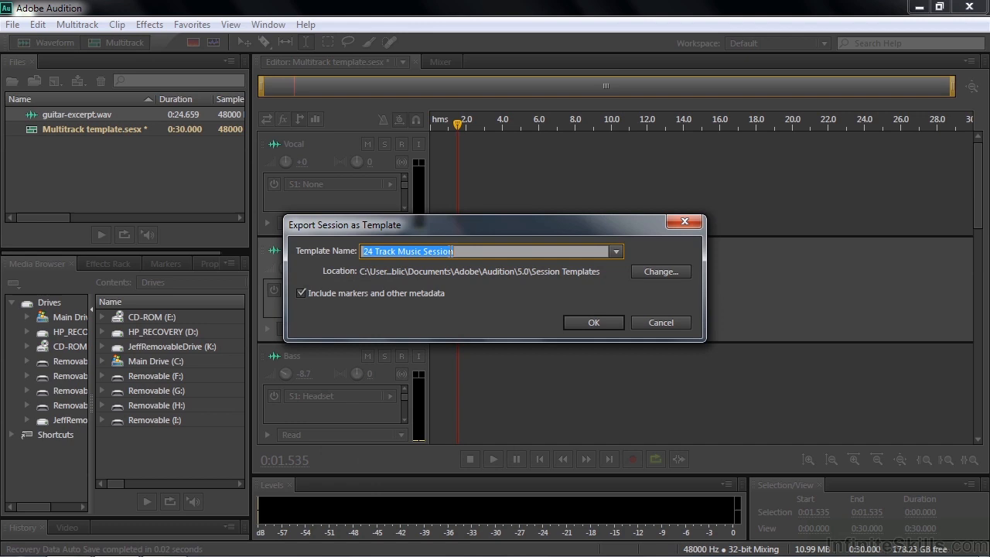
text(Jeff's Template)
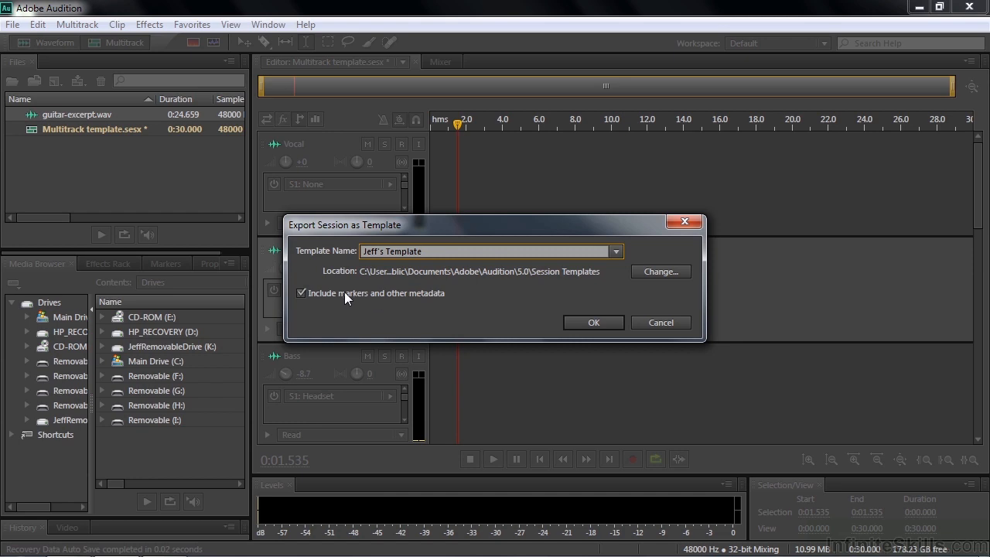
mouse_move(423, 299)
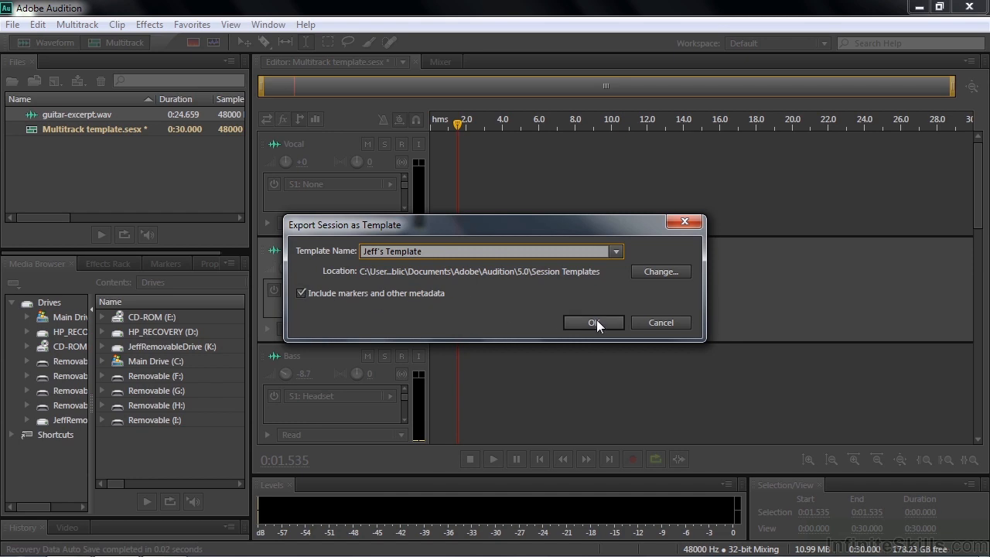
click(593, 323)
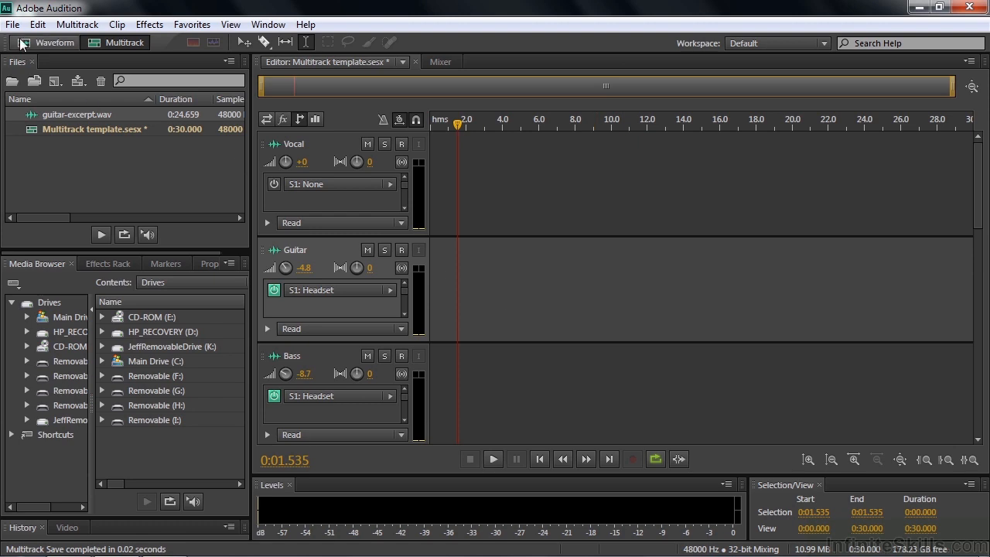
click(12, 24)
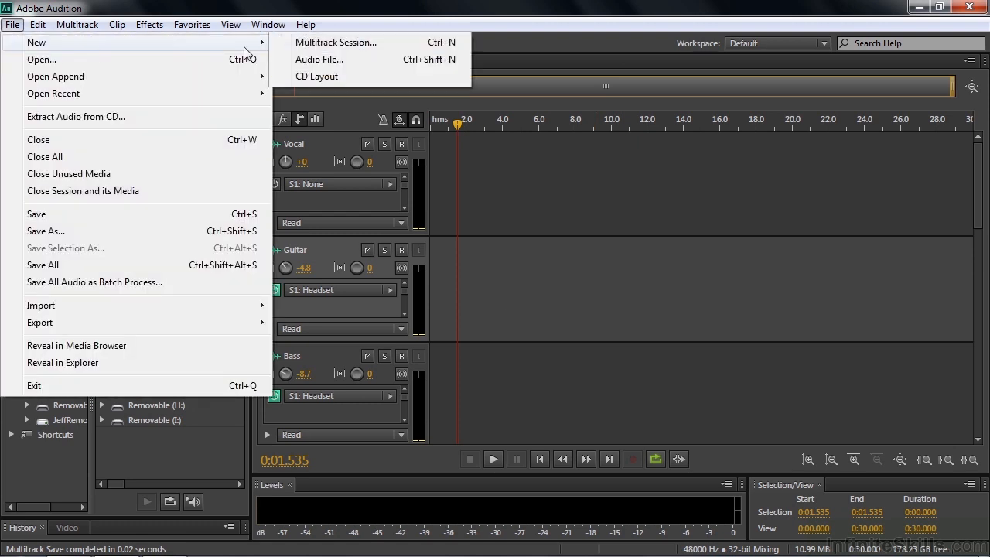
click(335, 42)
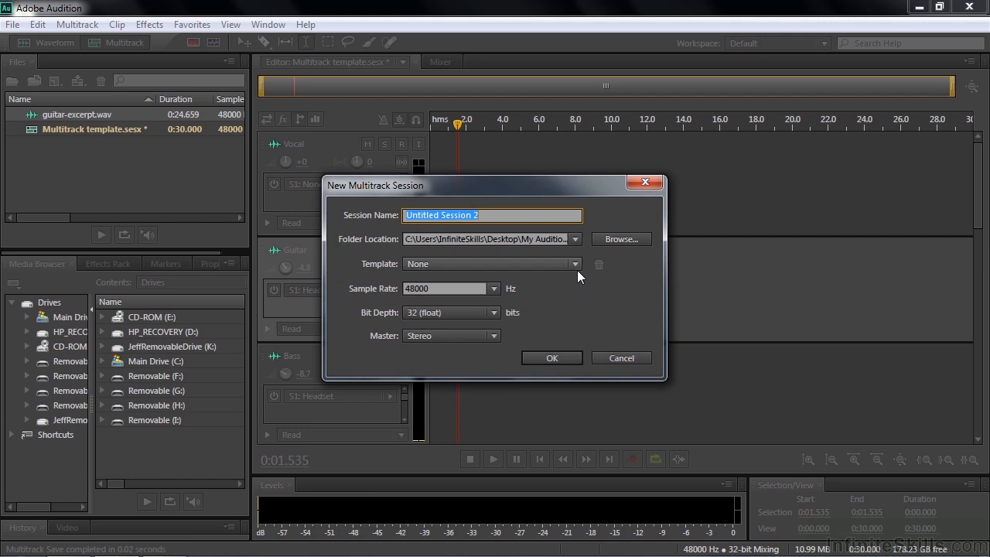